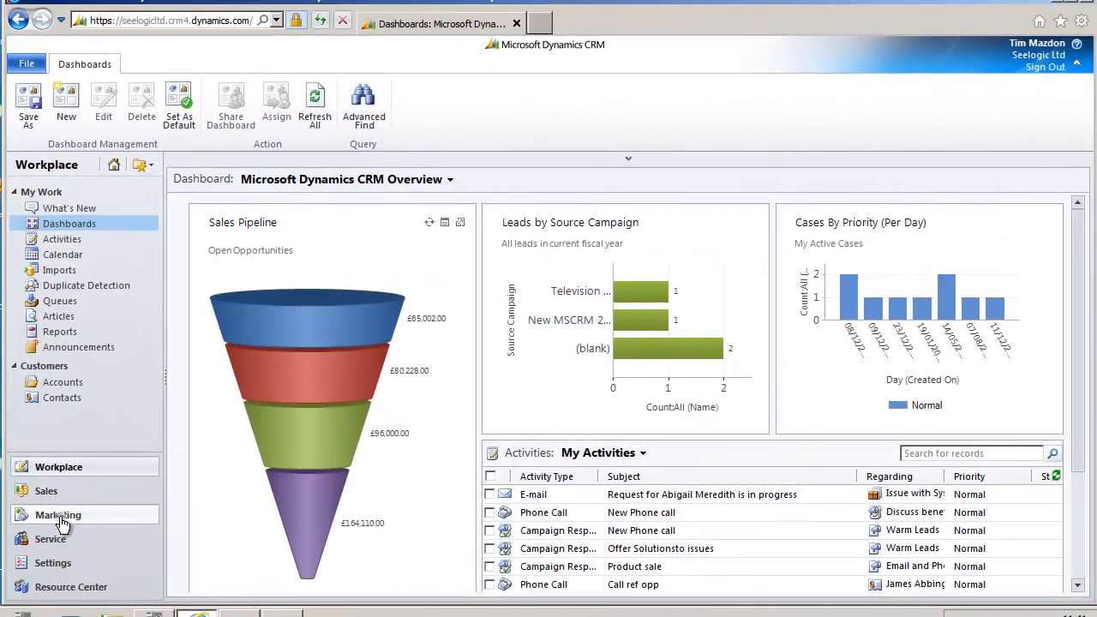
- Go to Marketing > Marketing Lists to see the single active list, Tims Leads
click(57, 514)
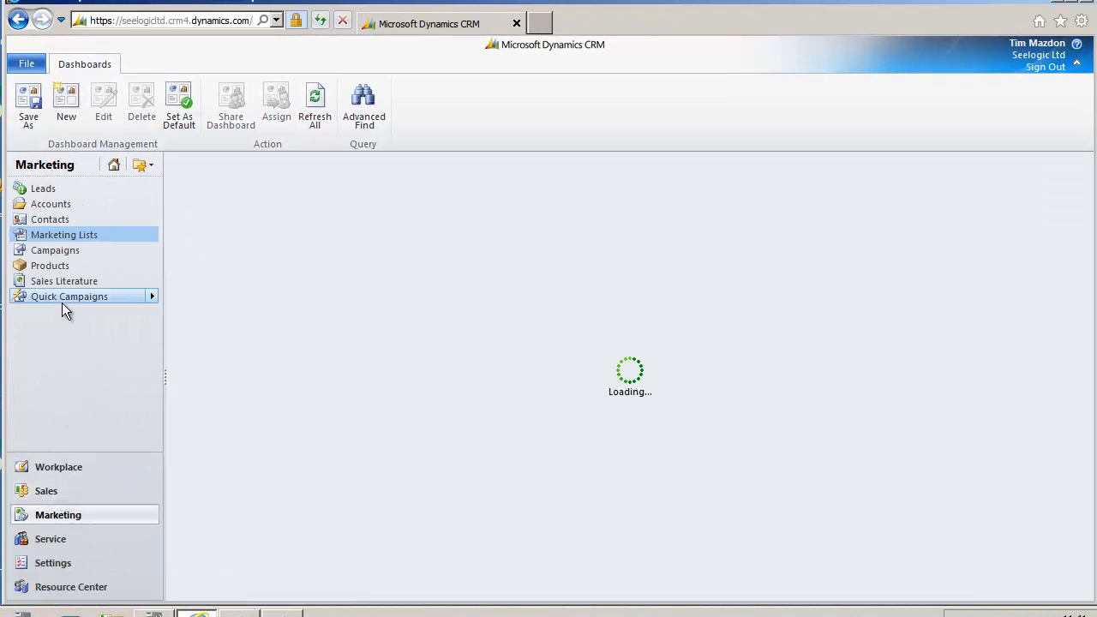
click(64, 234)
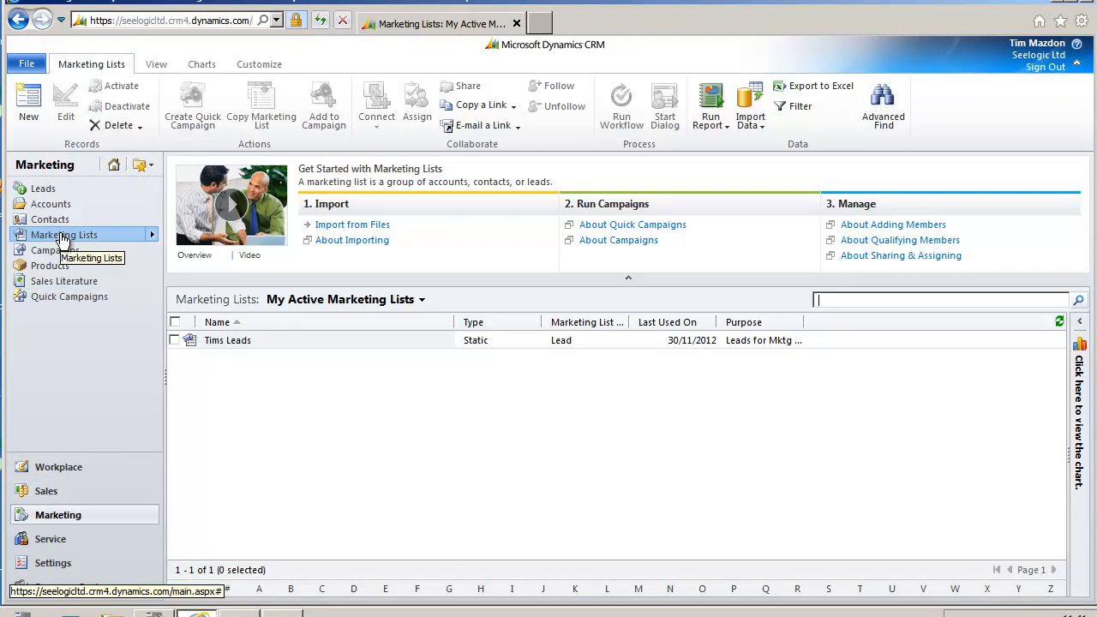
mouse_move(835, 335)
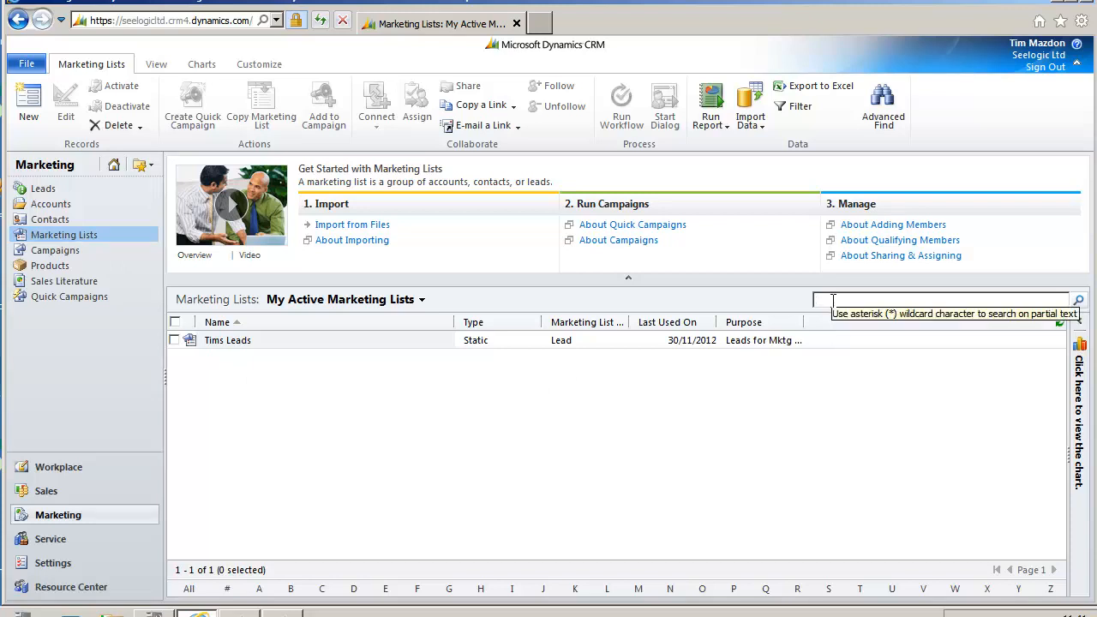
mouse_move(438, 314)
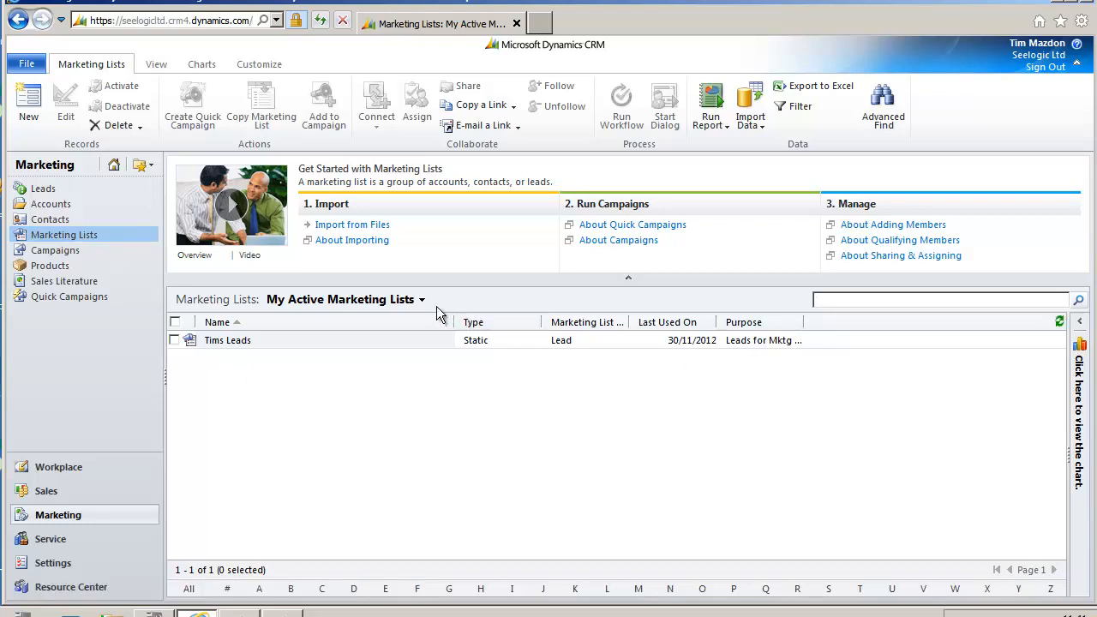
click(421, 299)
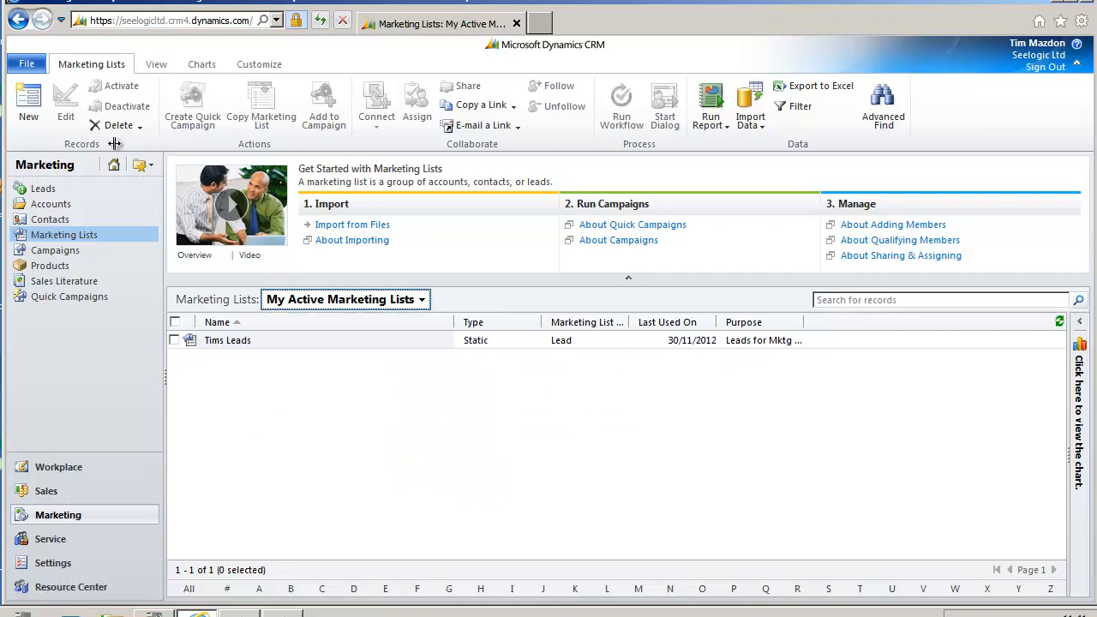
mouse_move(222, 143)
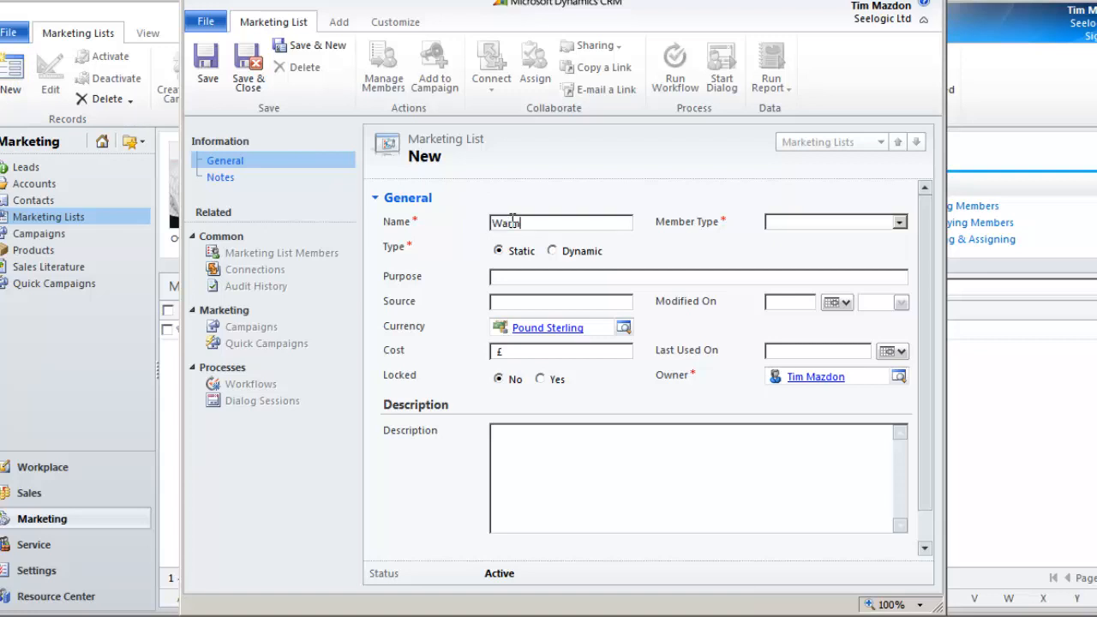
- Name the new static list 'Warm Leads' and set its Member Type to Lead
text(Leads)
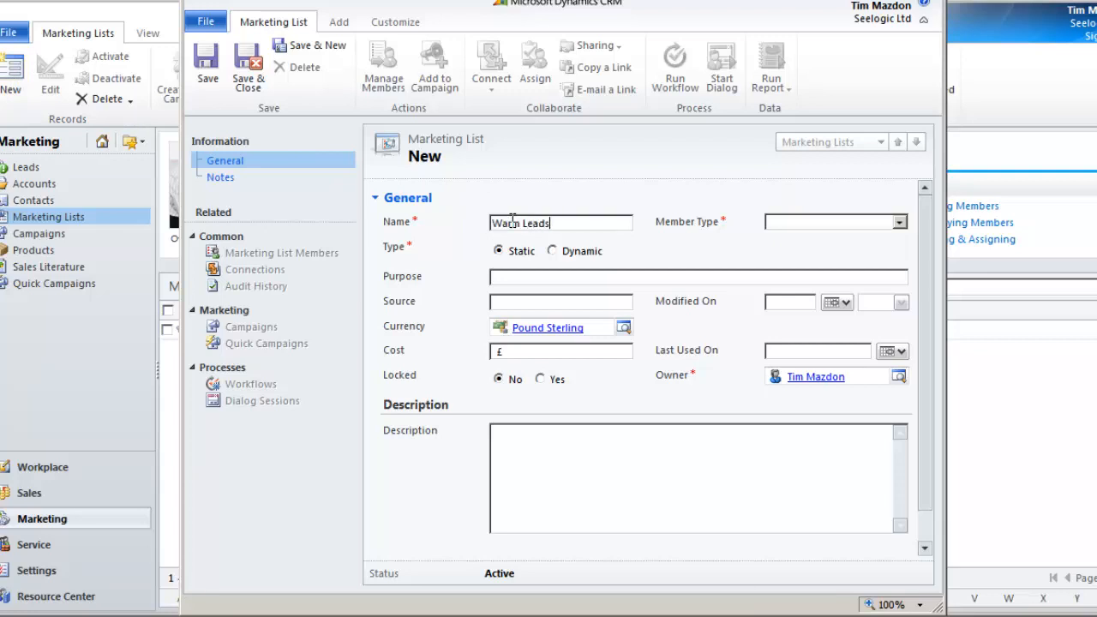
click(899, 222)
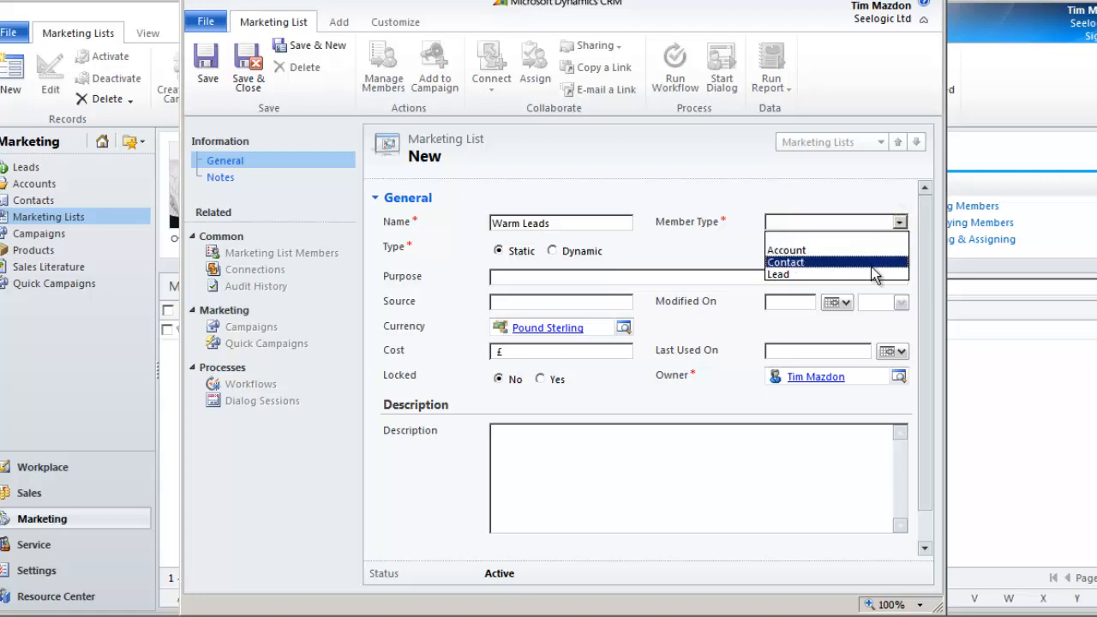
click(778, 274)
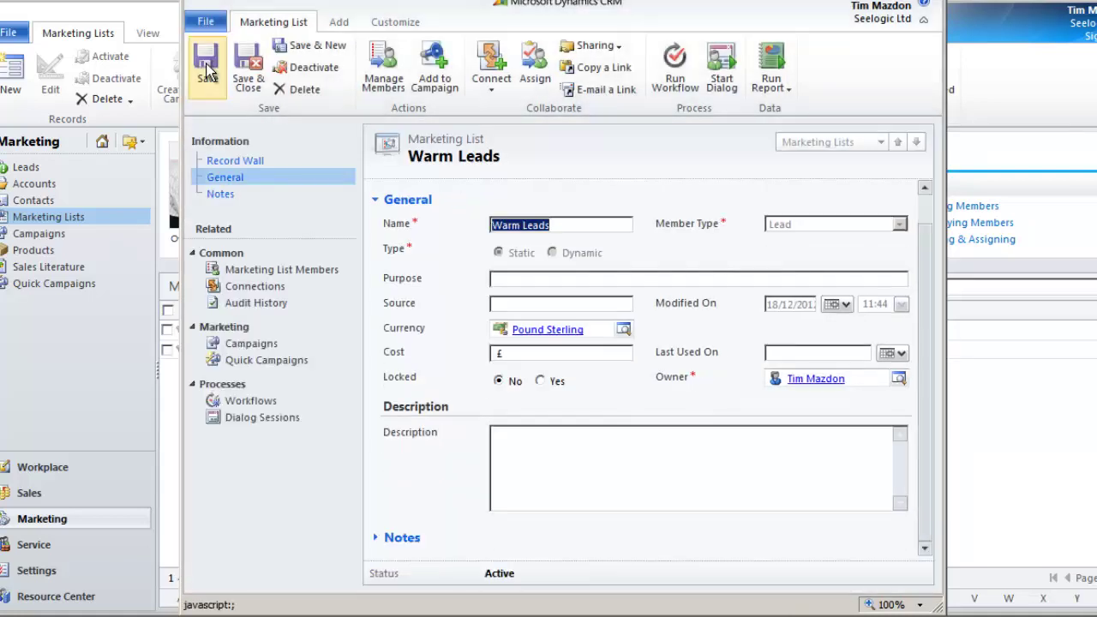
mouse_move(207, 64)
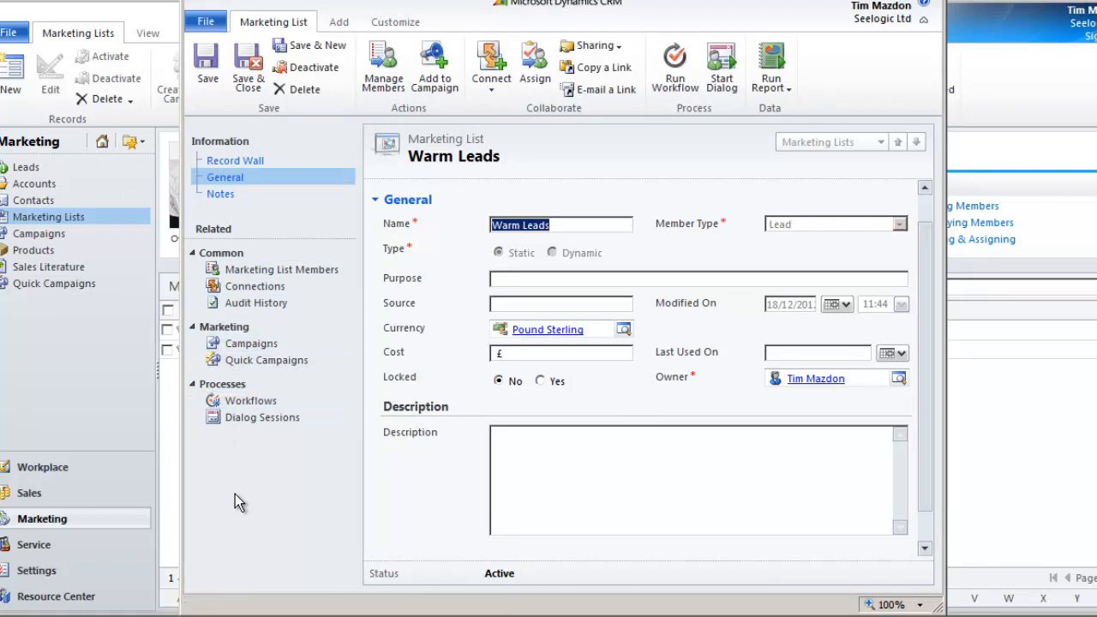
mouse_move(233, 485)
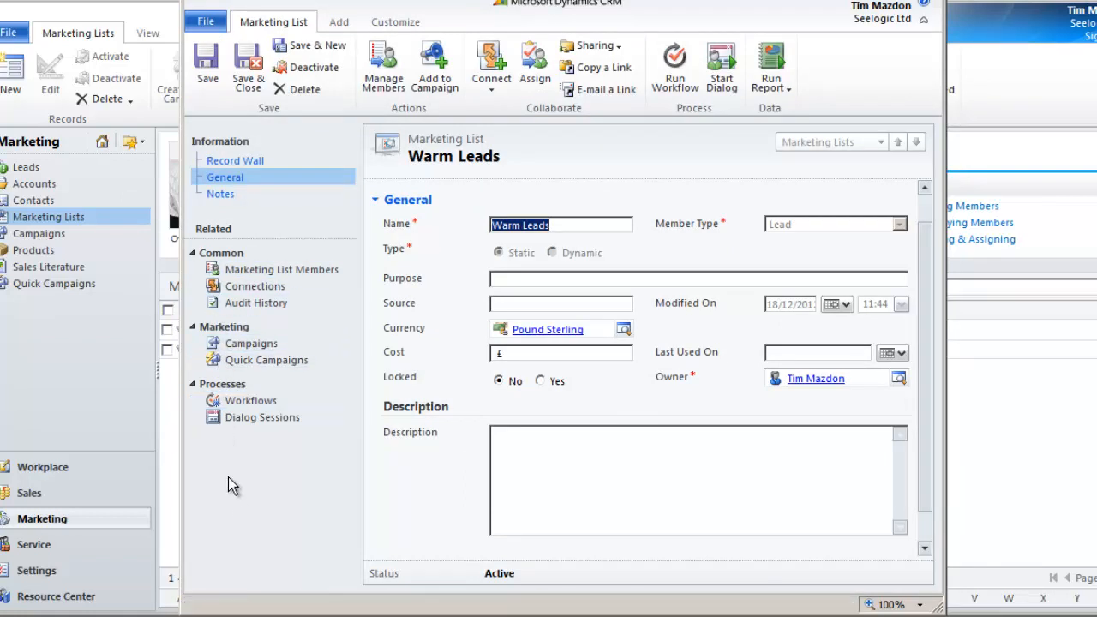
mouse_move(383, 64)
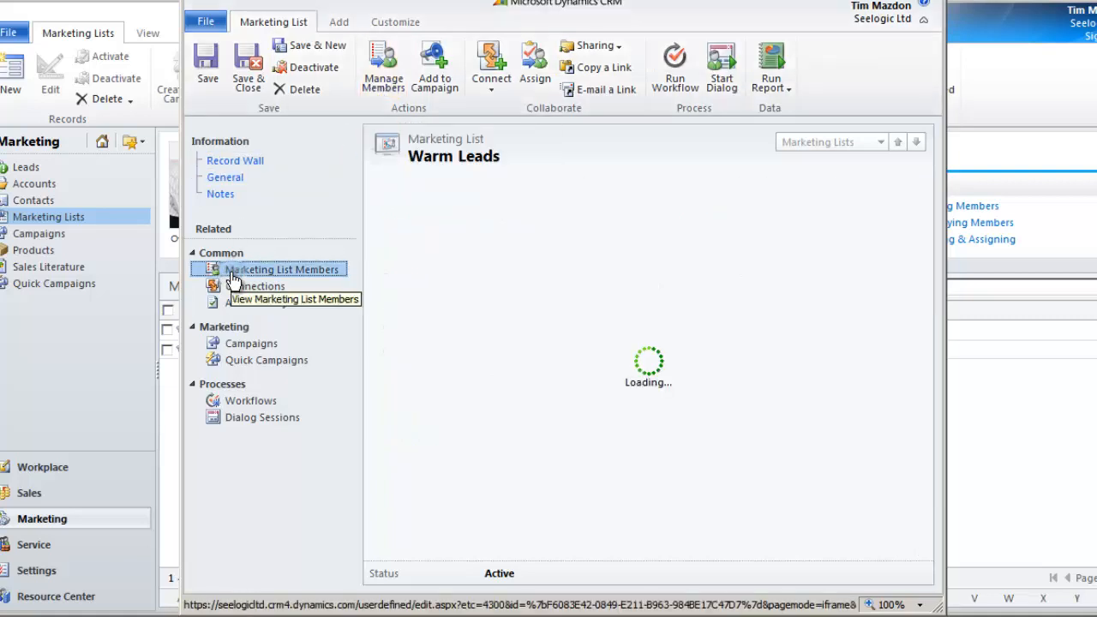
click(282, 269)
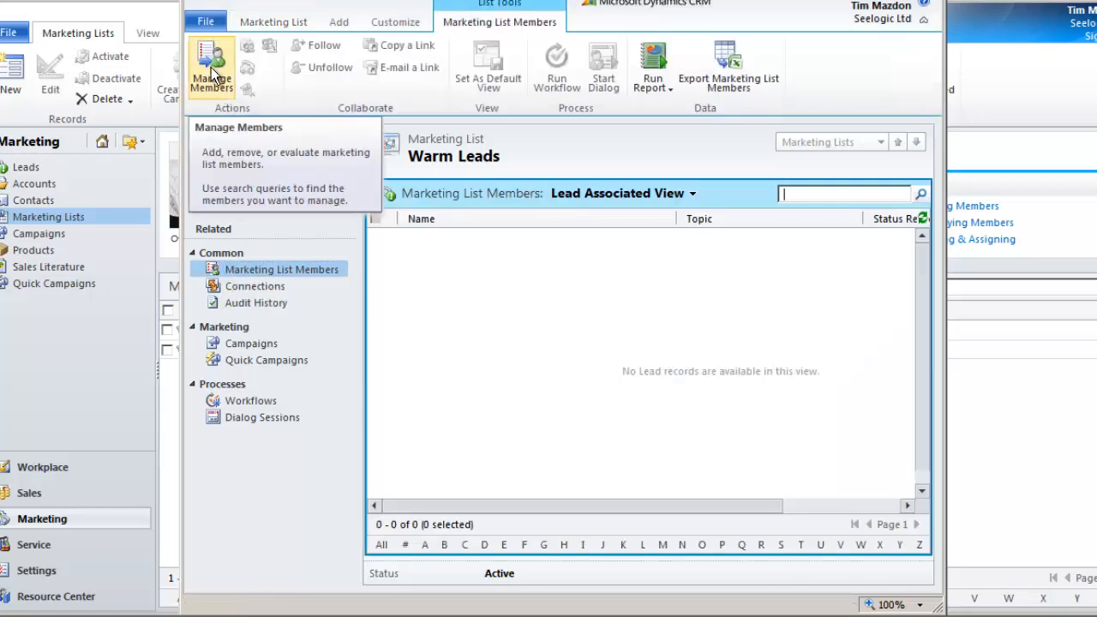
click(210, 67)
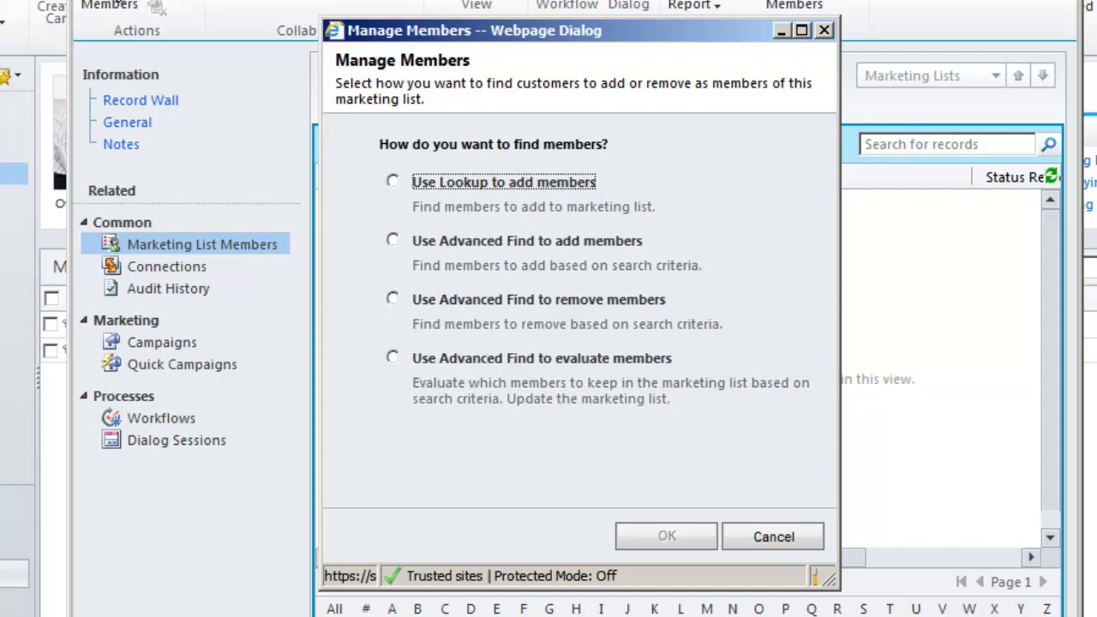
mouse_move(444, 477)
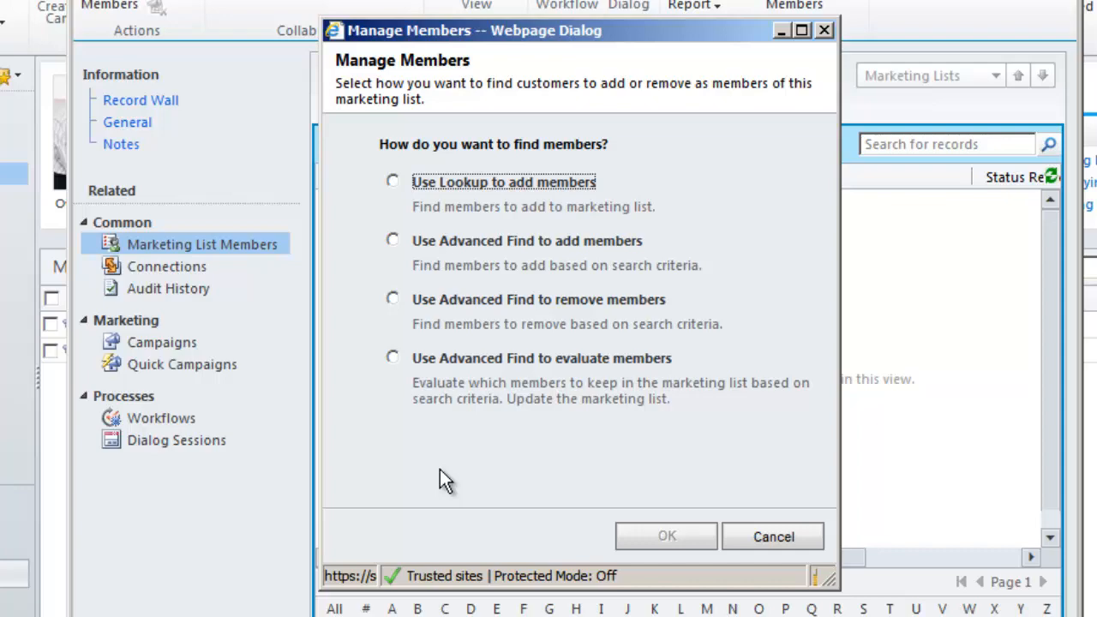
mouse_move(479, 197)
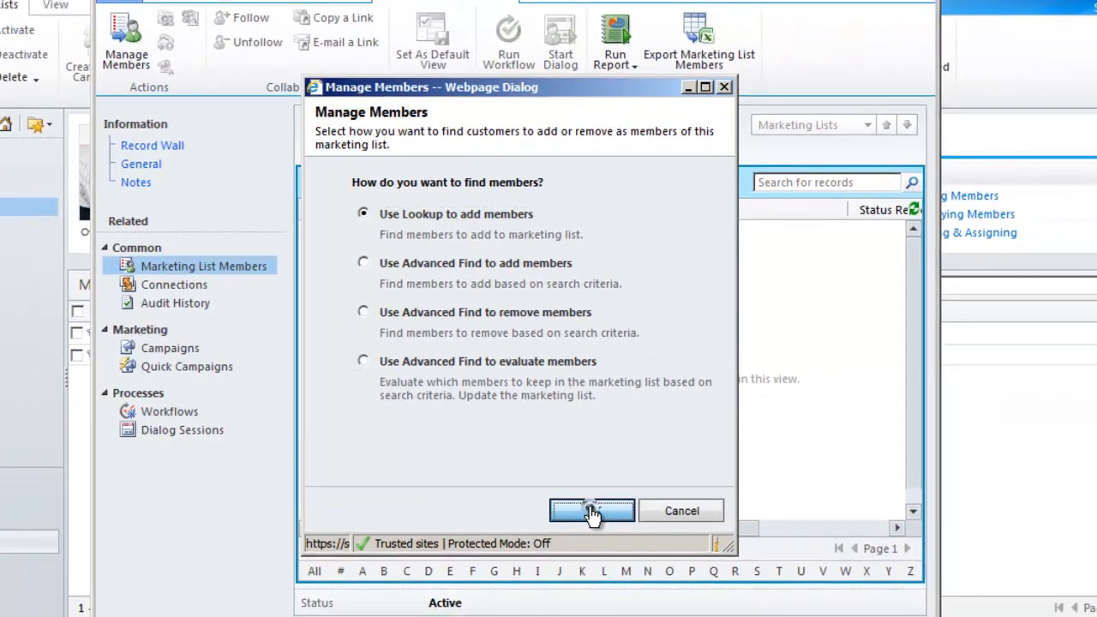
click(591, 511)
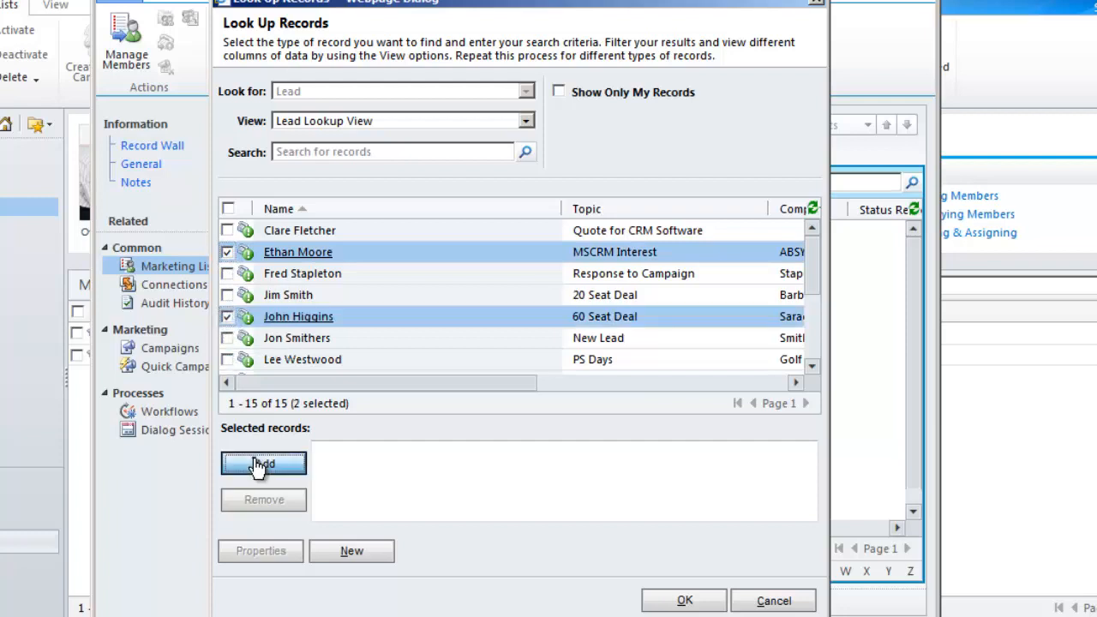
click(263, 463)
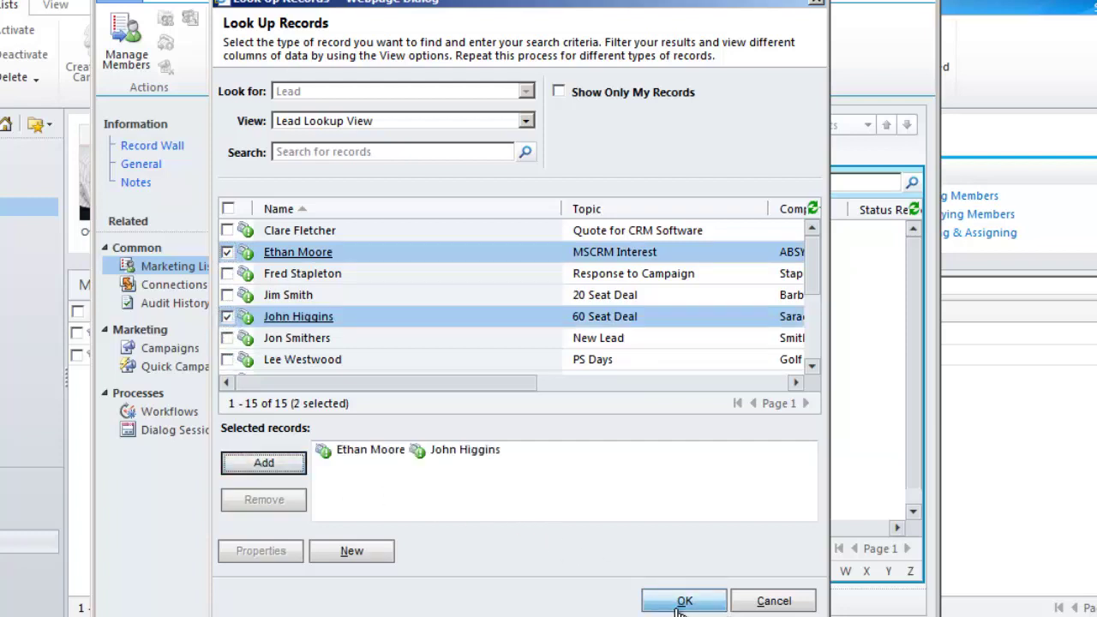
mouse_move(773, 599)
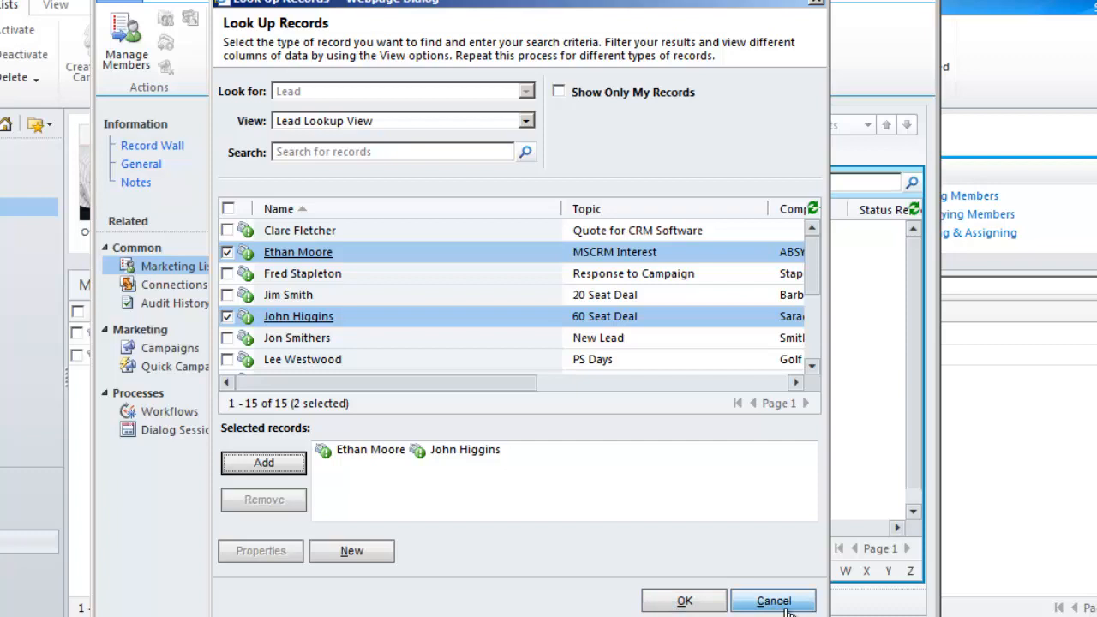
click(771, 600)
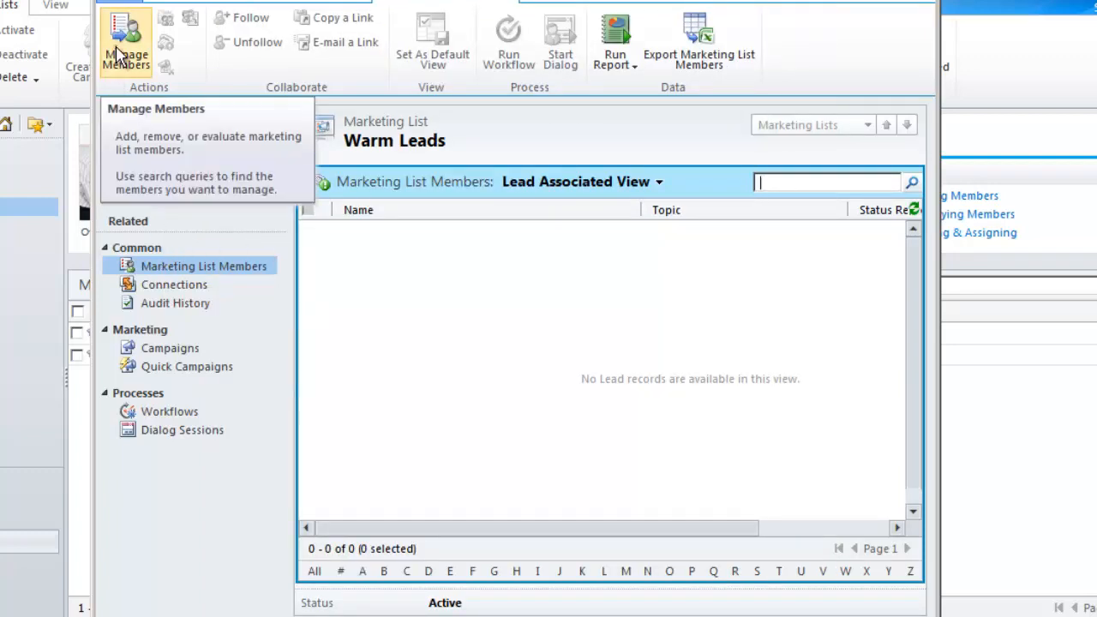
- Choose Manage Members with 'Use Advanced Find to add members' and confirm
click(126, 43)
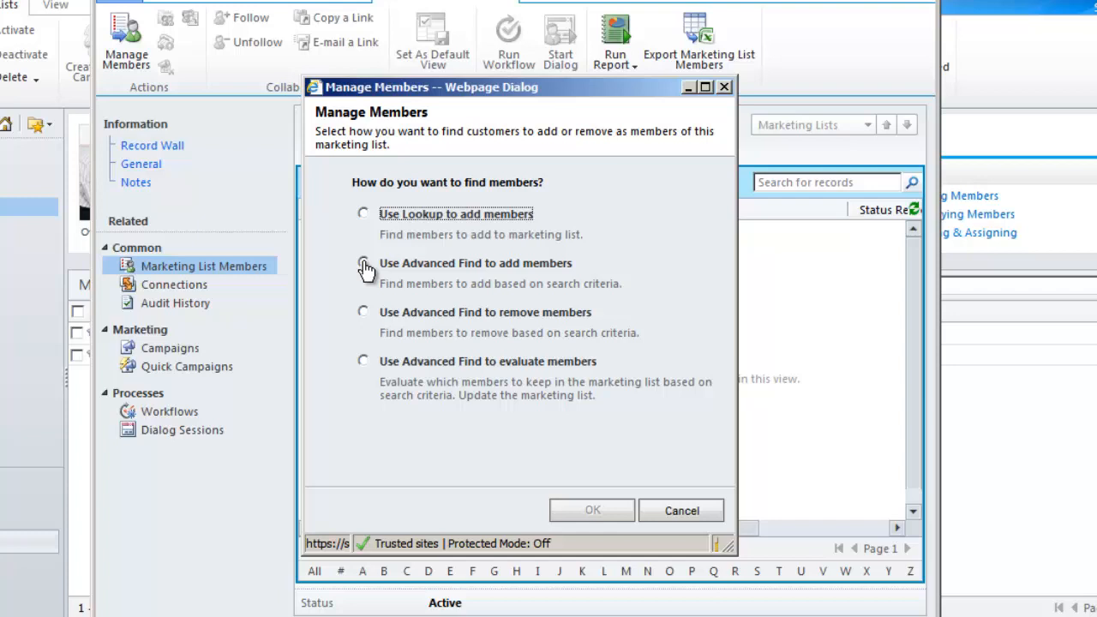
click(362, 263)
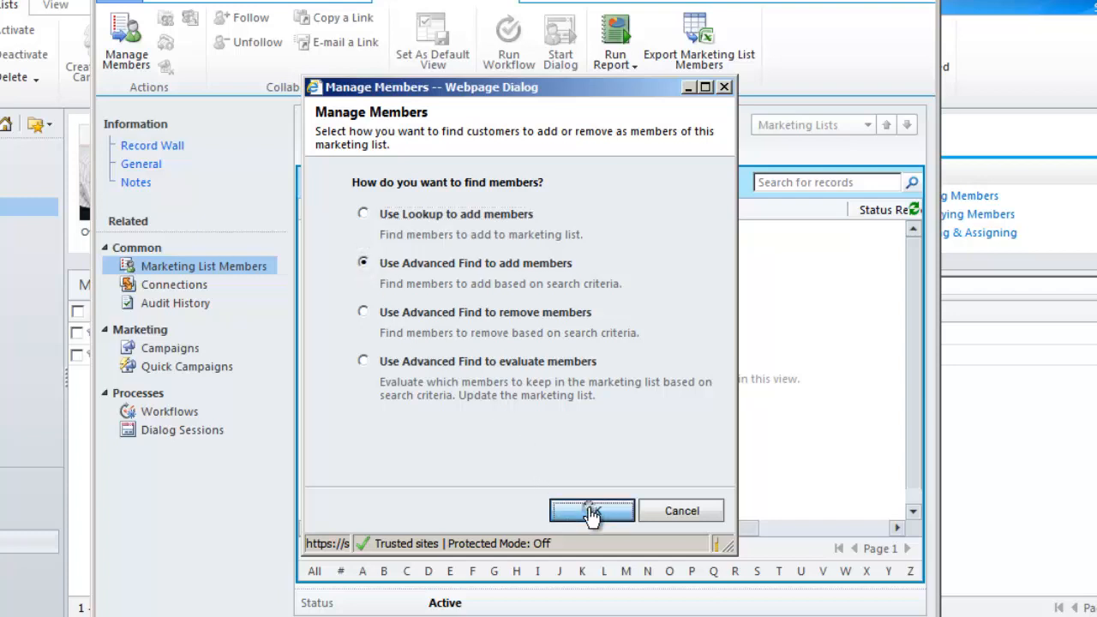
click(591, 509)
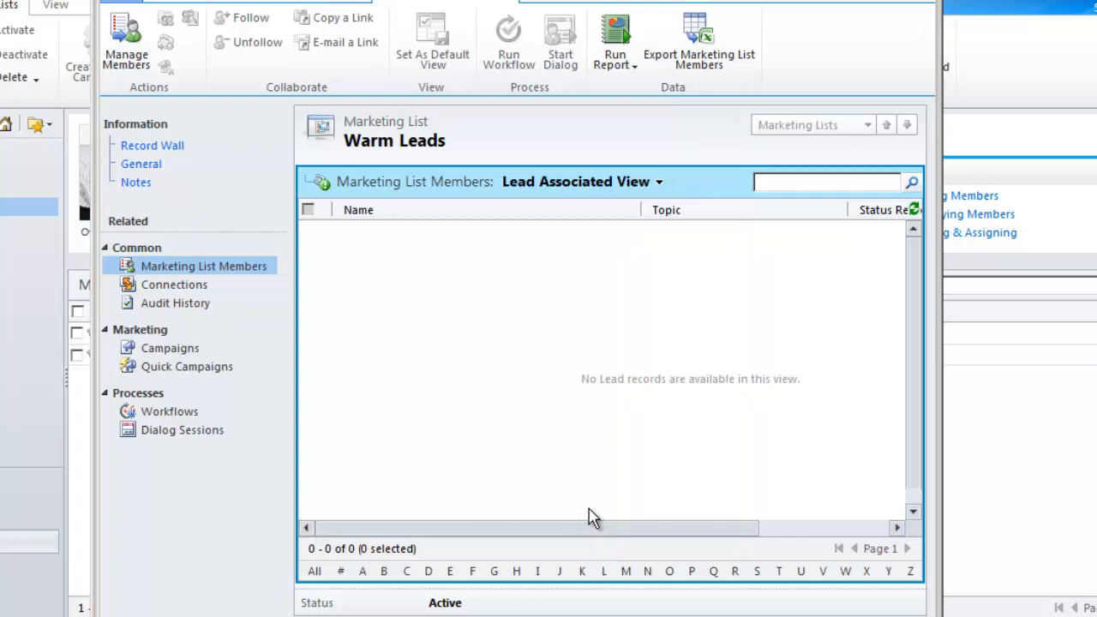
- Run a new lead search with Rating equals Warm, returning 13 leads
click(125, 43)
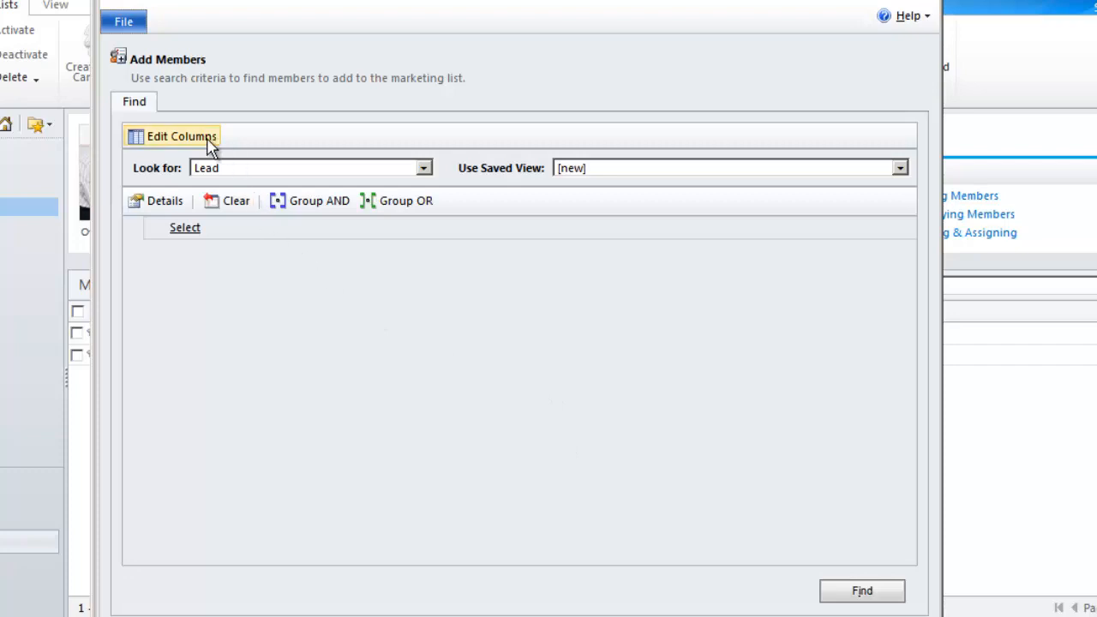
mouse_move(182, 136)
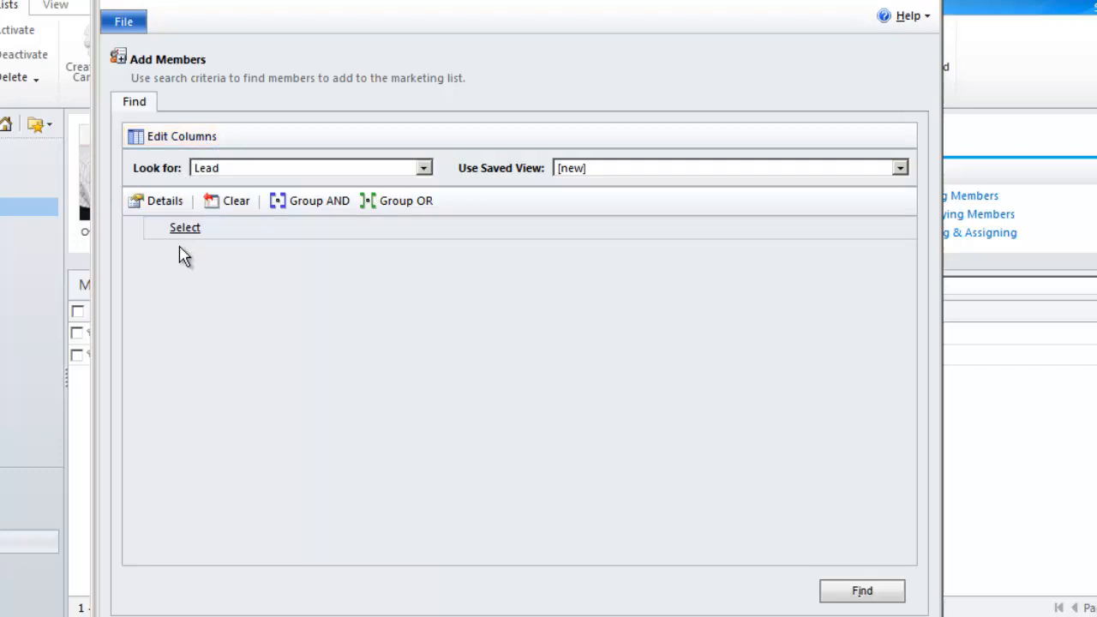
mouse_move(182, 276)
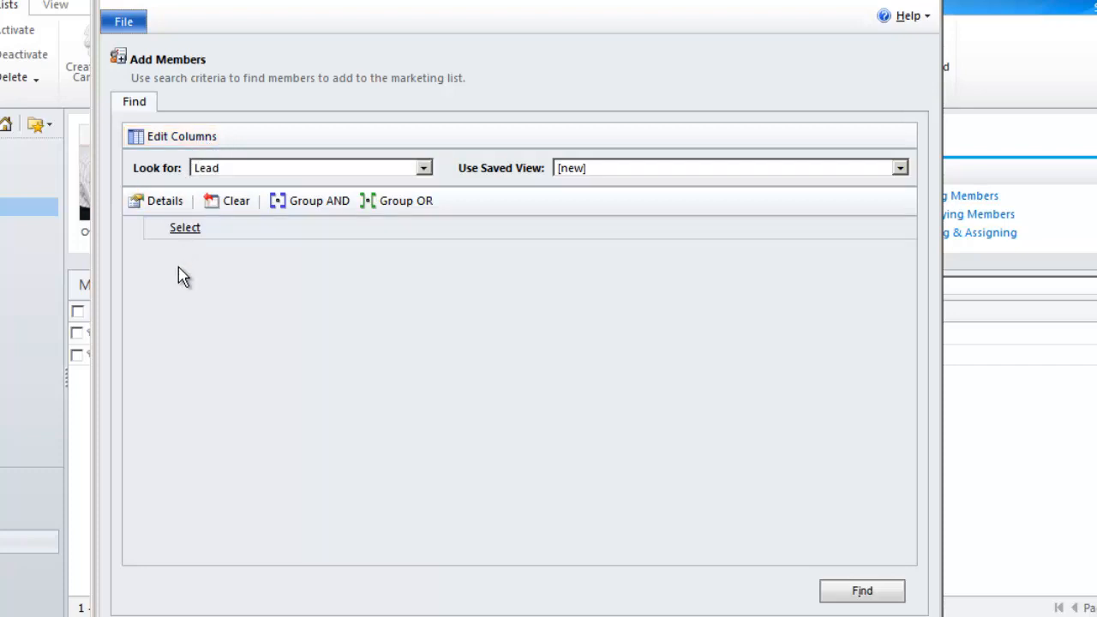
mouse_move(617, 180)
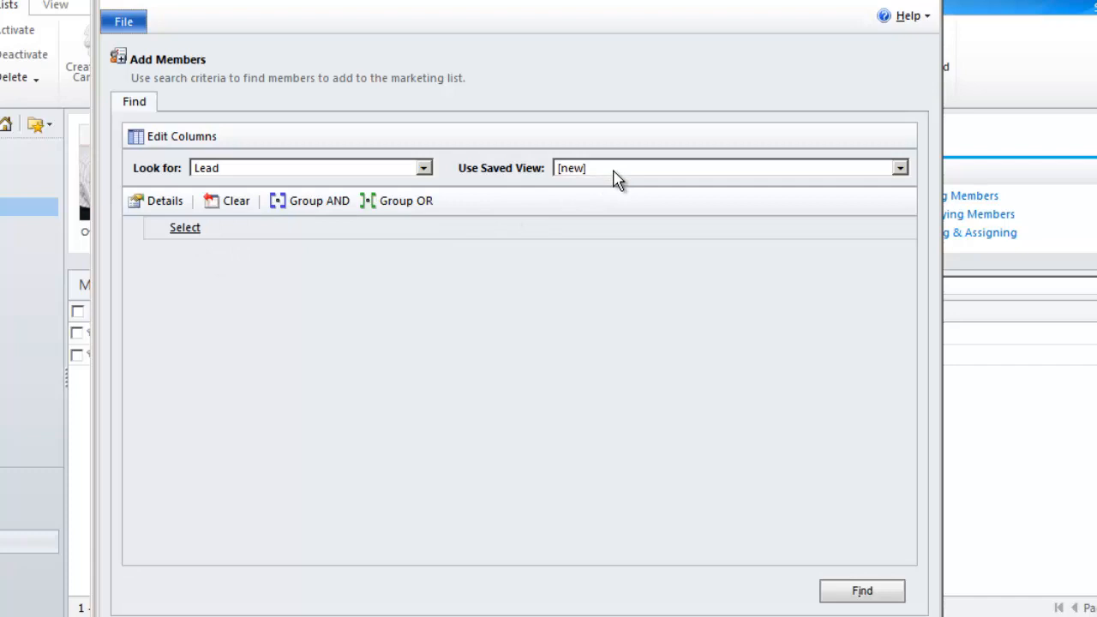
click(898, 167)
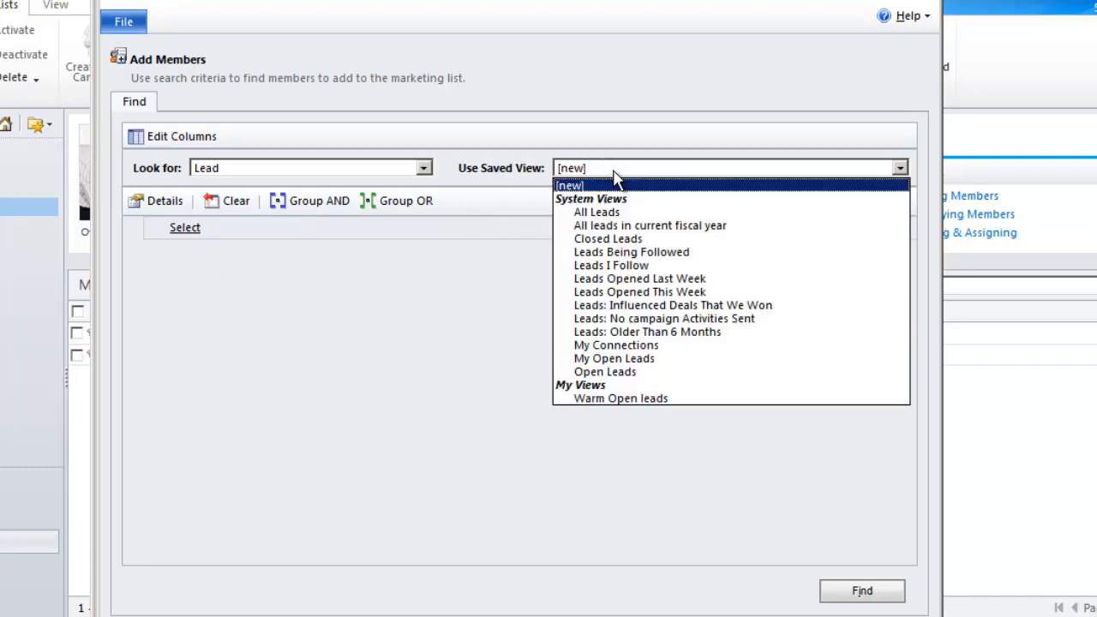
click(570, 185)
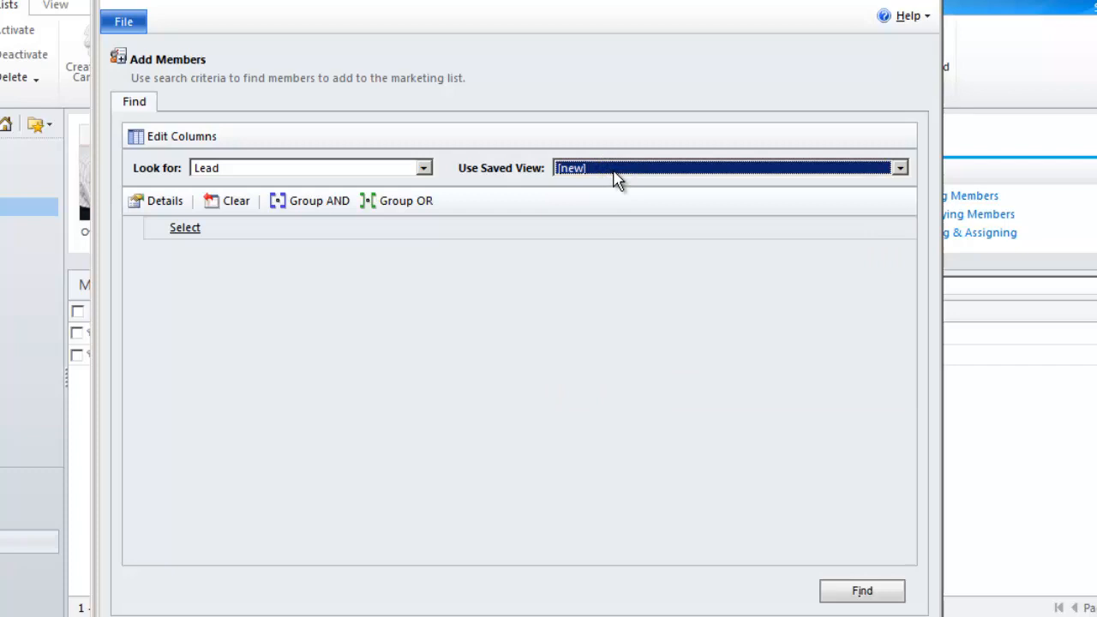
click(184, 227)
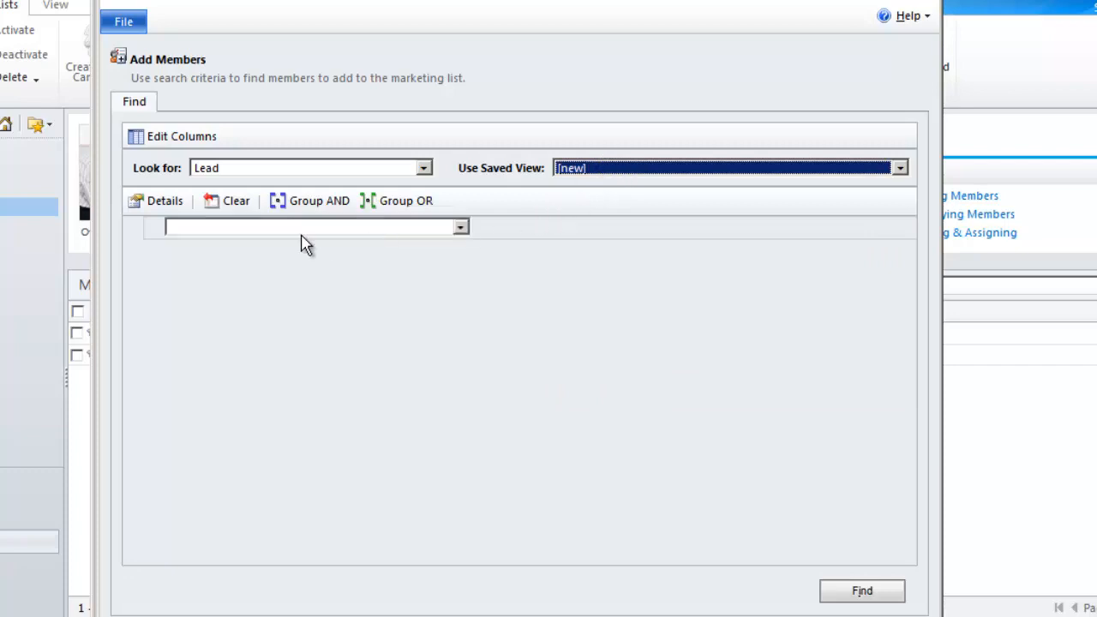
click(460, 226)
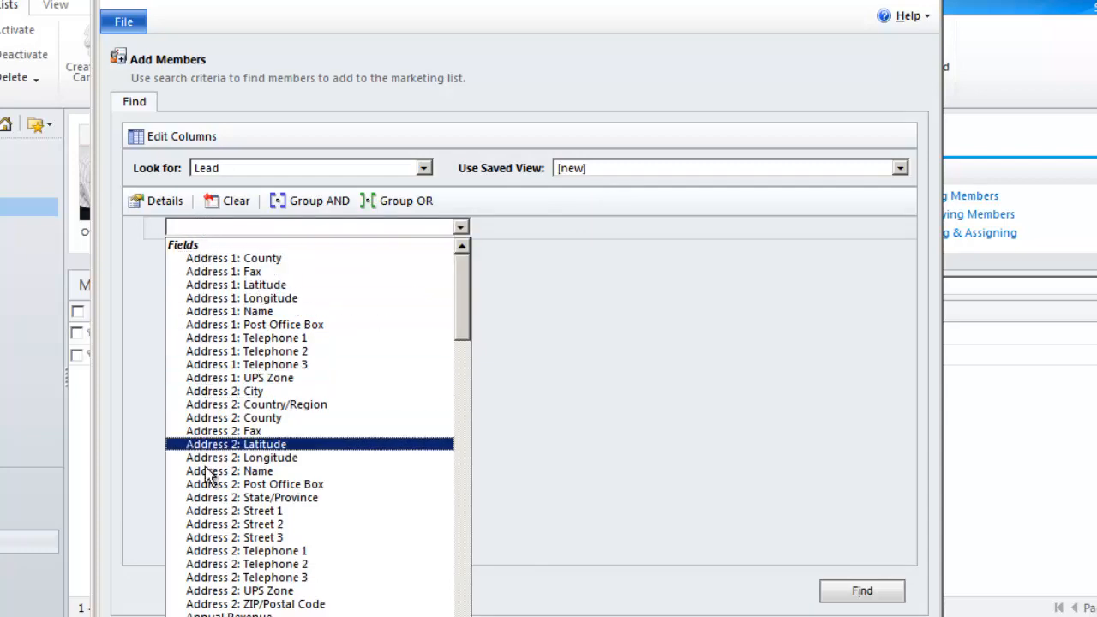
scroll(down, 3)
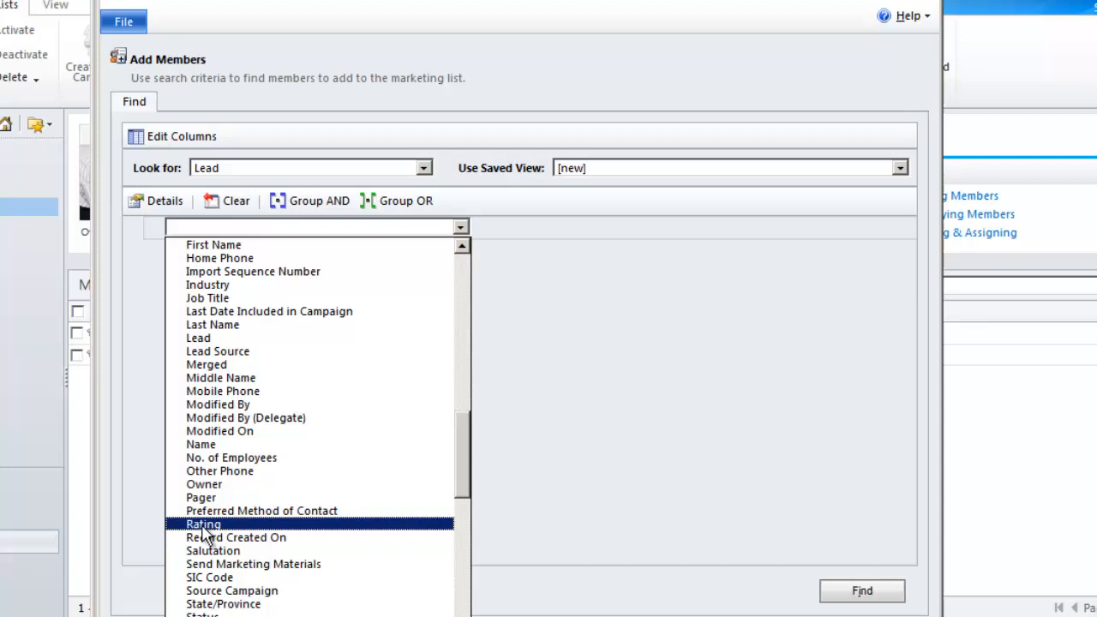
click(204, 524)
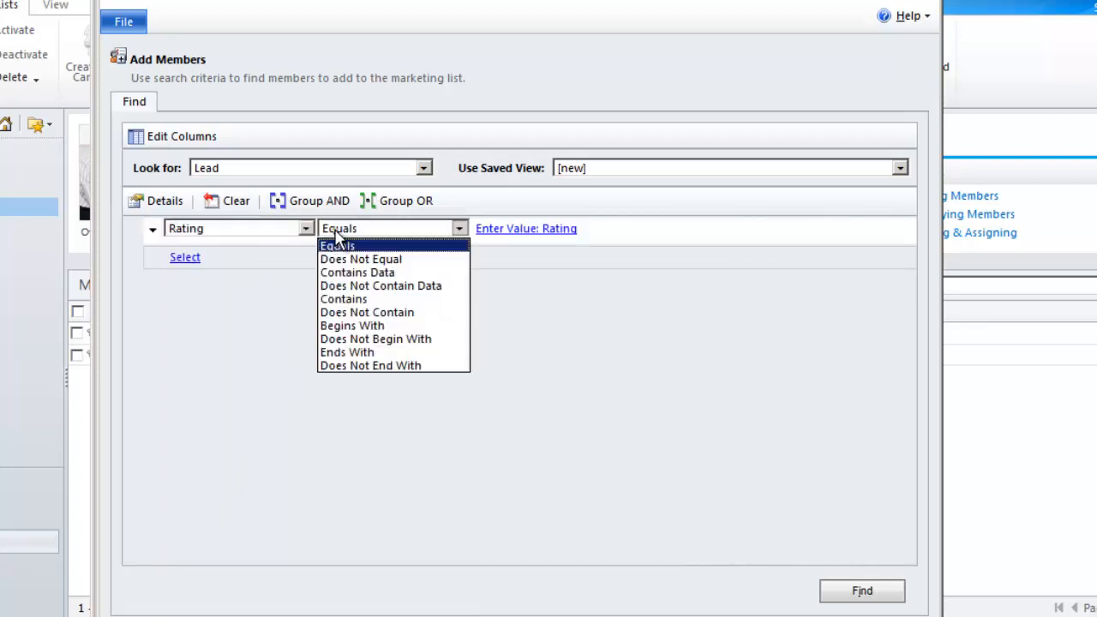
mouse_move(361, 259)
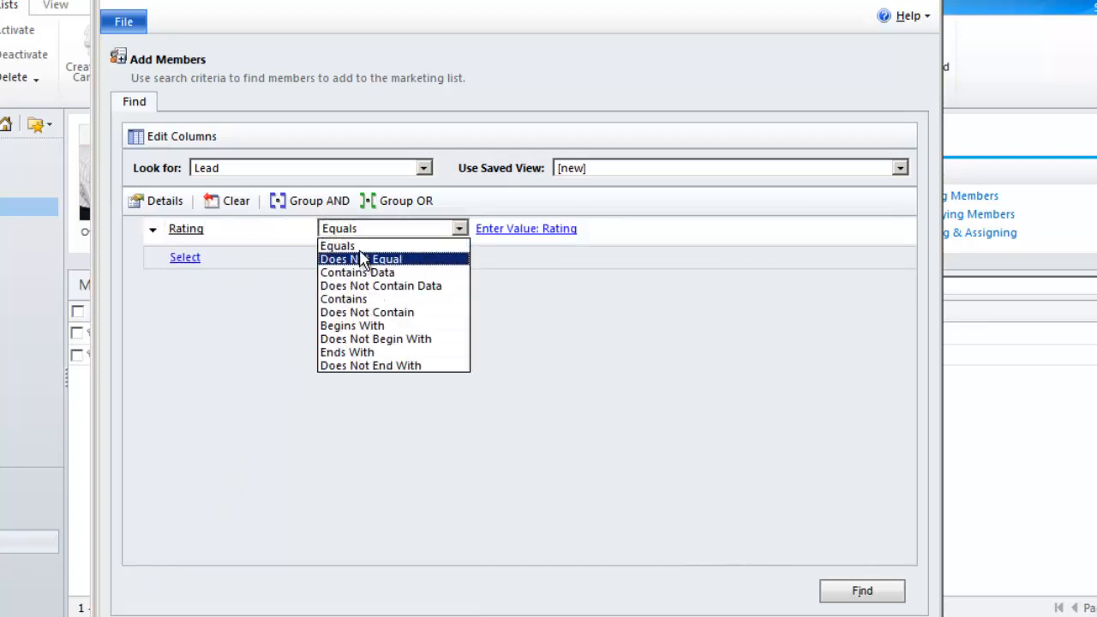
click(337, 246)
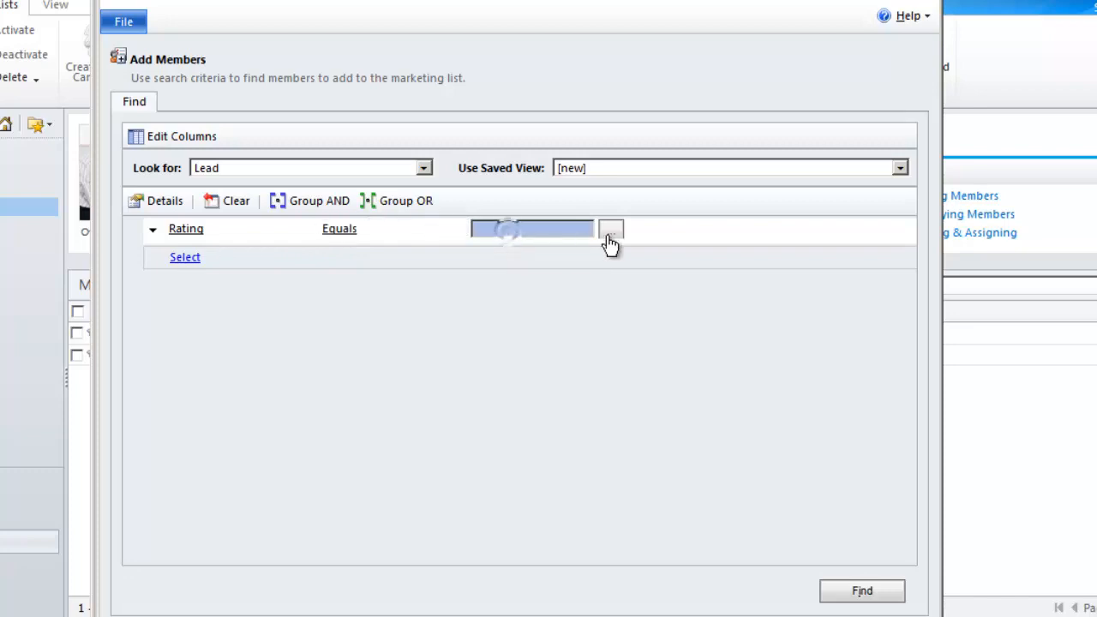
click(610, 229)
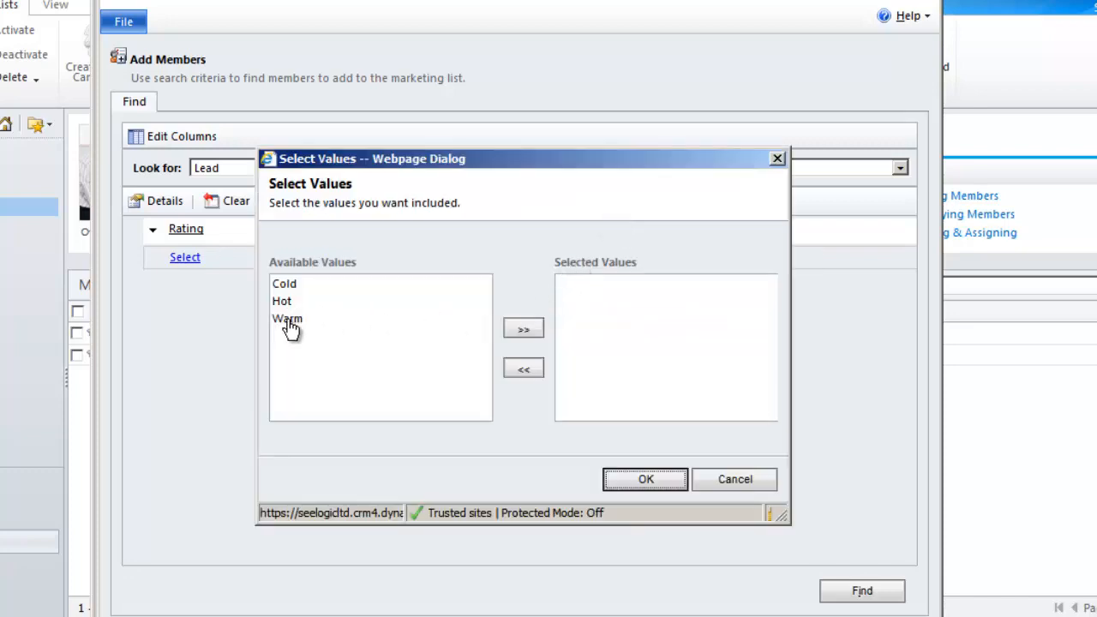
click(522, 328)
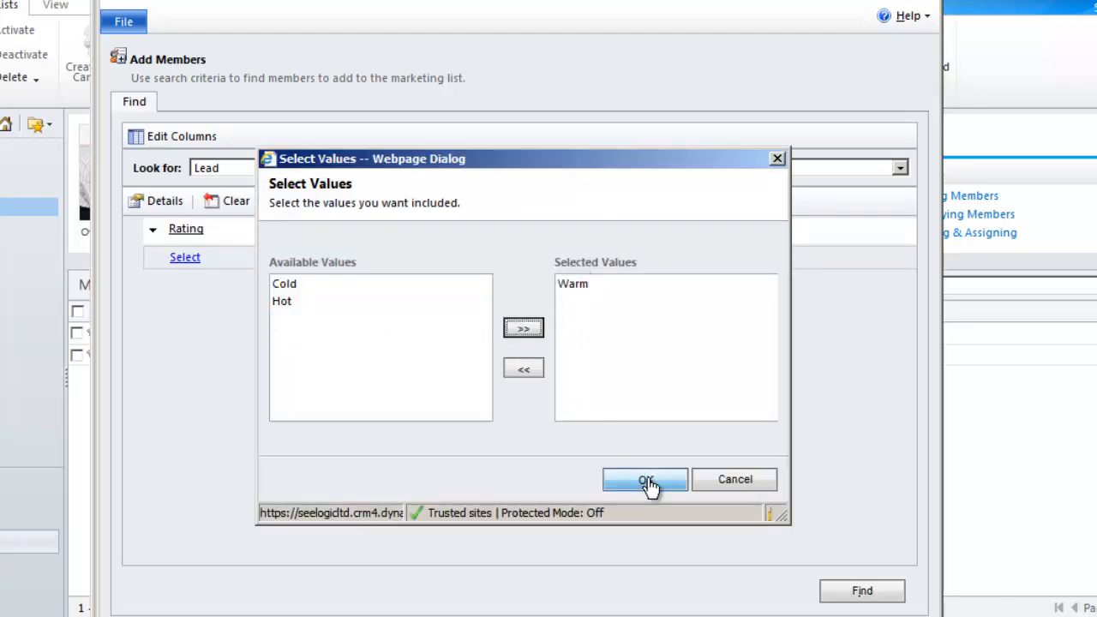
click(644, 479)
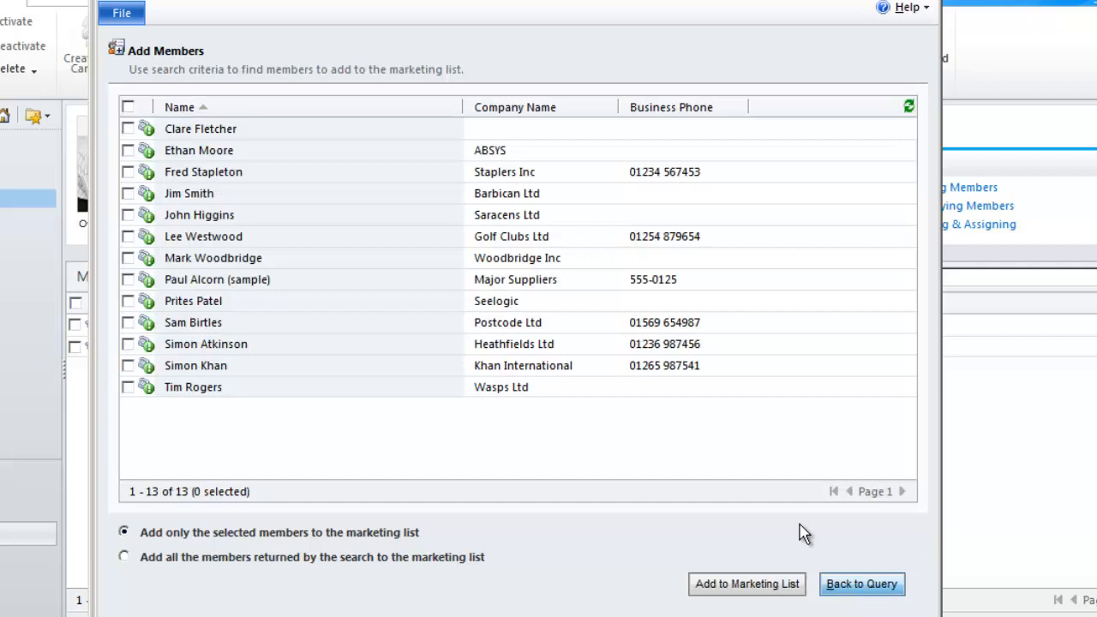
mouse_move(727, 488)
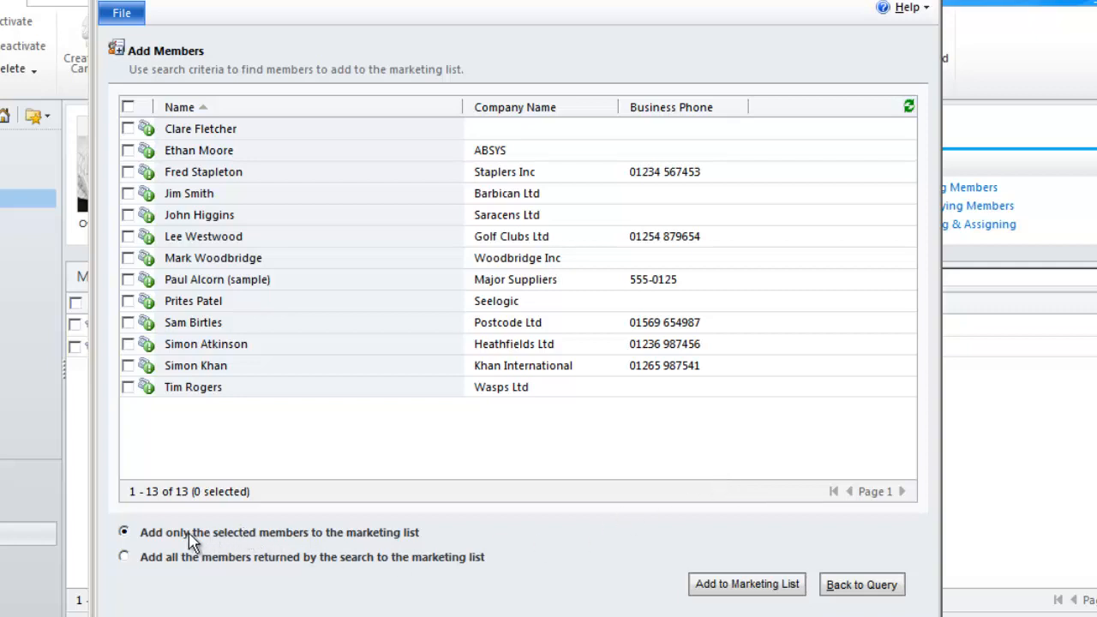
mouse_move(138, 165)
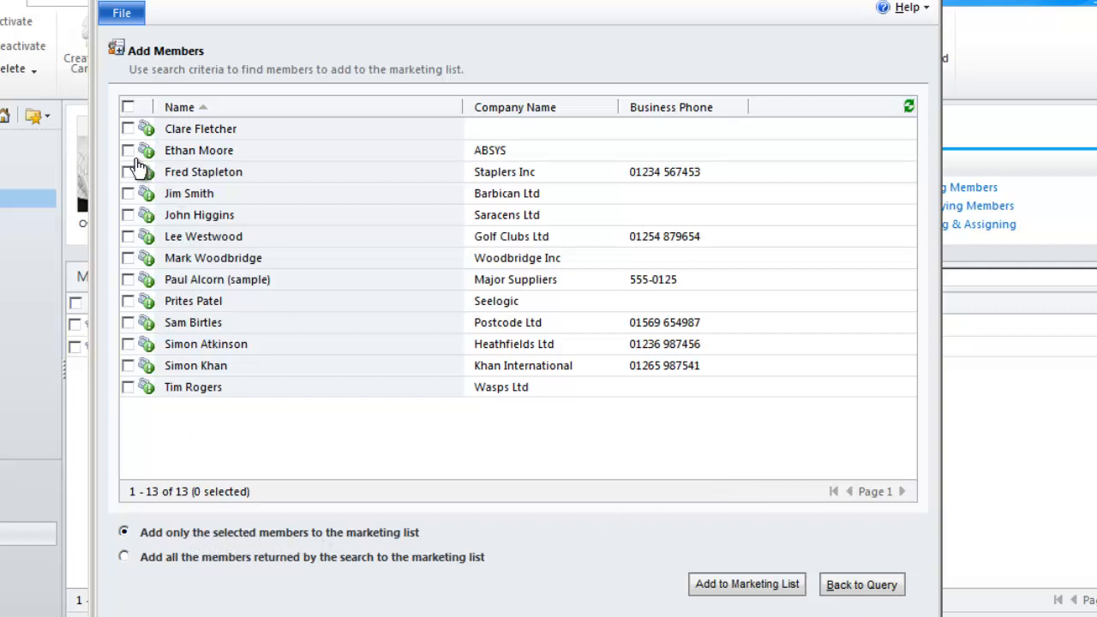
click(127, 237)
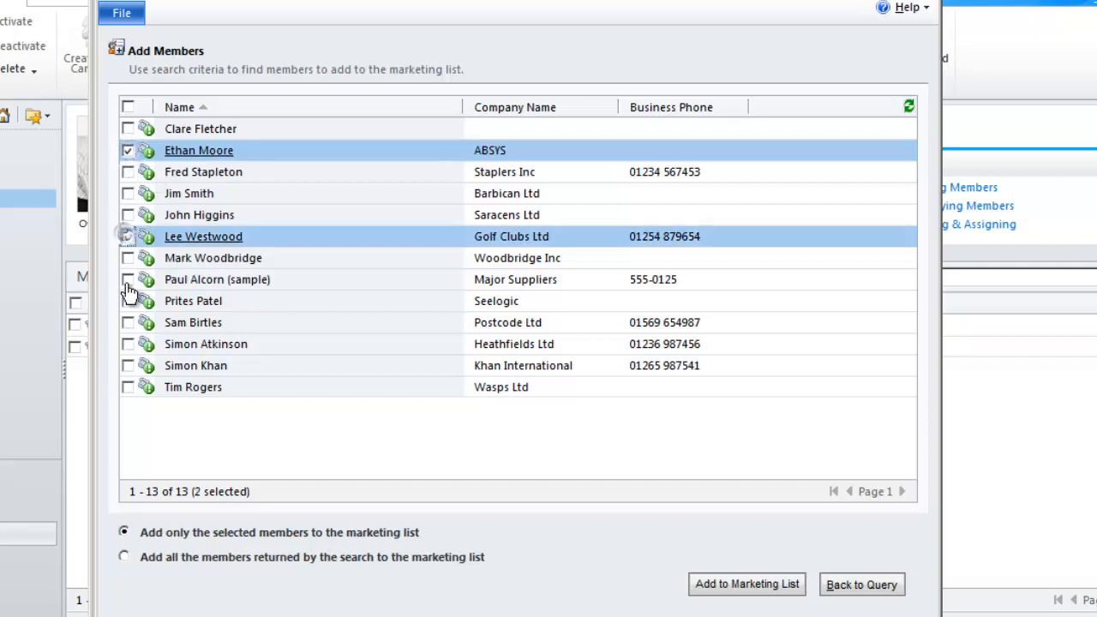
click(128, 301)
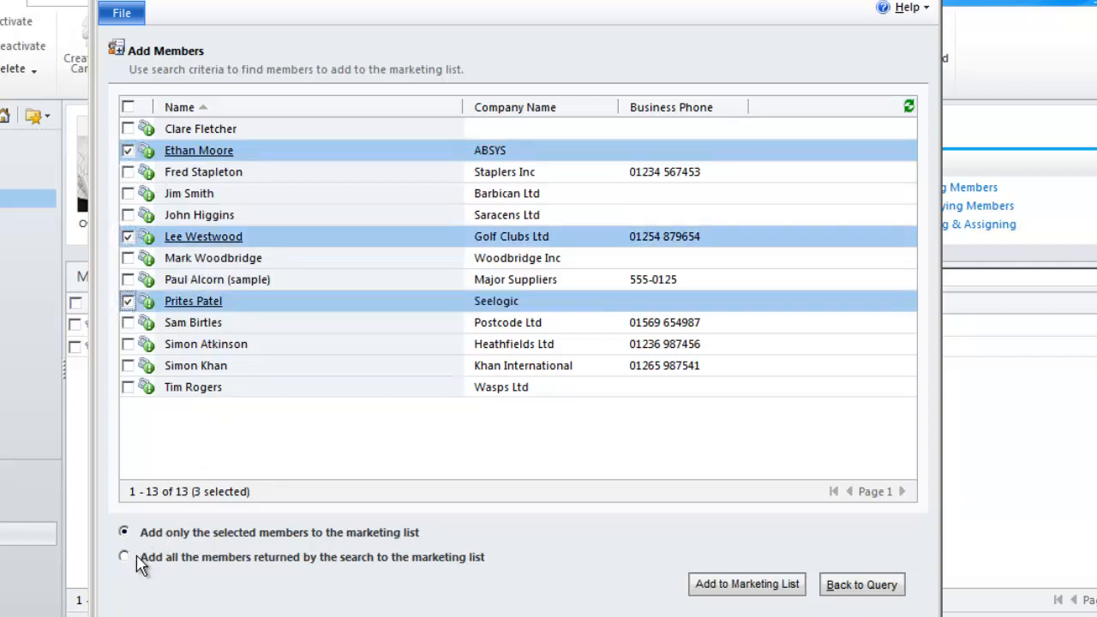
click(124, 556)
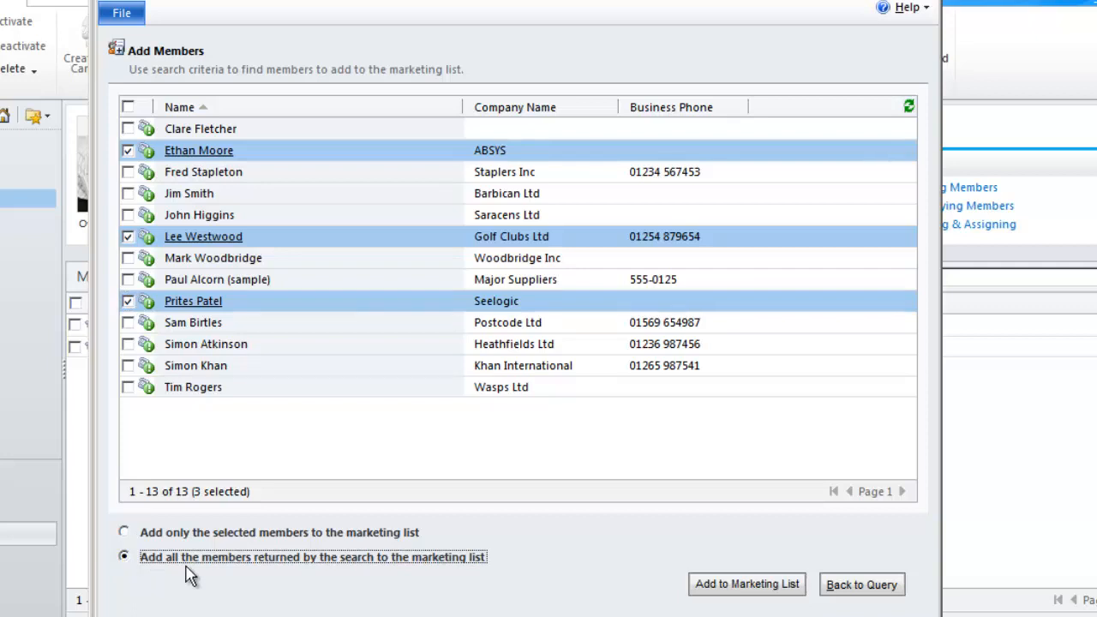
mouse_move(343, 600)
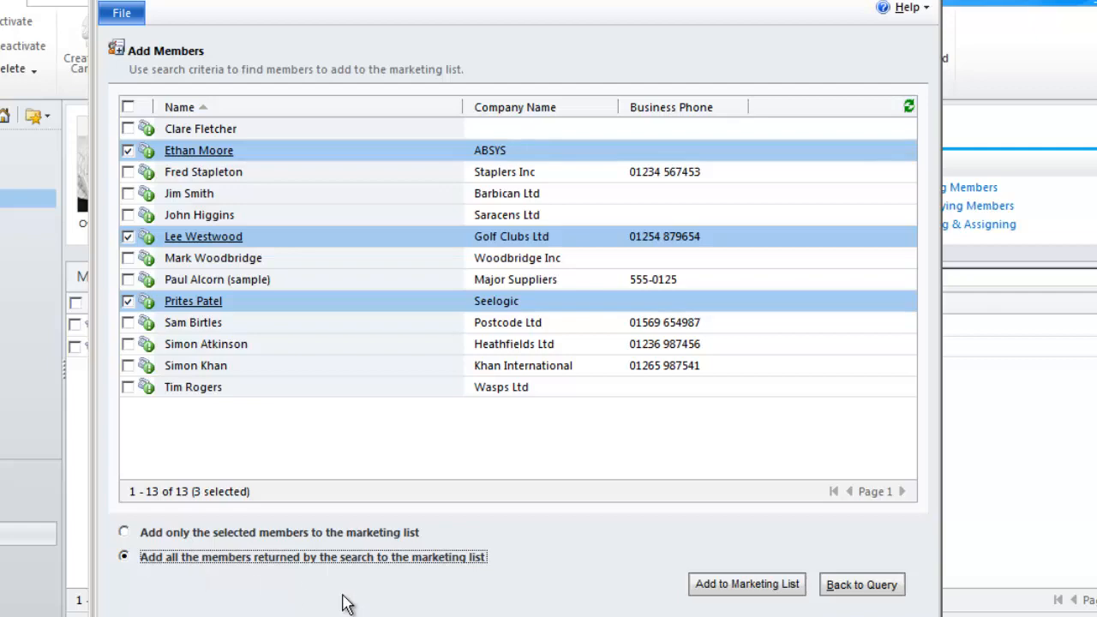
click(746, 584)
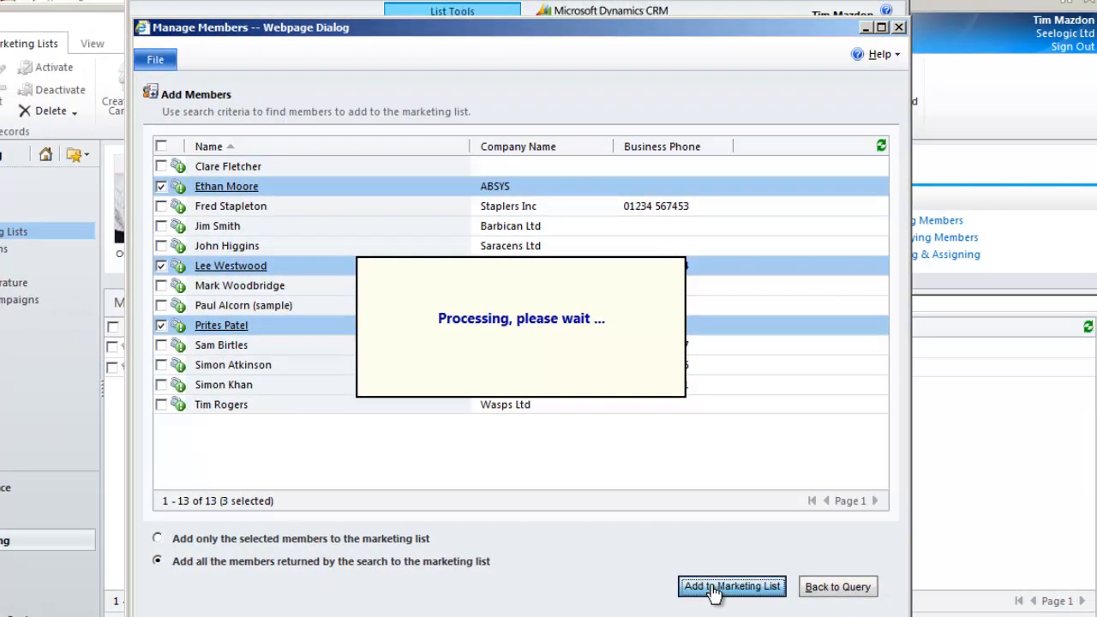
click(730, 586)
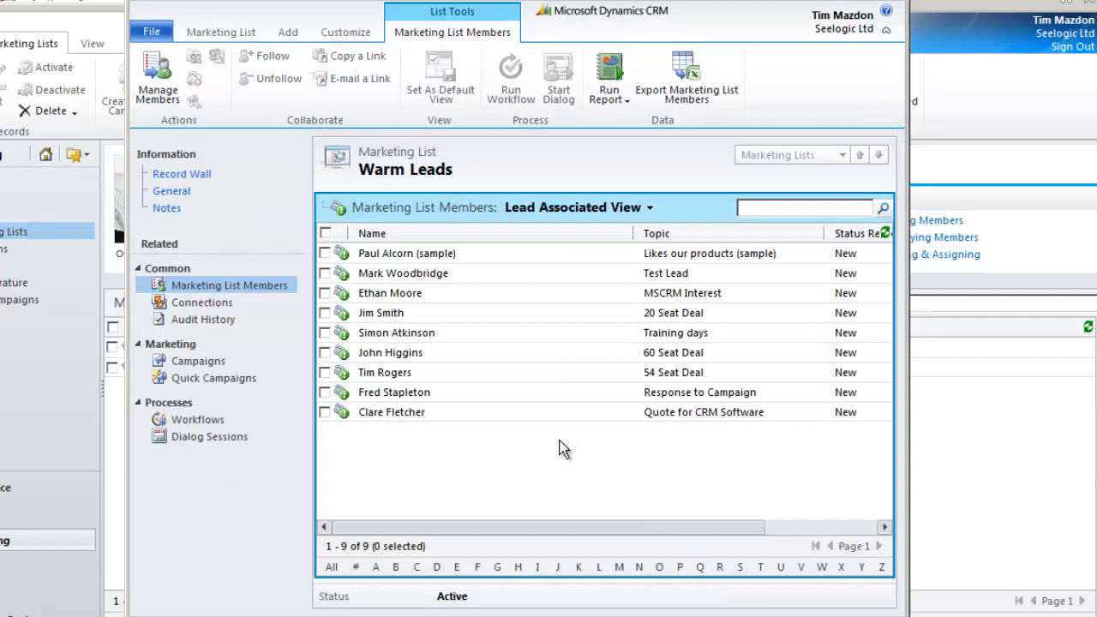
click(803, 208)
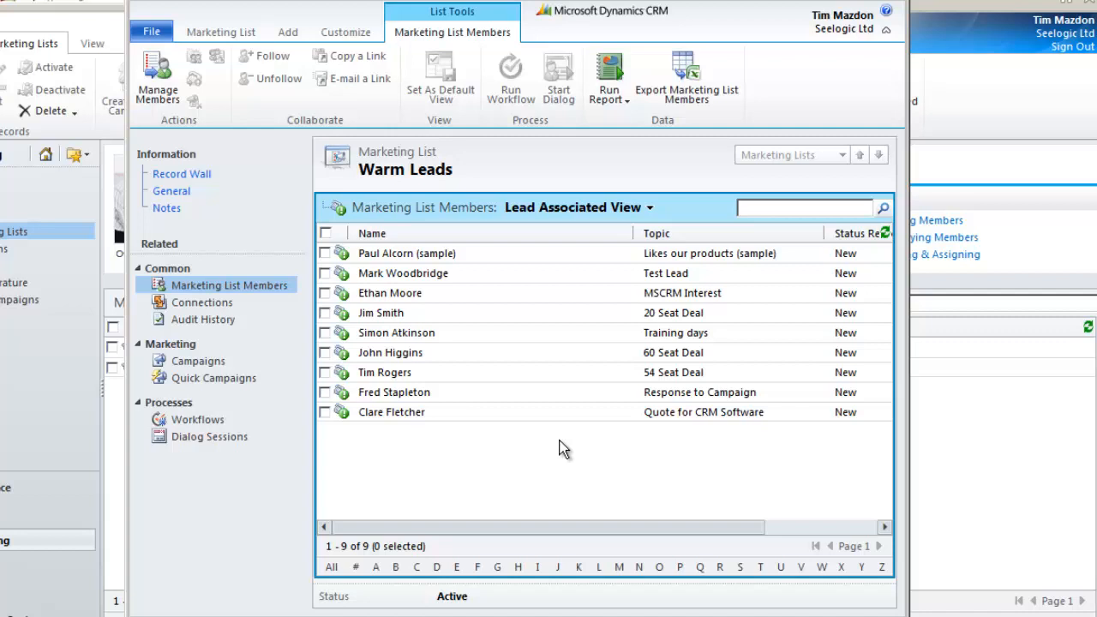
mouse_move(171, 90)
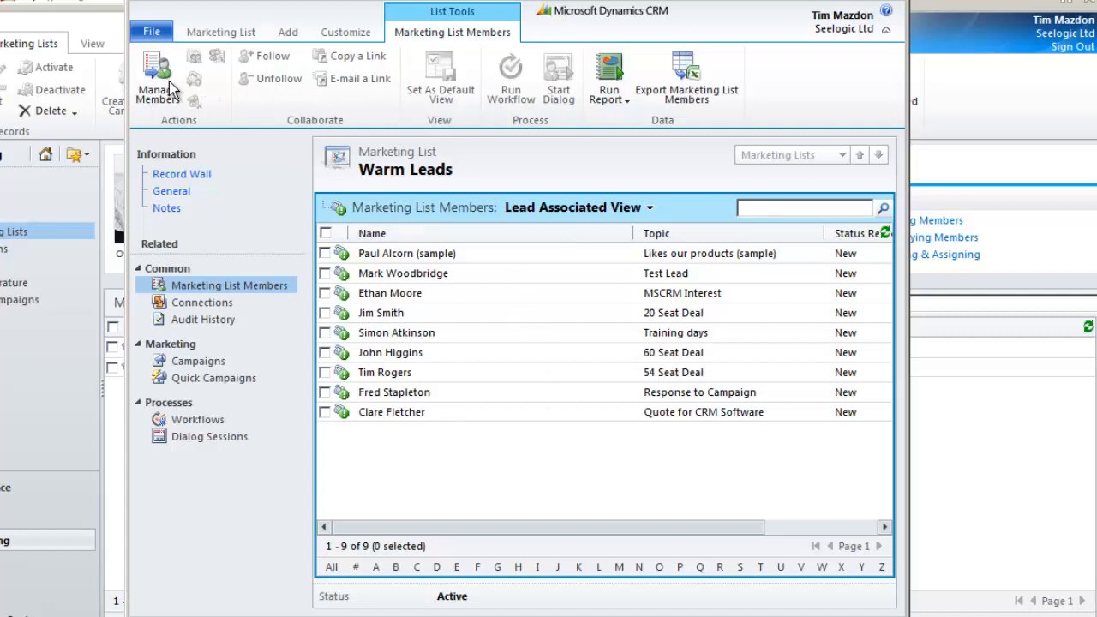
mouse_move(687, 79)
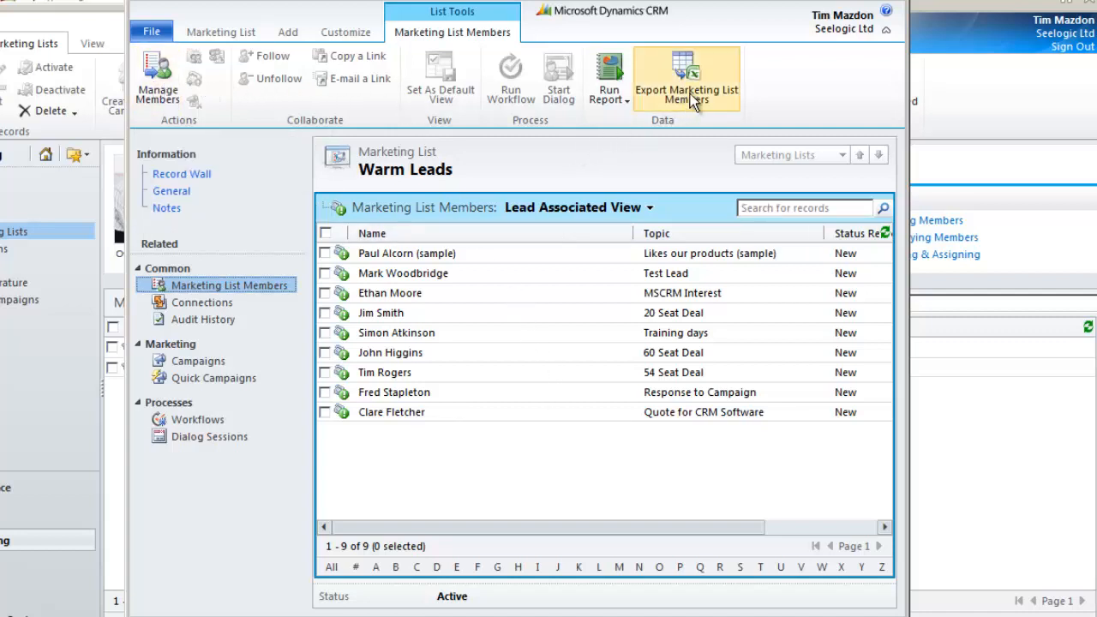
mouse_move(287, 32)
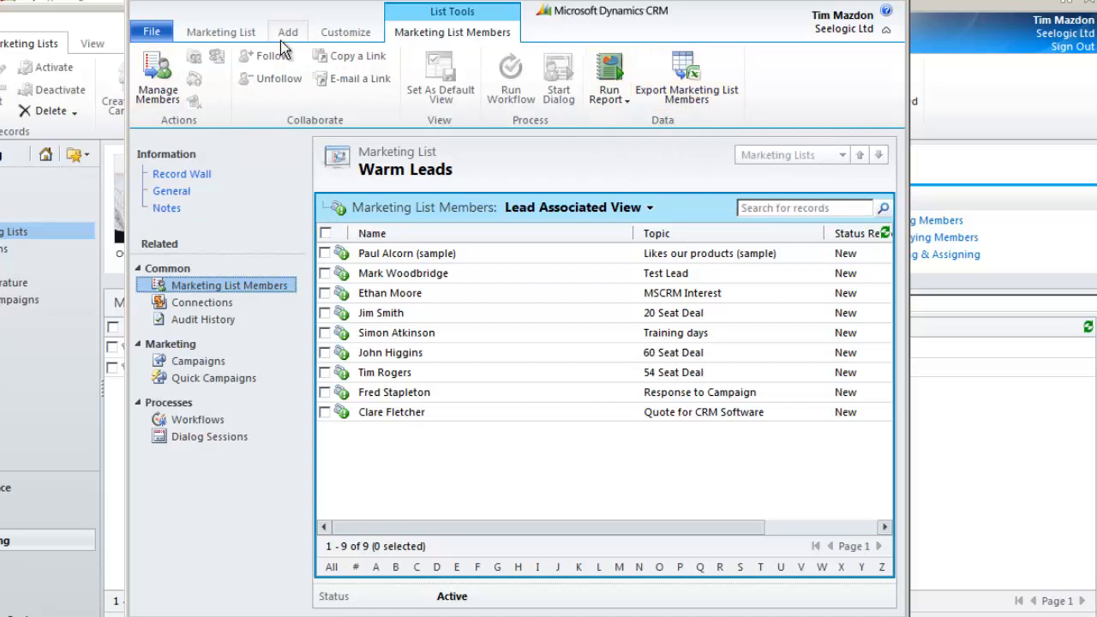
- Browse the Add tab options, then return to the Marketing List commands of Warm Leads
click(288, 31)
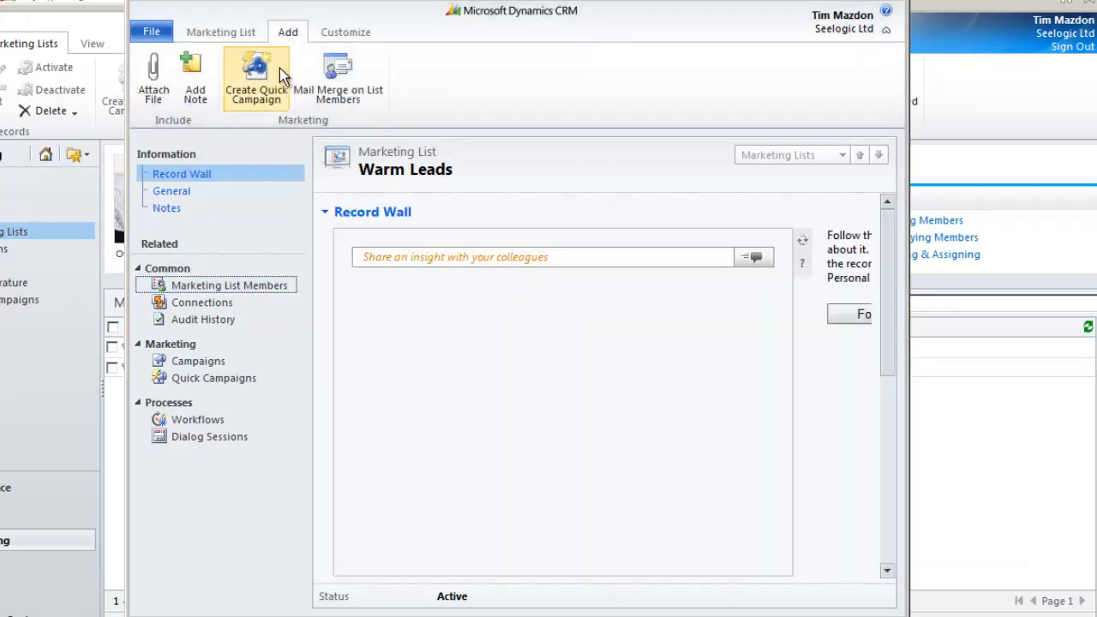
mouse_move(336, 77)
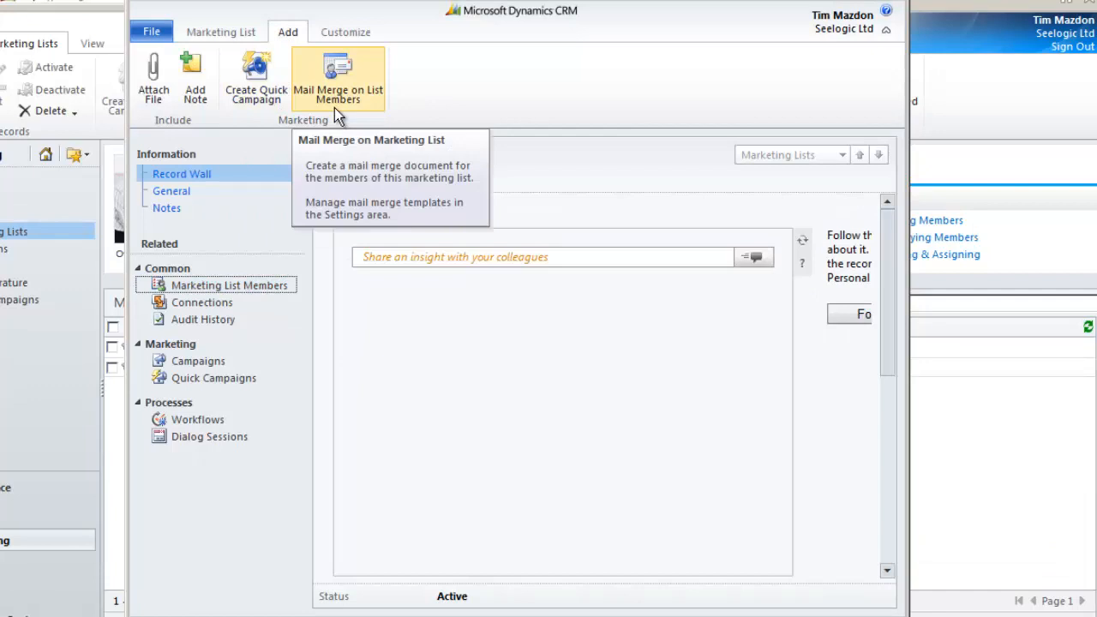
mouse_move(294, 90)
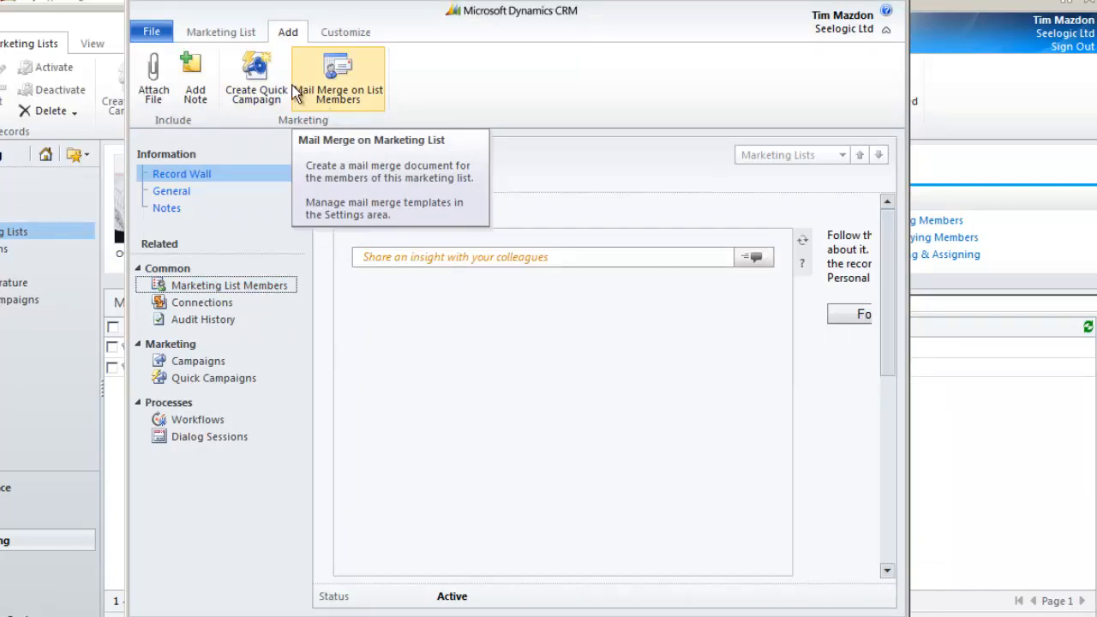
click(220, 31)
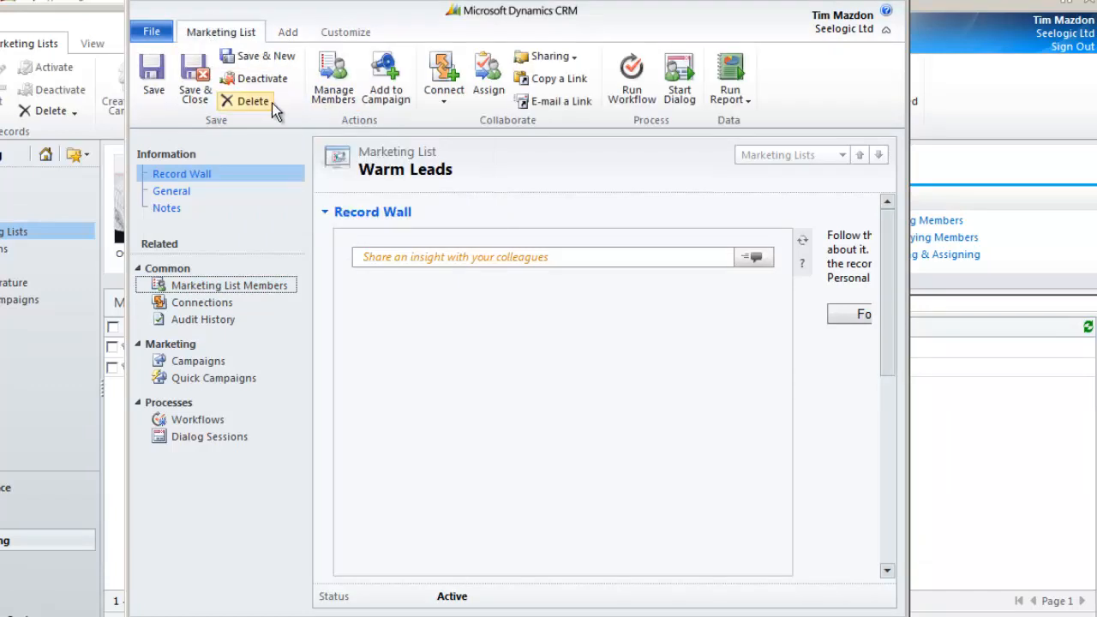
mouse_move(385, 77)
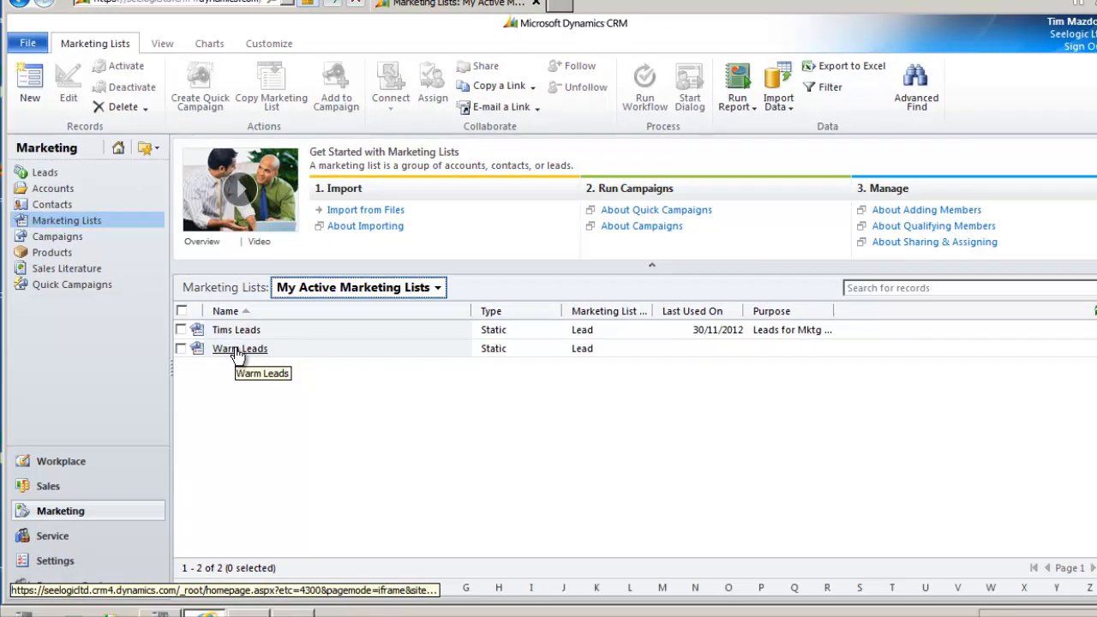
mouse_move(111, 251)
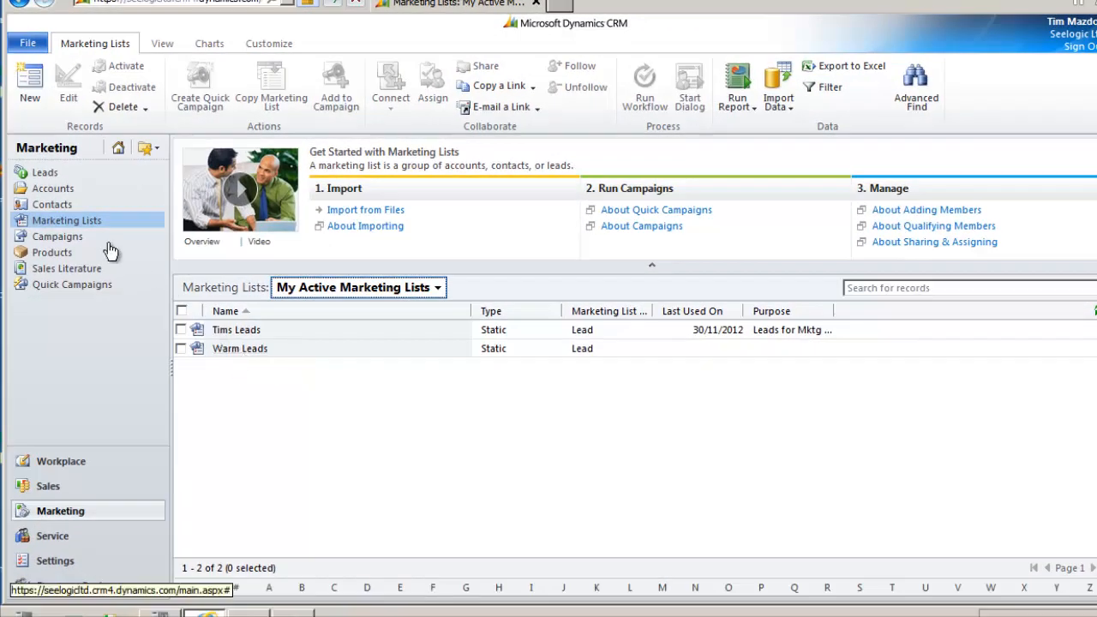
- Create and save a dynamic marketing list 'Open leads' with Lead members
click(30, 81)
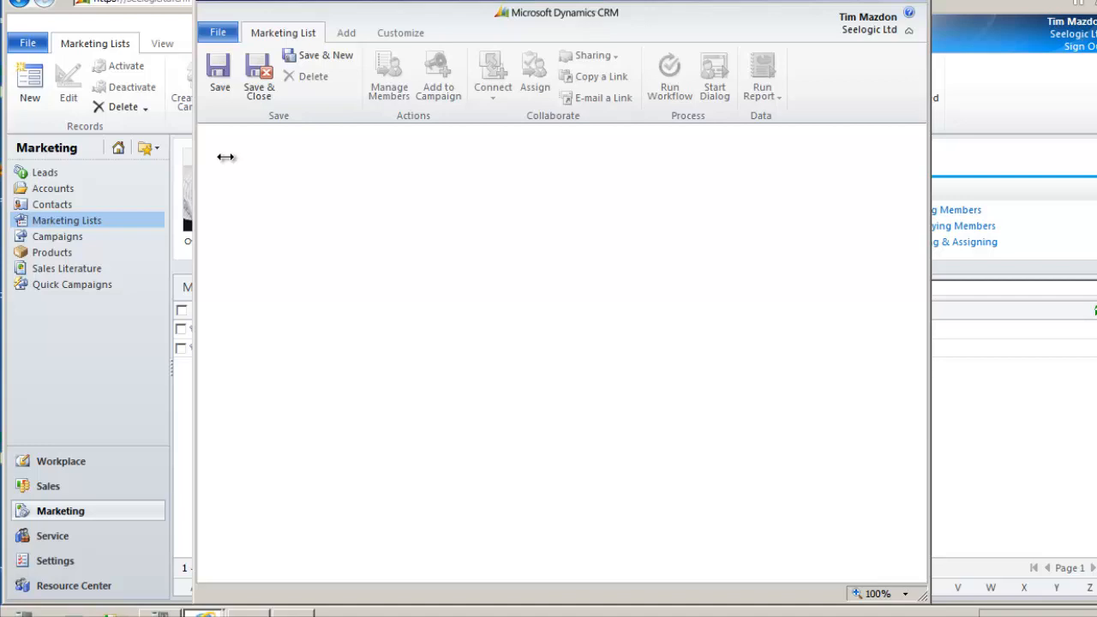
click(29, 81)
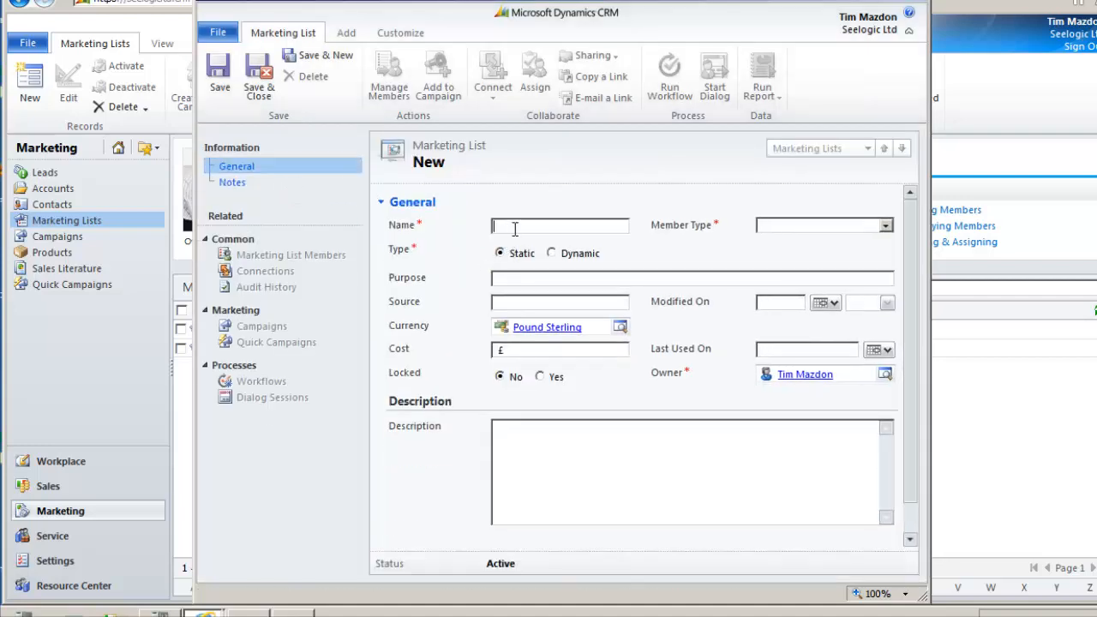
text(Open)
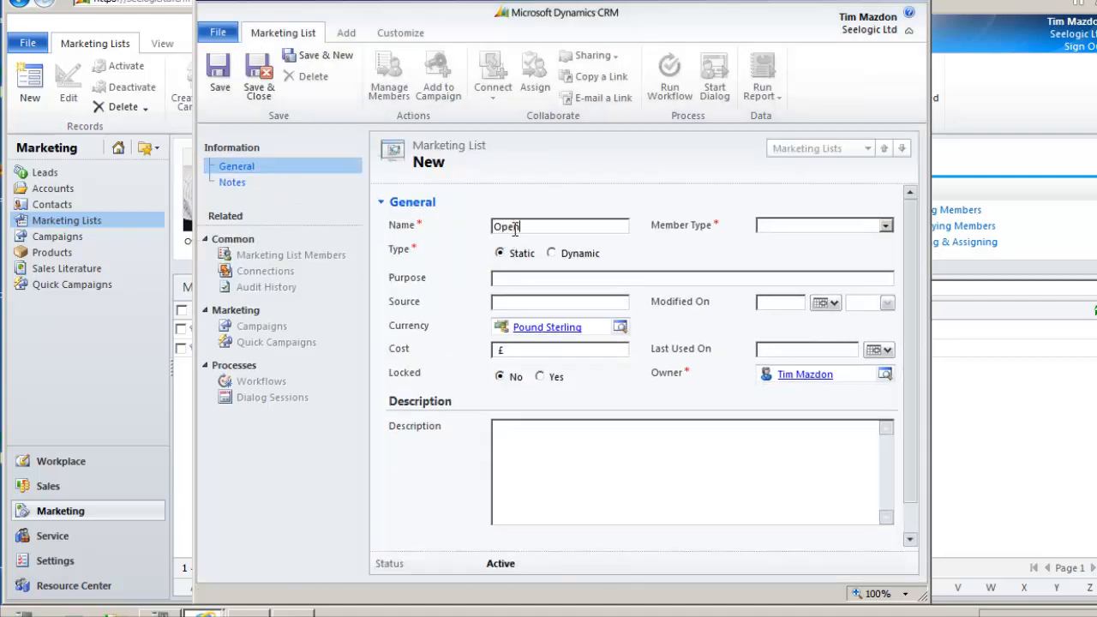
text(leads)
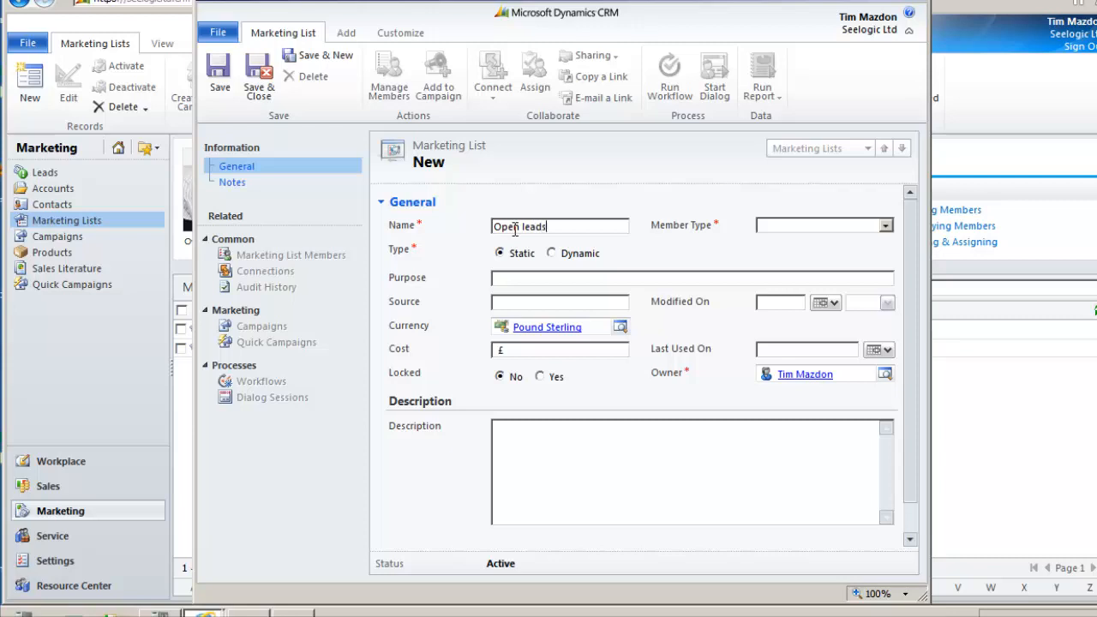
click(885, 225)
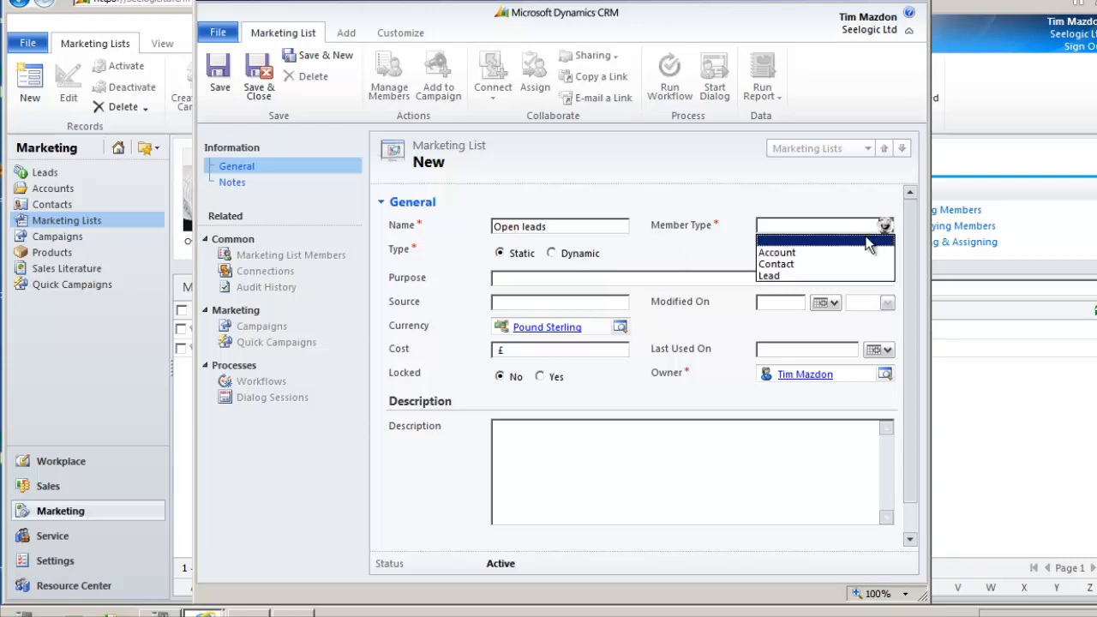
click(771, 275)
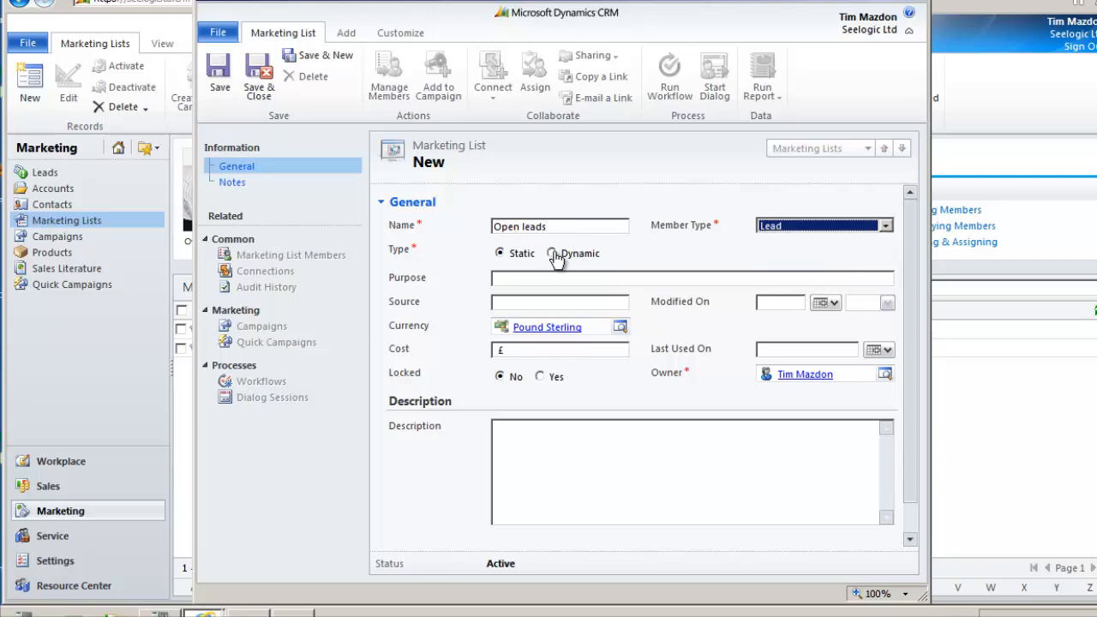
click(550, 253)
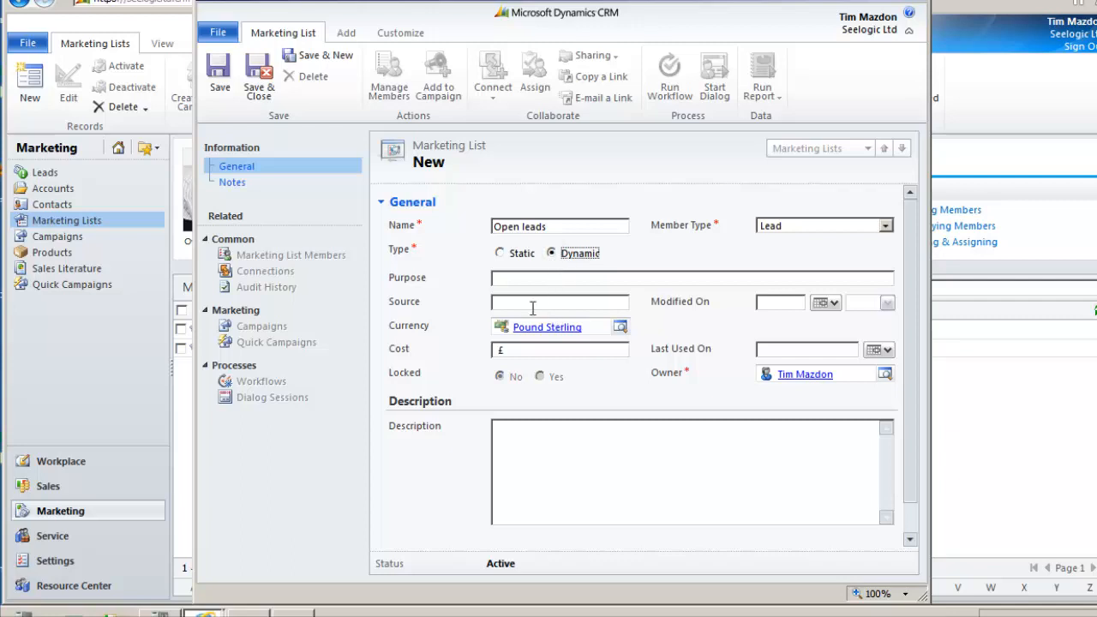
click(218, 76)
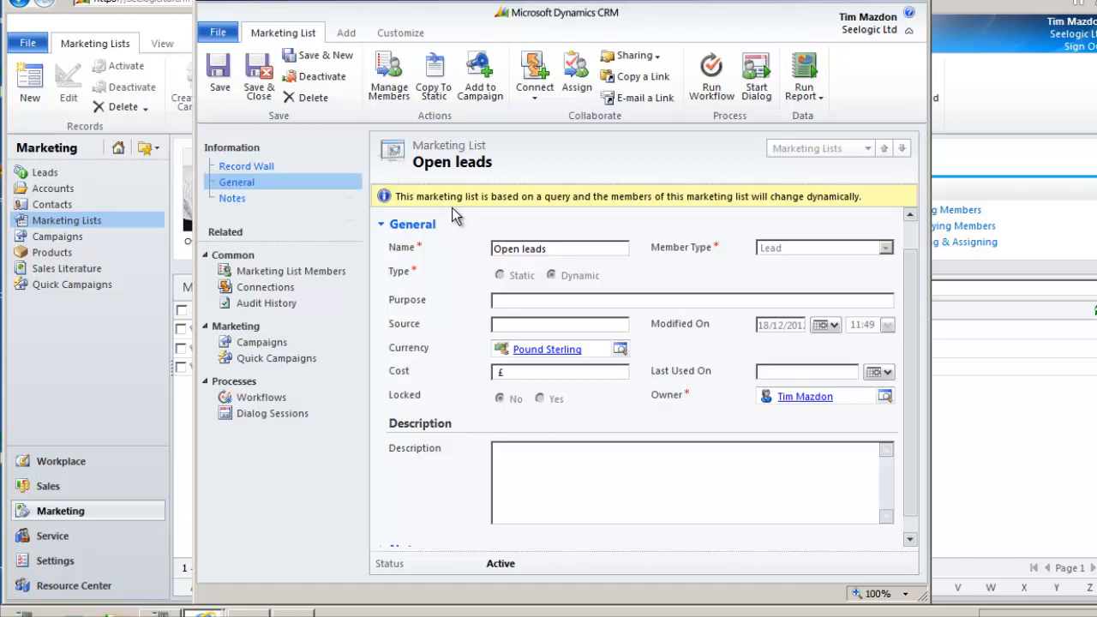
mouse_move(428, 171)
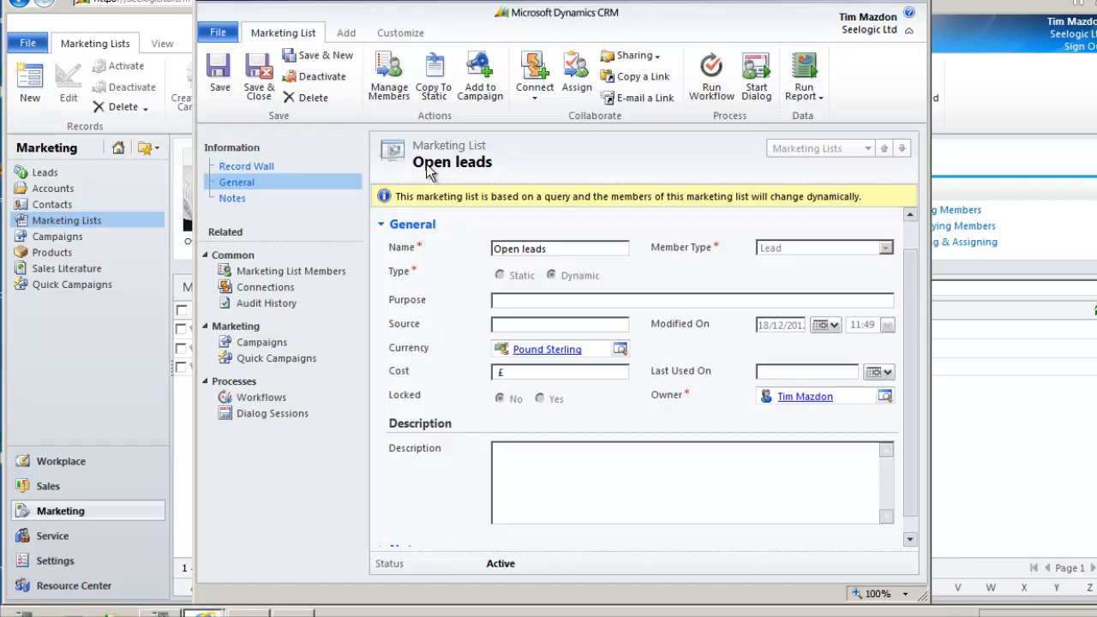
click(389, 75)
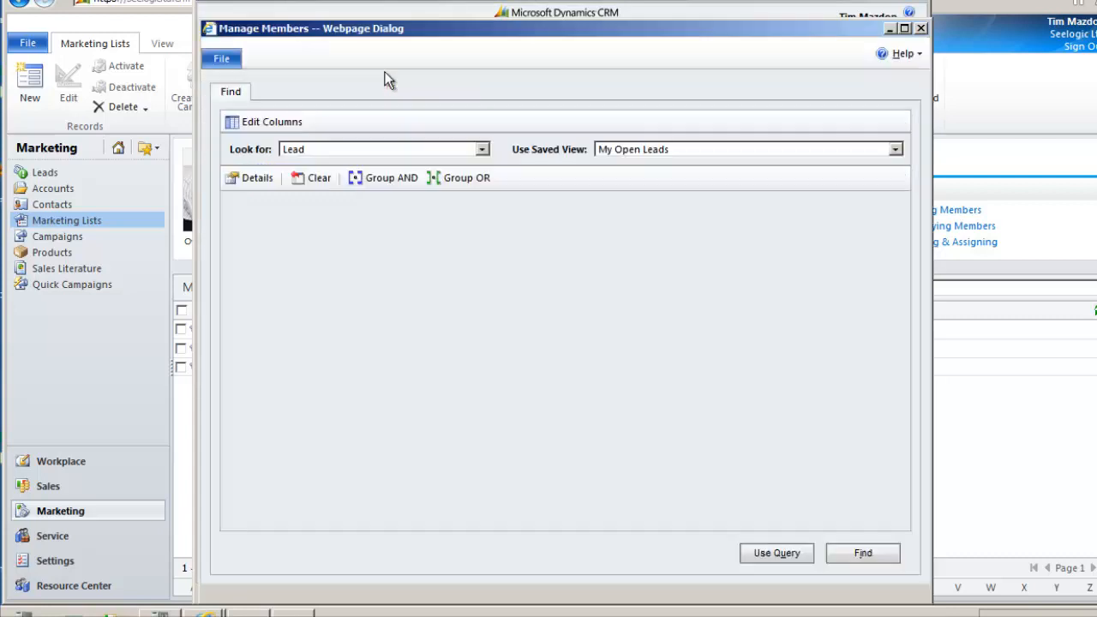
- Clear the preset criteria, filter on Status equals Open, and find the 10 matching leads
click(318, 178)
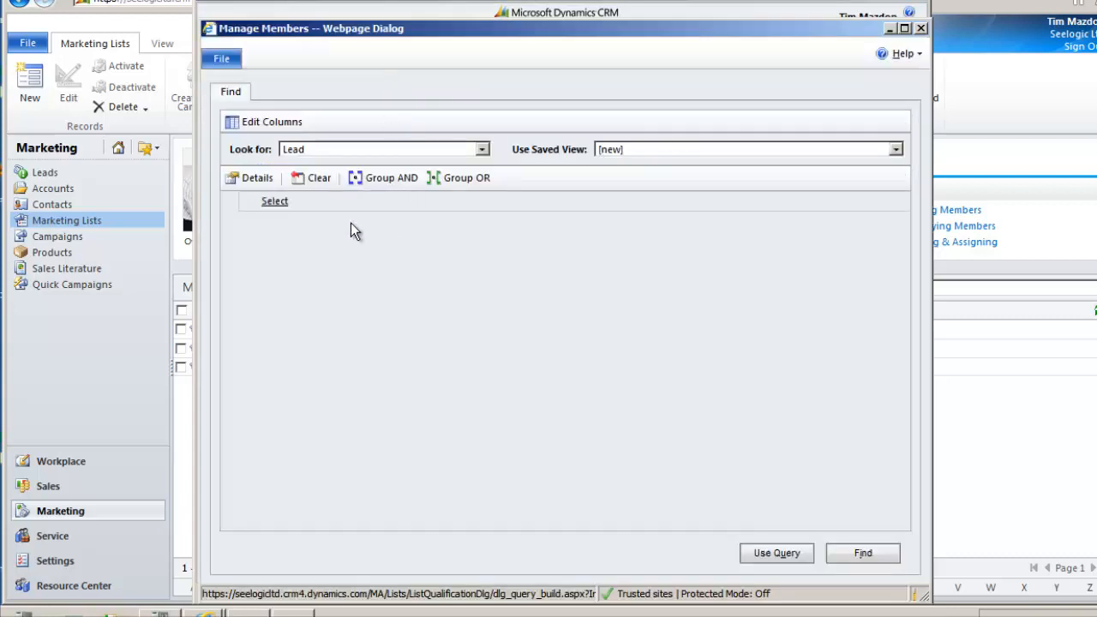
click(274, 201)
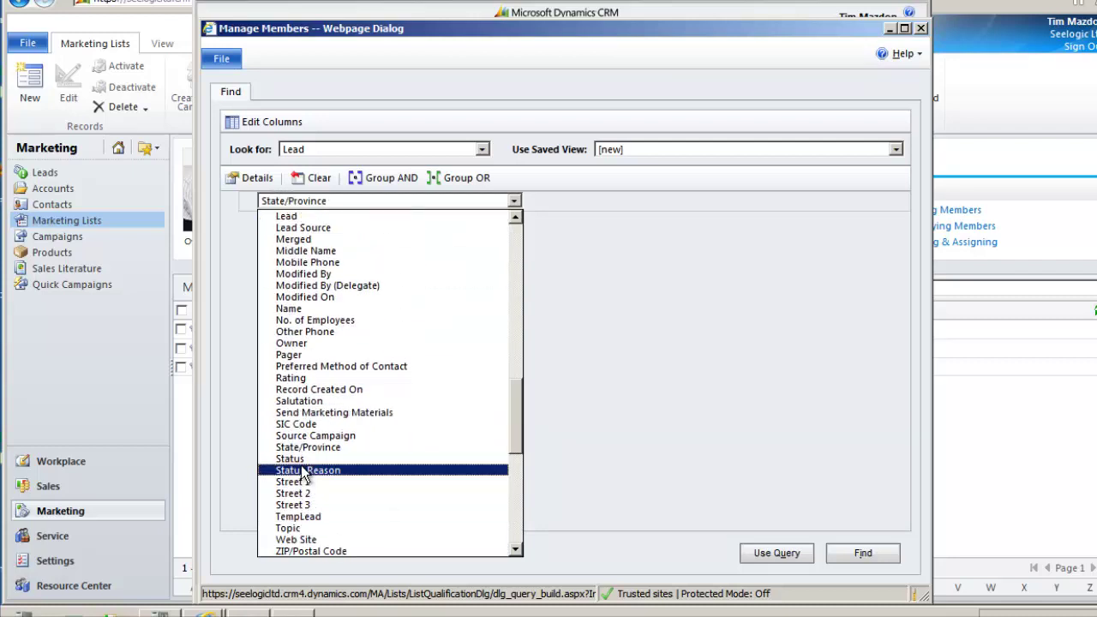
click(289, 459)
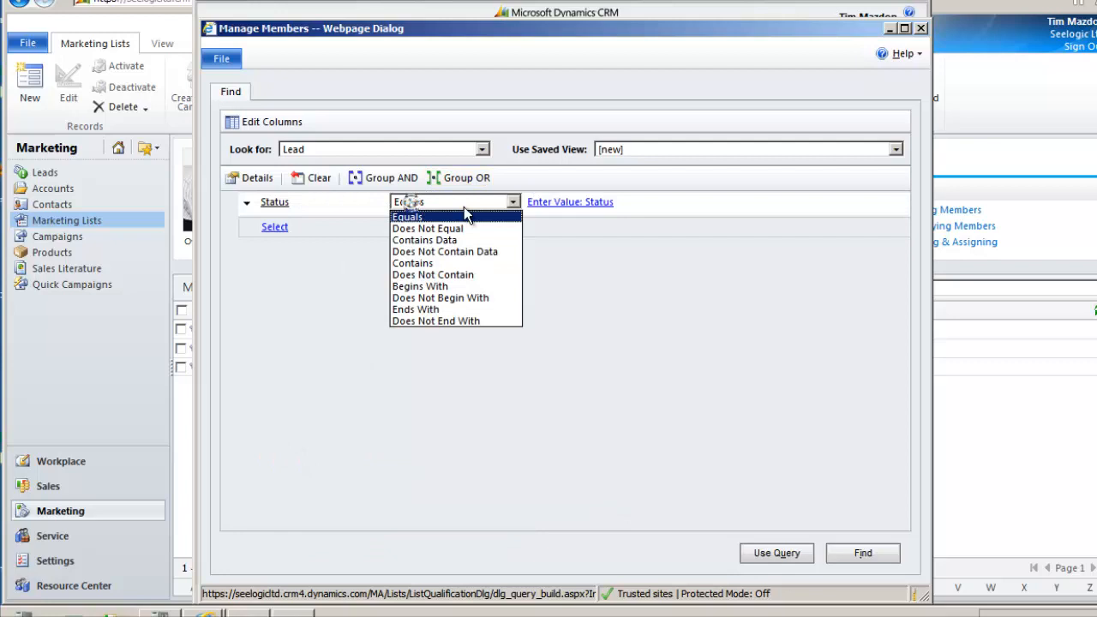
click(407, 216)
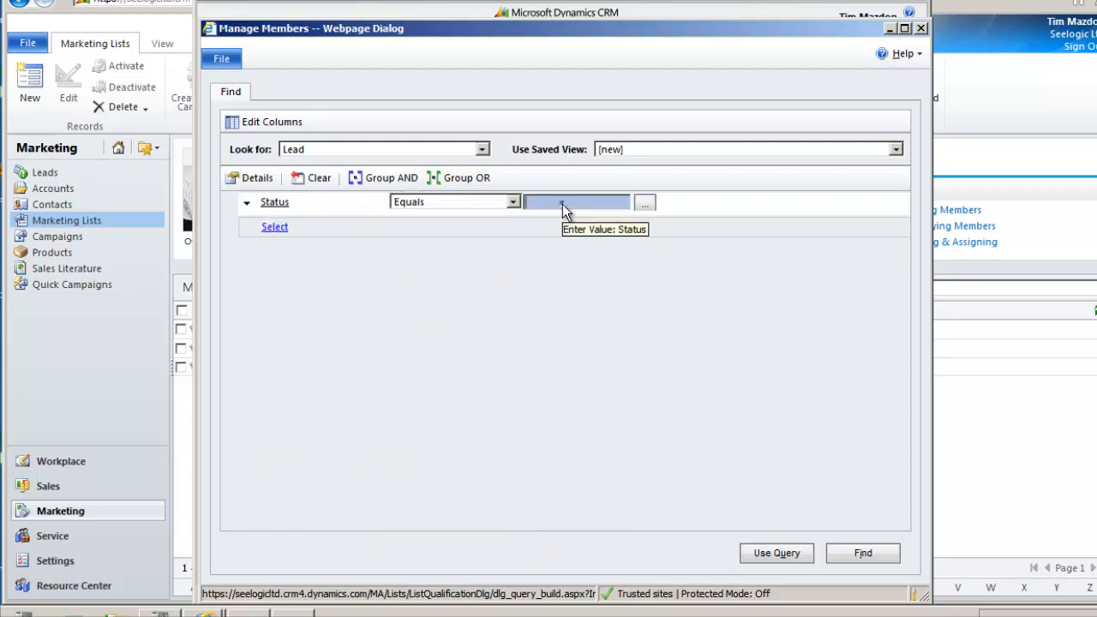
click(644, 201)
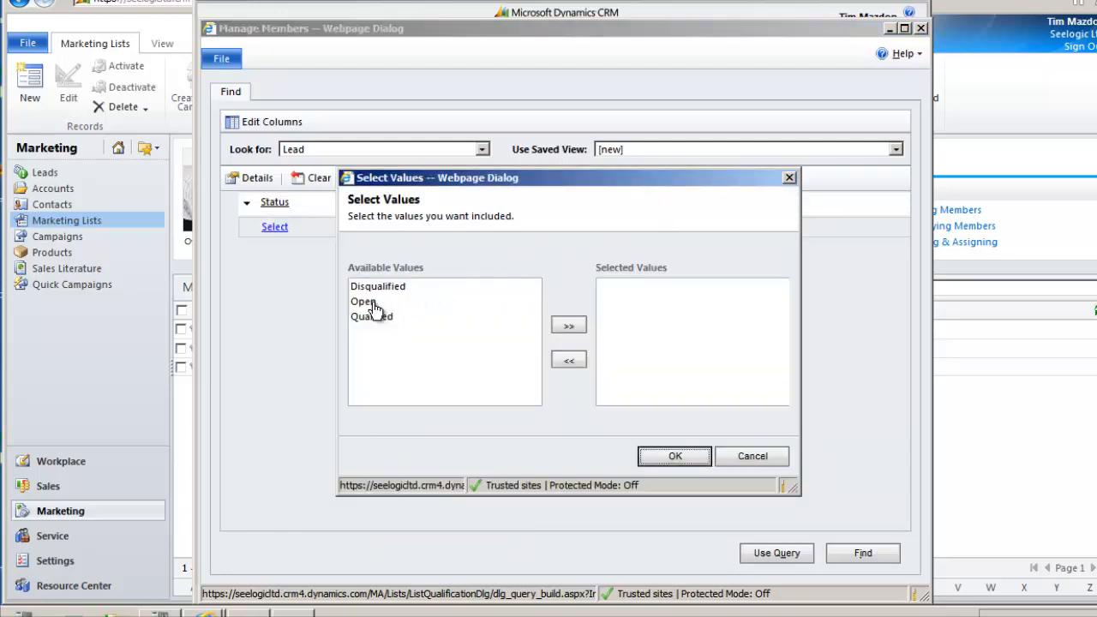
click(673, 456)
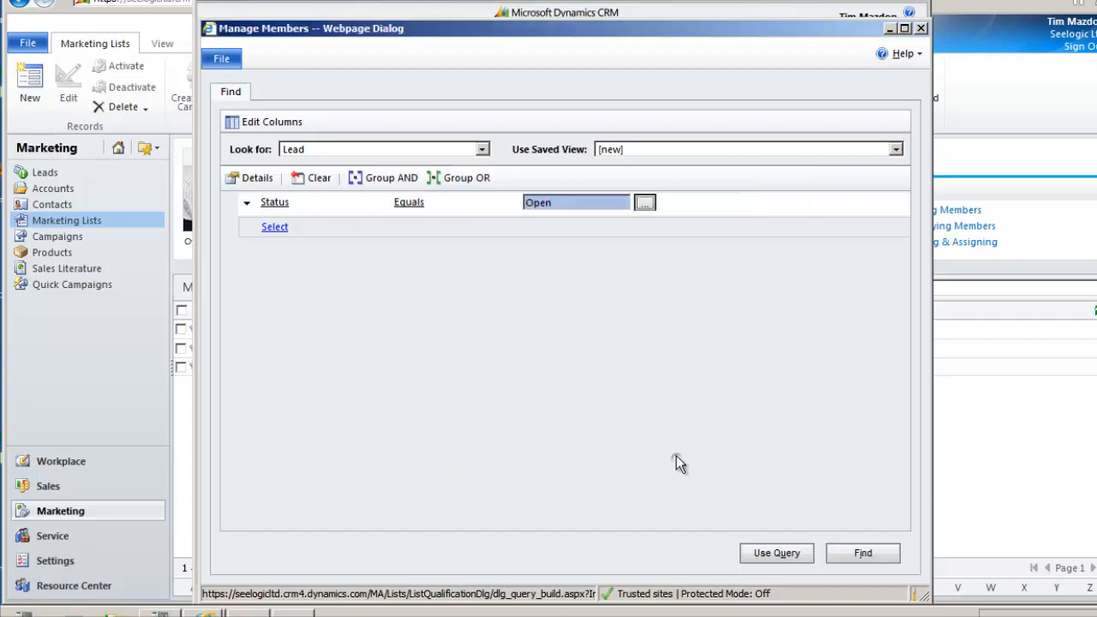
mouse_move(681, 463)
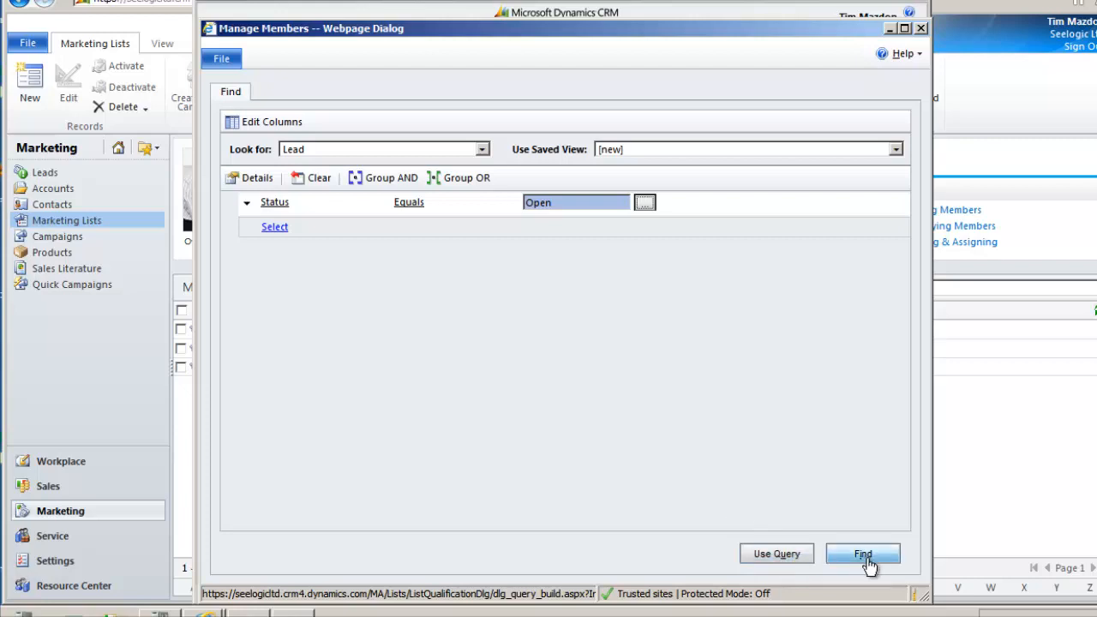
click(861, 553)
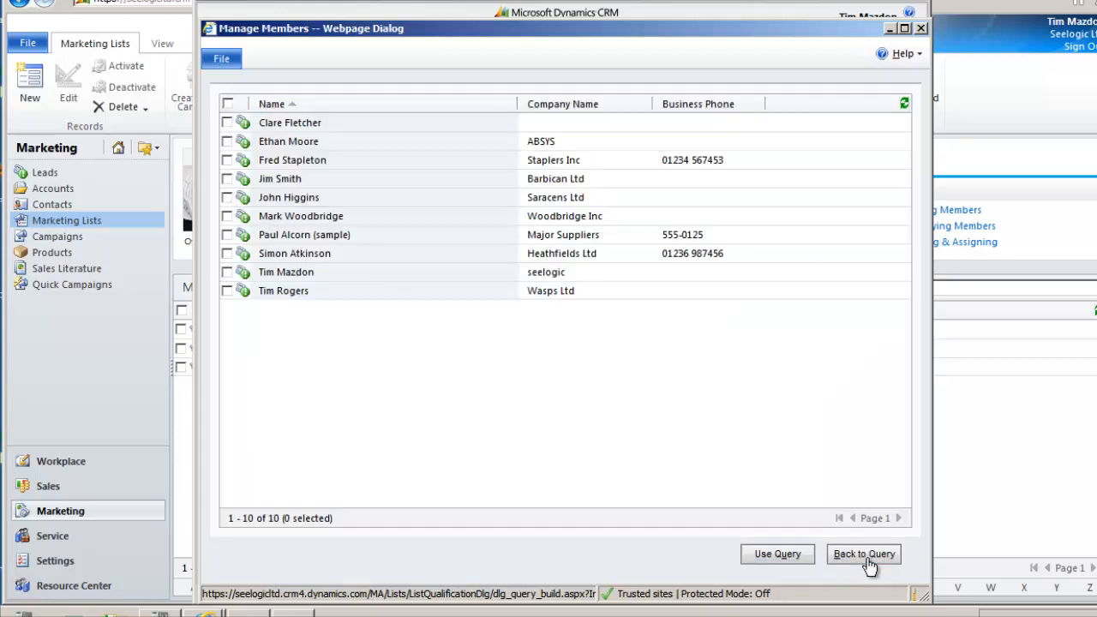
mouse_move(529, 386)
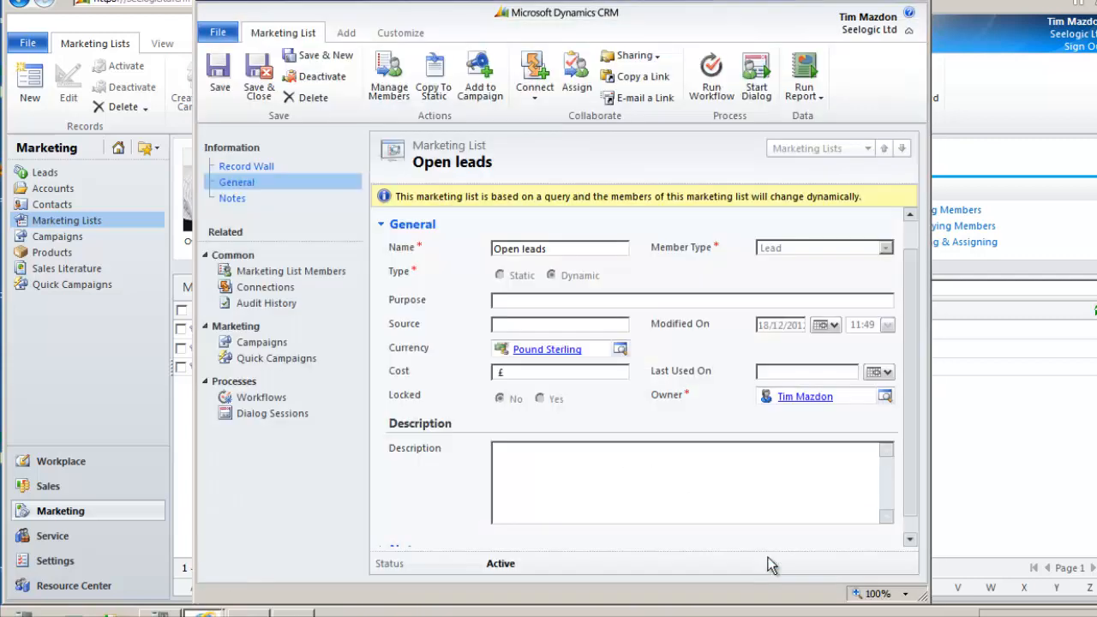
mouse_move(290, 270)
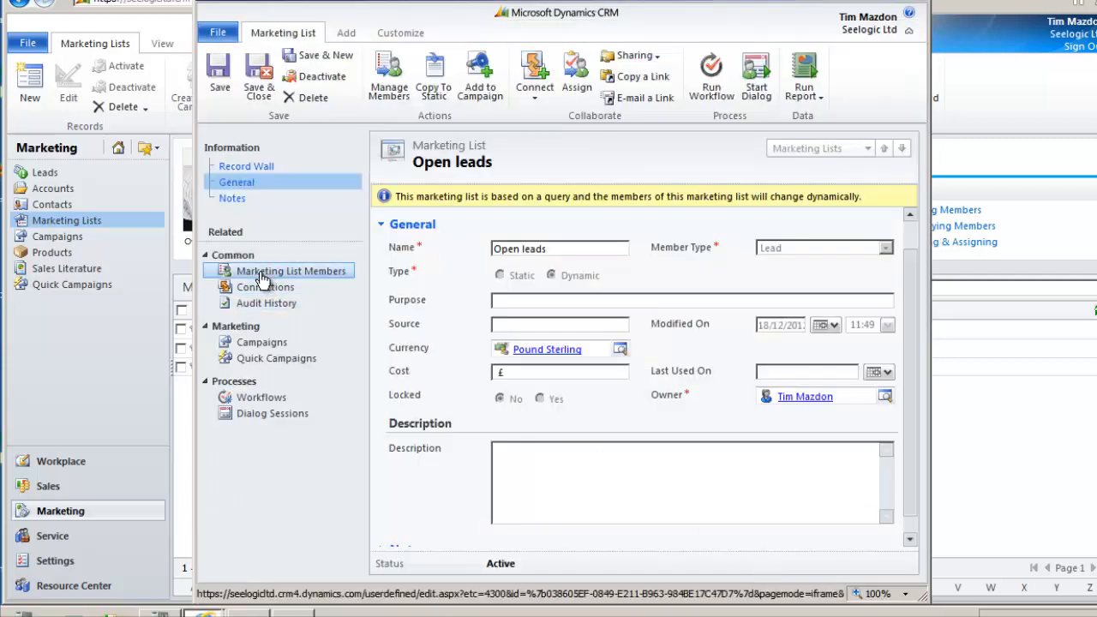
click(291, 270)
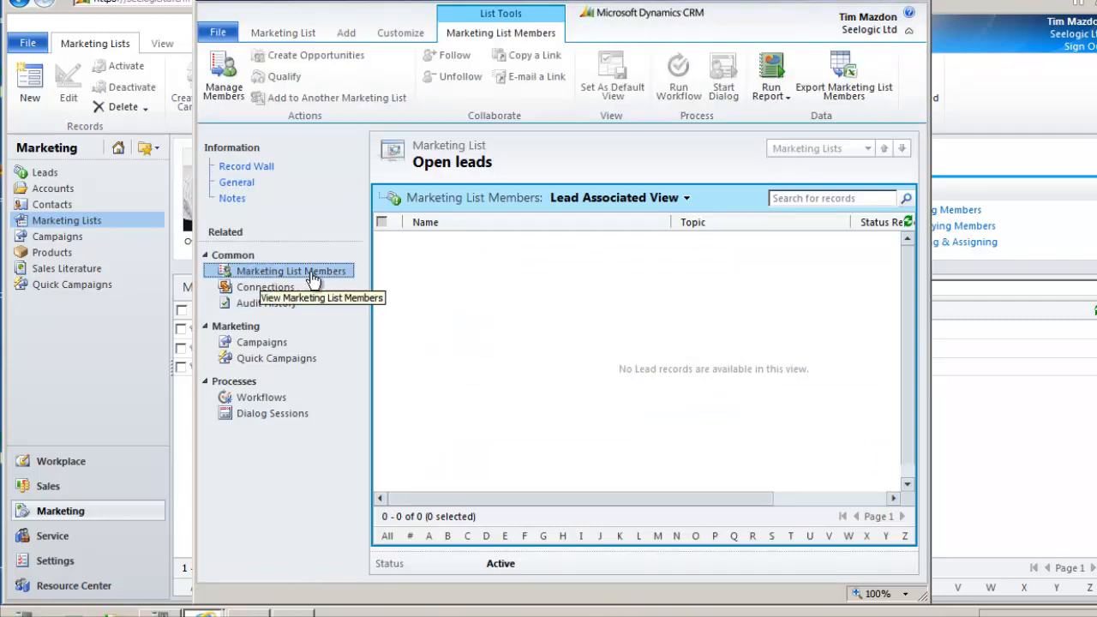
click(910, 221)
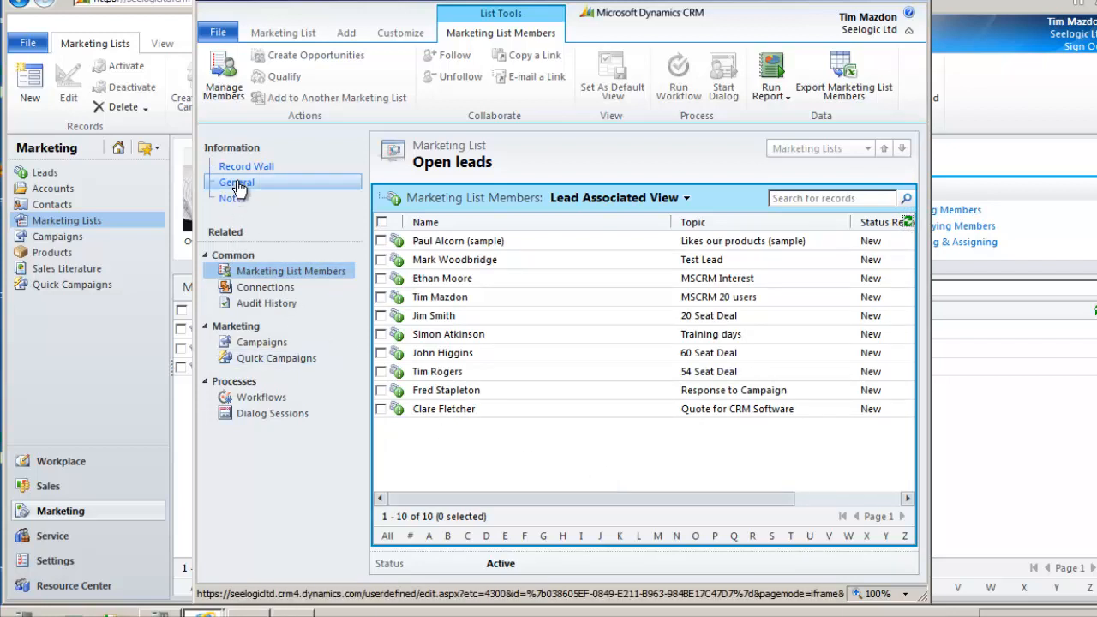
click(237, 182)
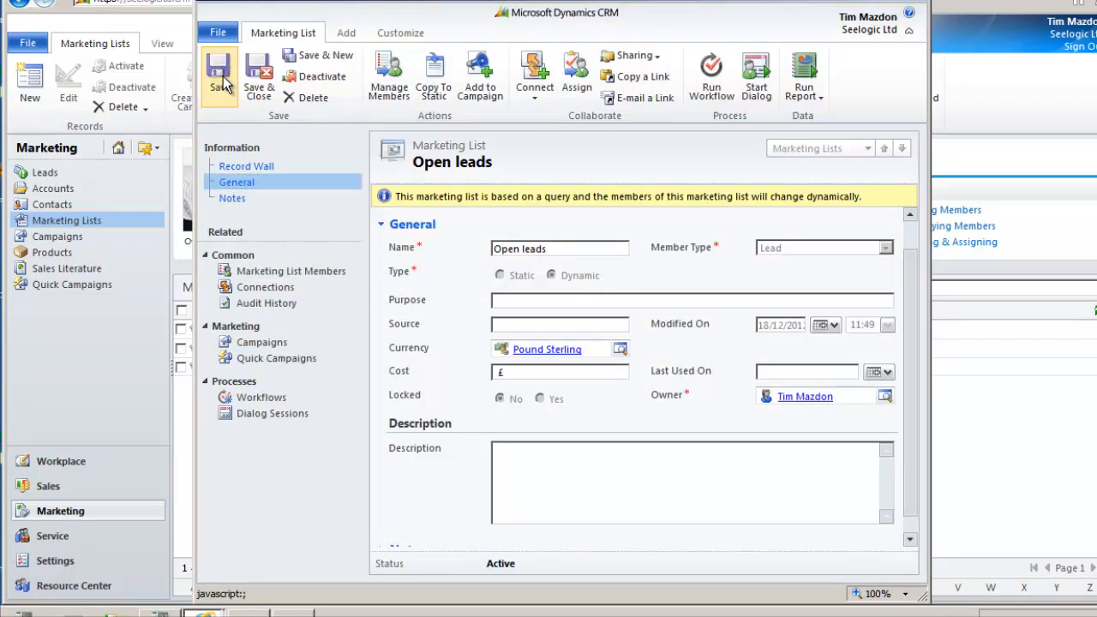
mouse_move(257, 76)
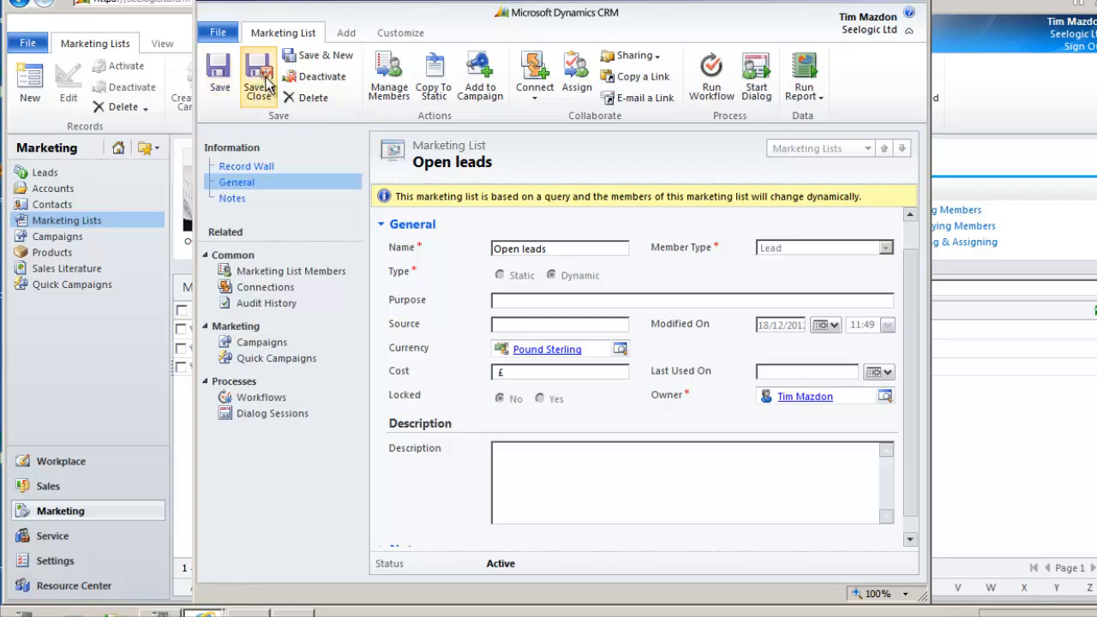
click(257, 77)
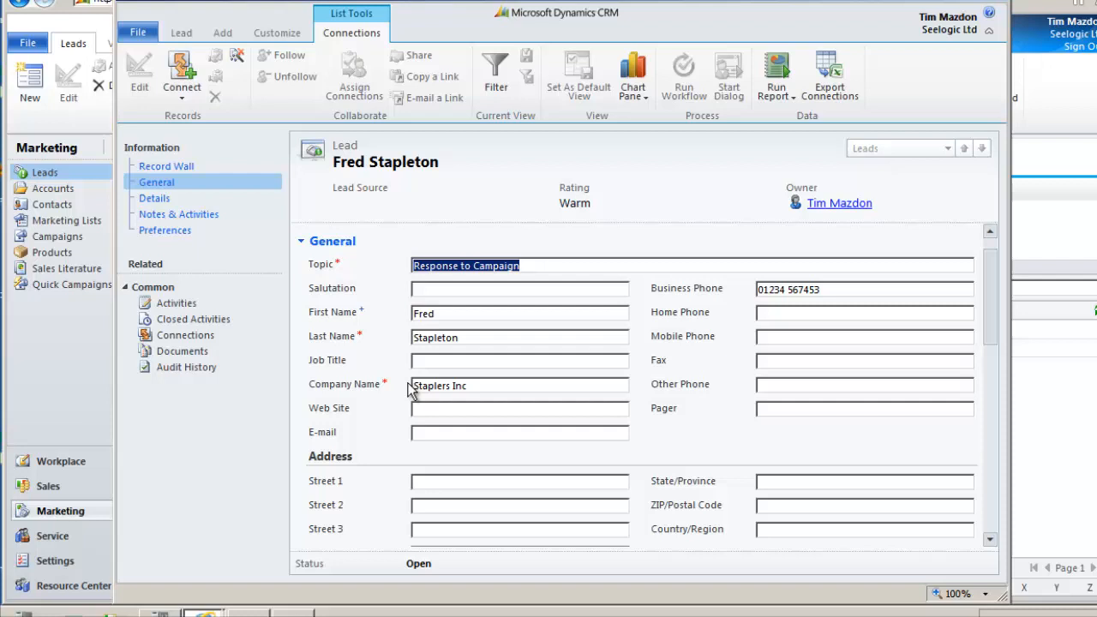
click(181, 33)
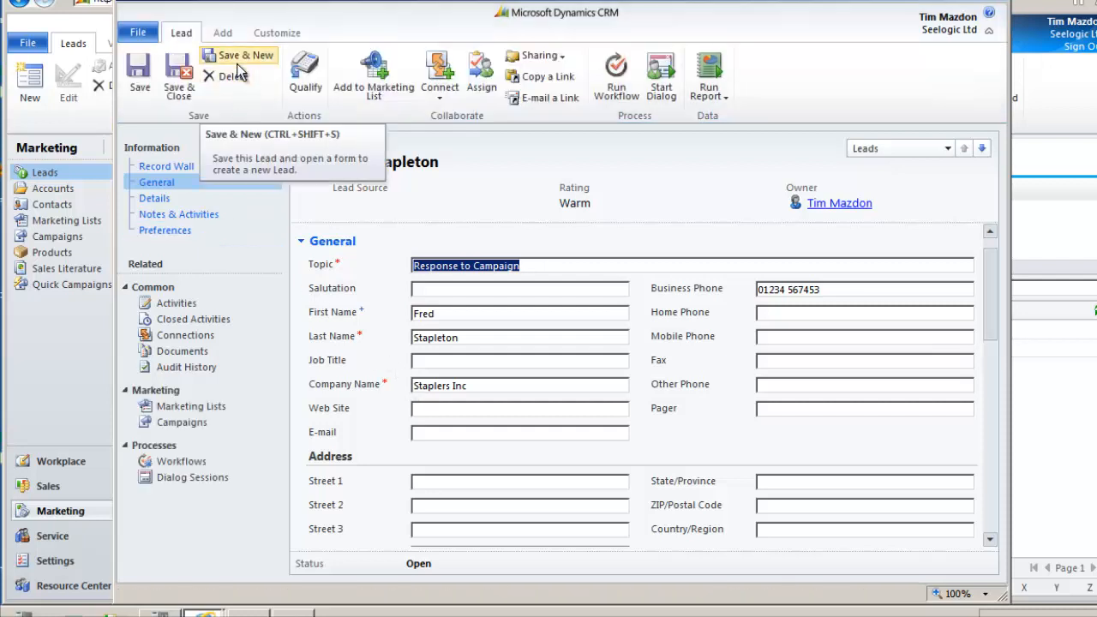
mouse_move(374, 72)
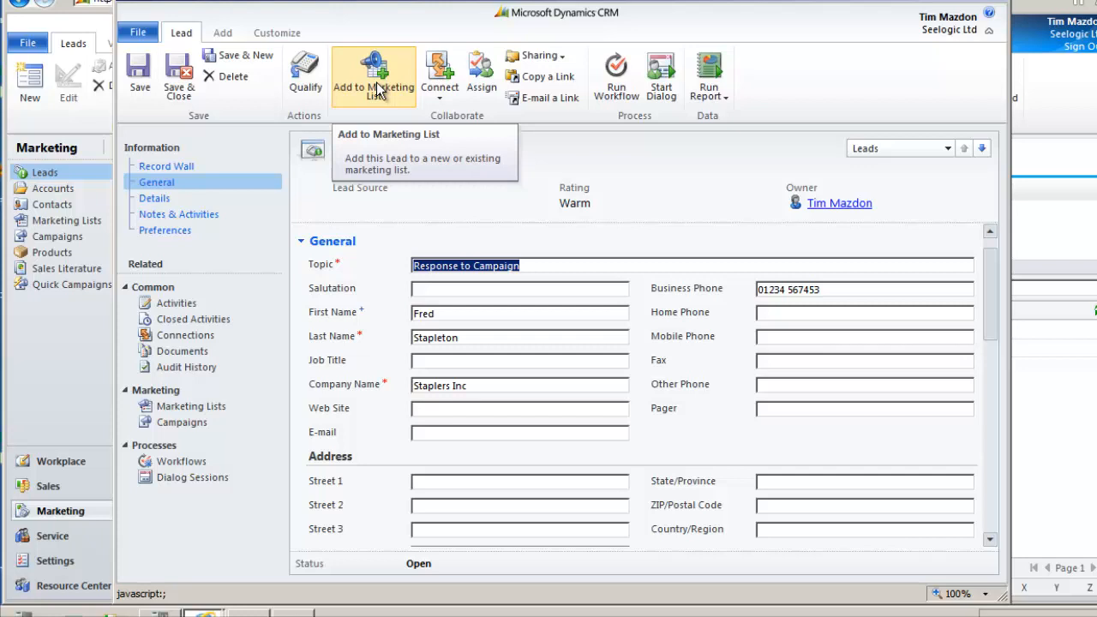
click(373, 72)
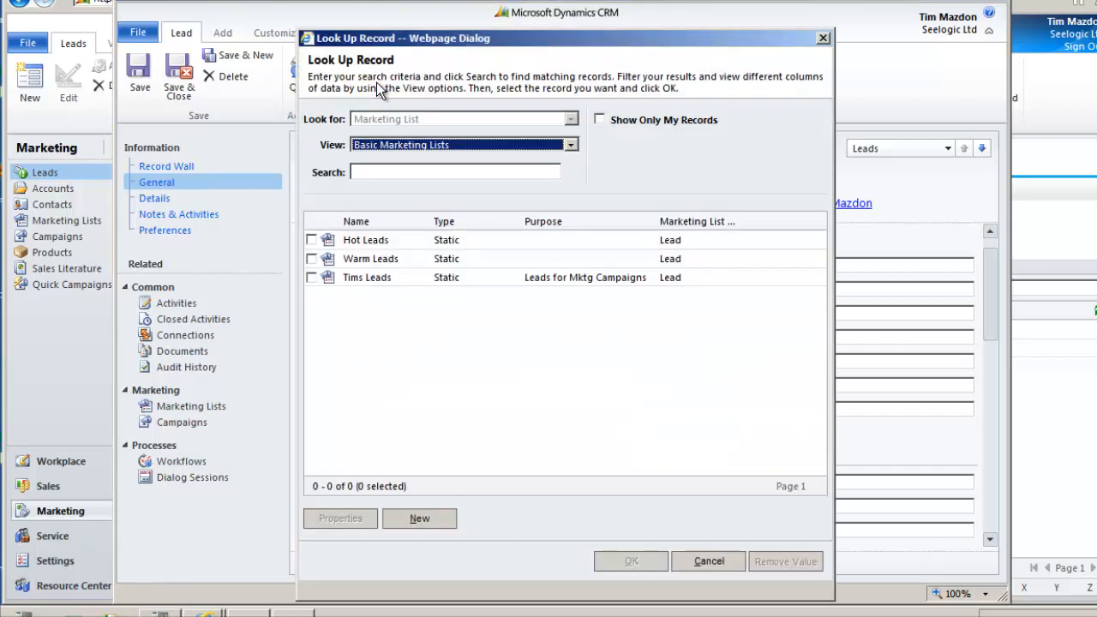
click(570, 172)
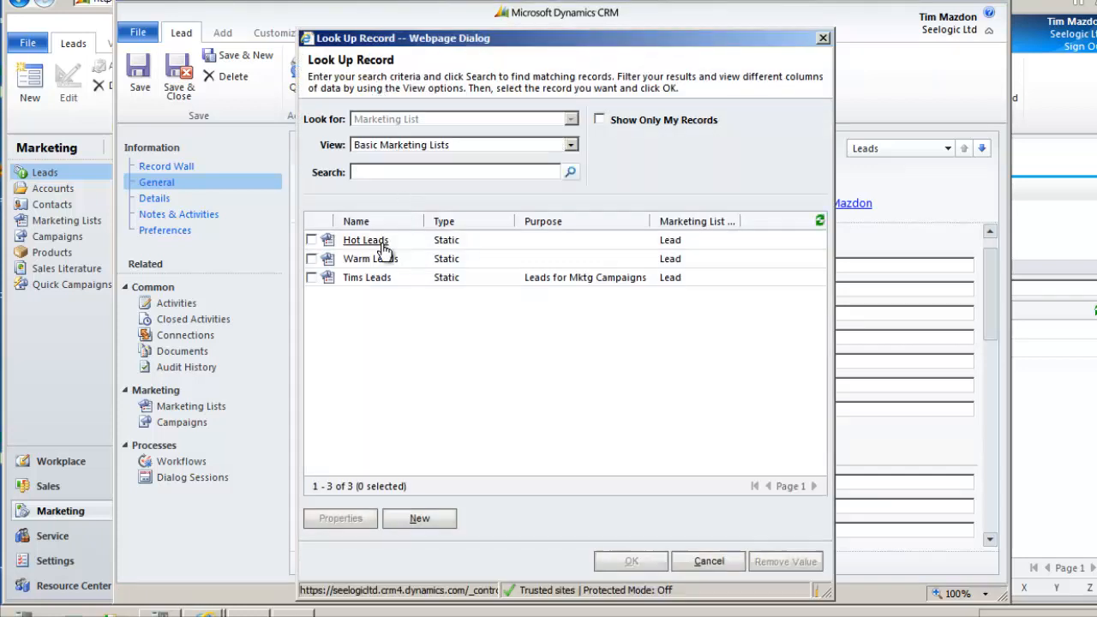
mouse_move(369, 201)
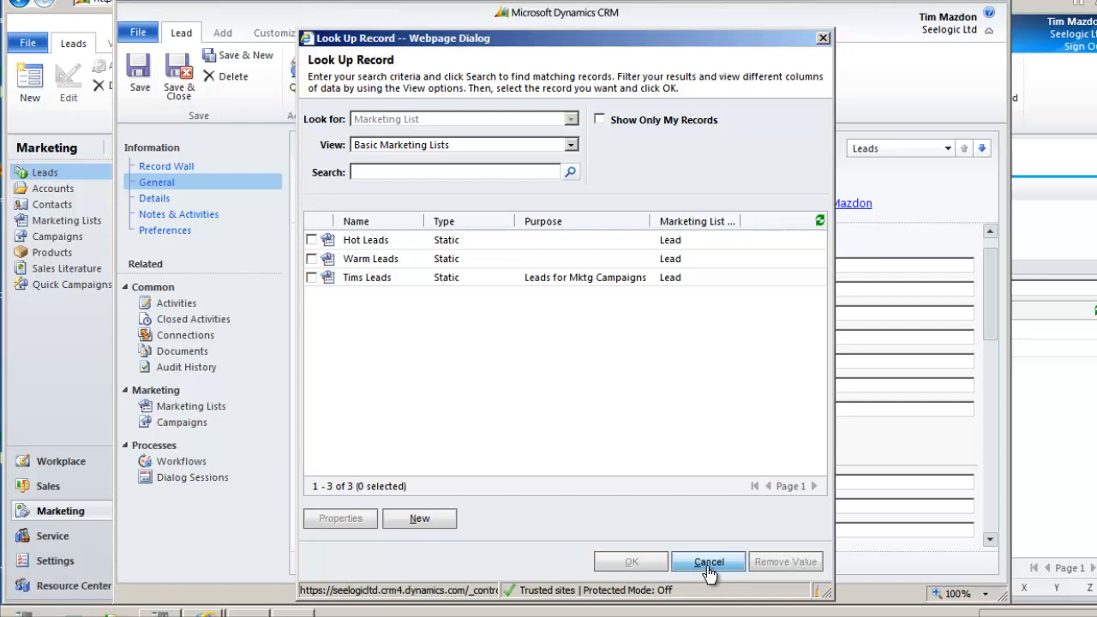
click(708, 561)
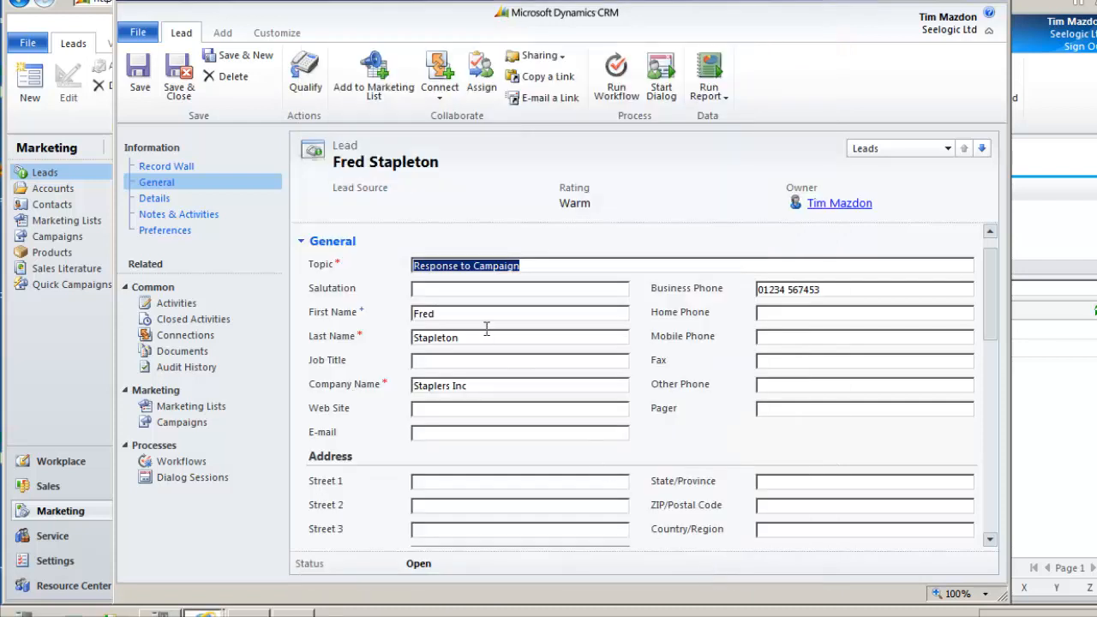
mouse_move(486, 335)
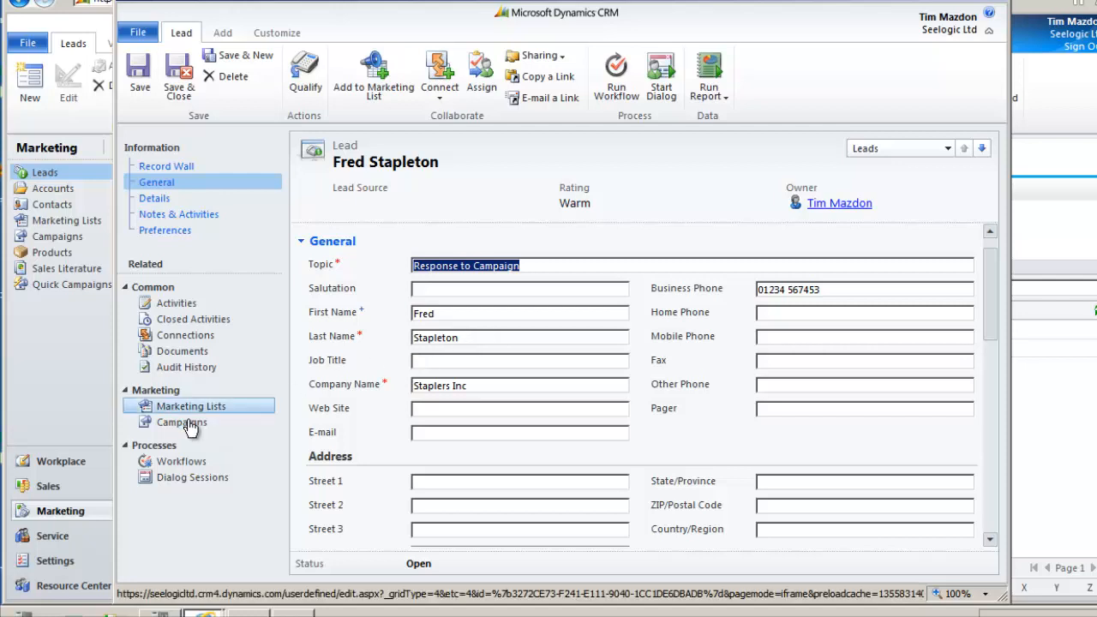
click(190, 405)
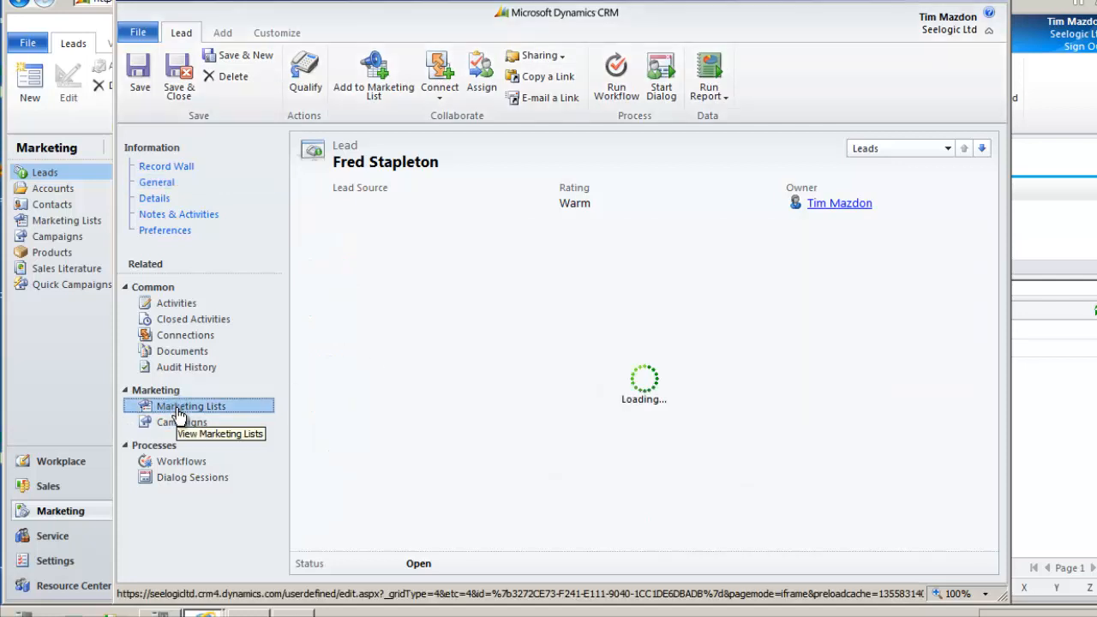
- Cancel the Advanced Find member evaluation on Warm Leads, leaving its members unchanged
click(190, 405)
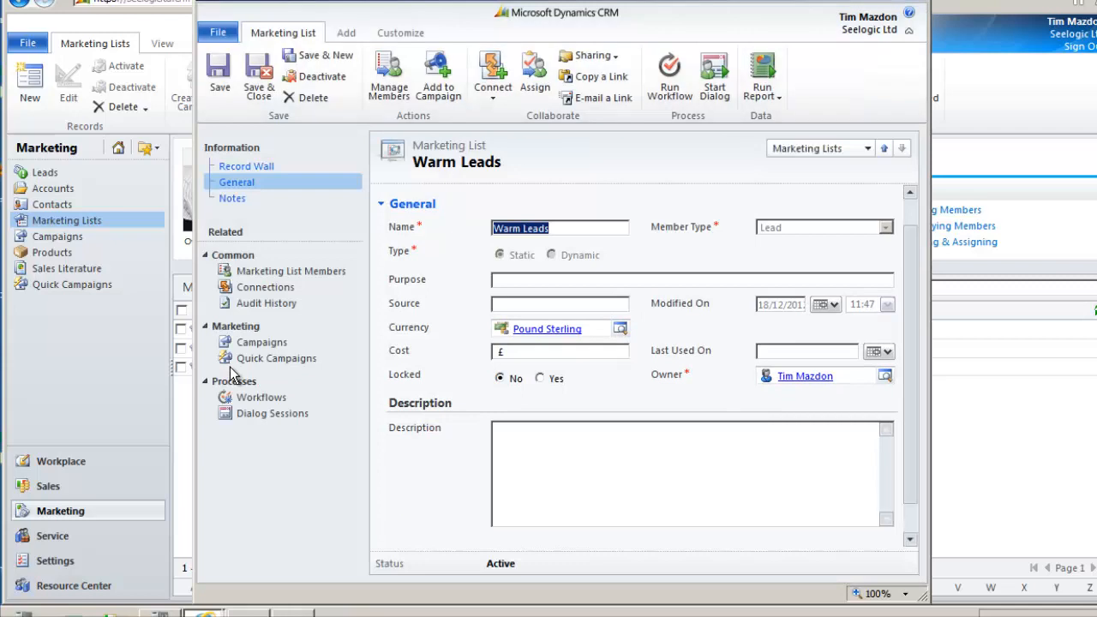
mouse_move(252, 351)
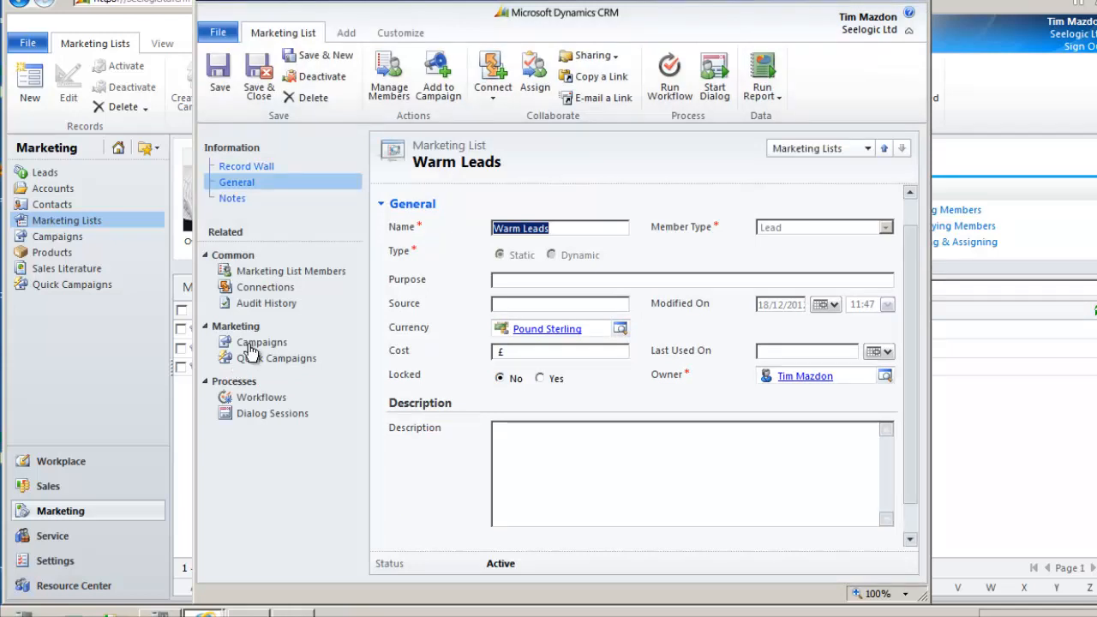
click(388, 75)
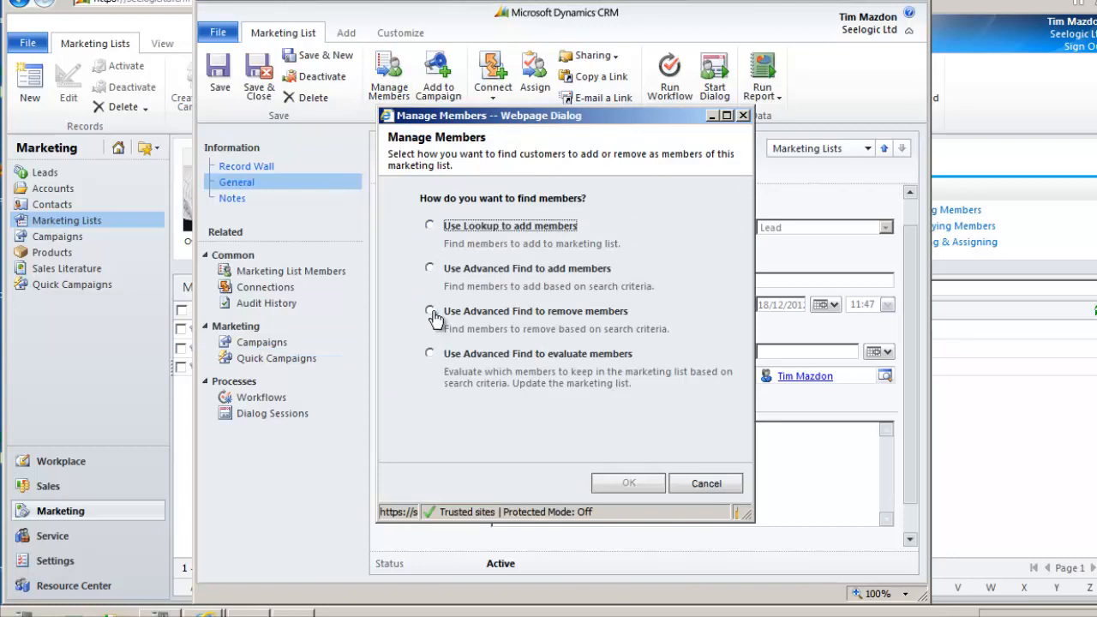
click(429, 353)
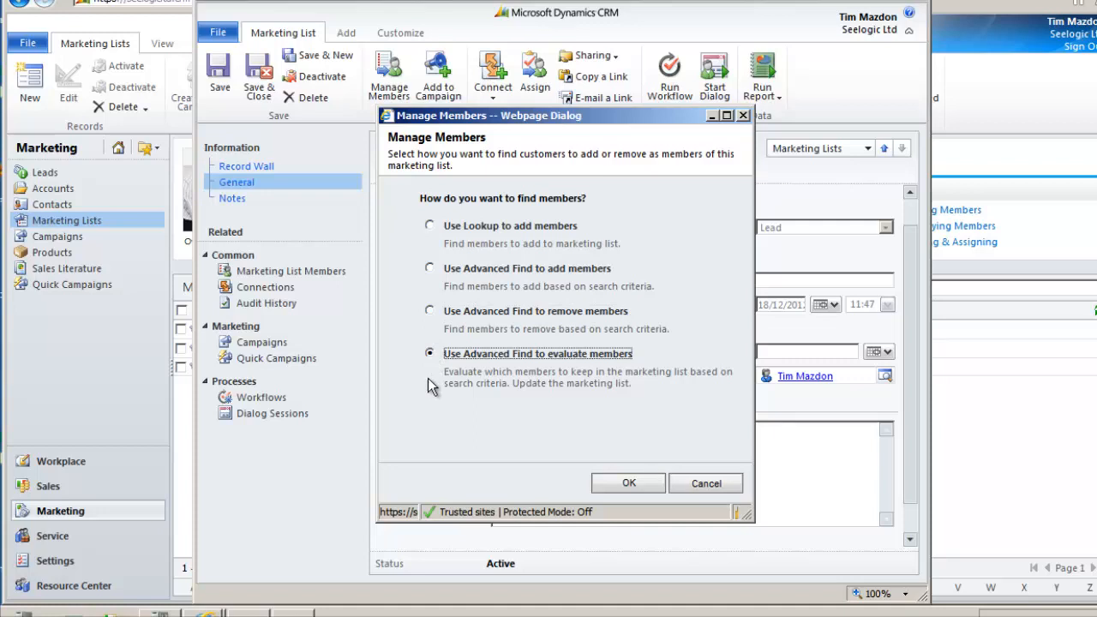
mouse_move(705, 483)
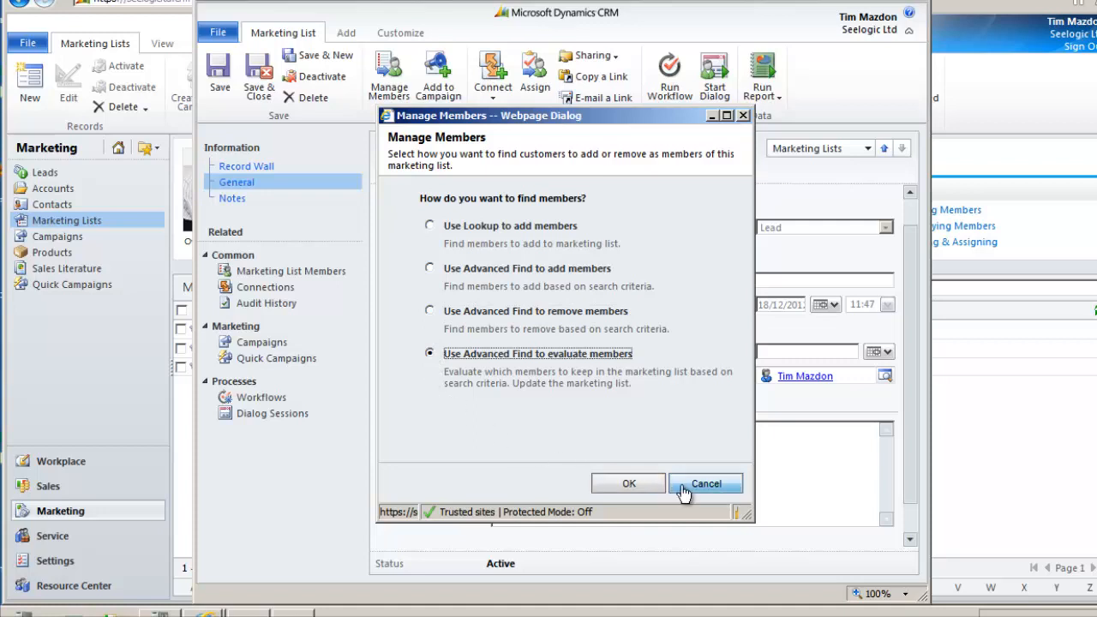
click(705, 483)
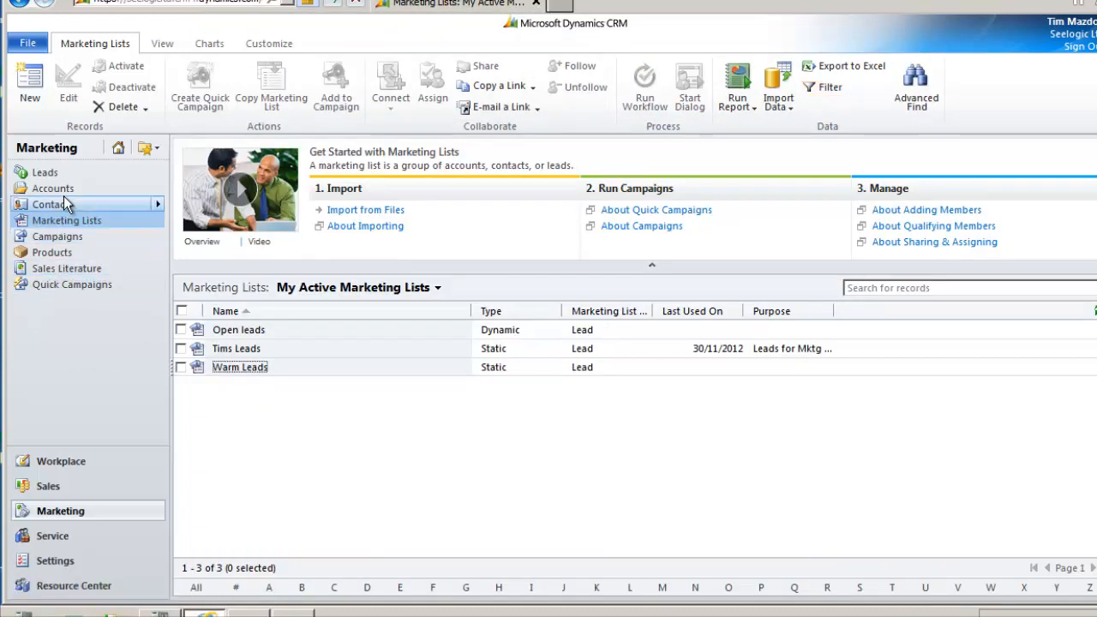
- Select four contacts in the Contacts list and choose Add to Marketing List
click(49, 204)
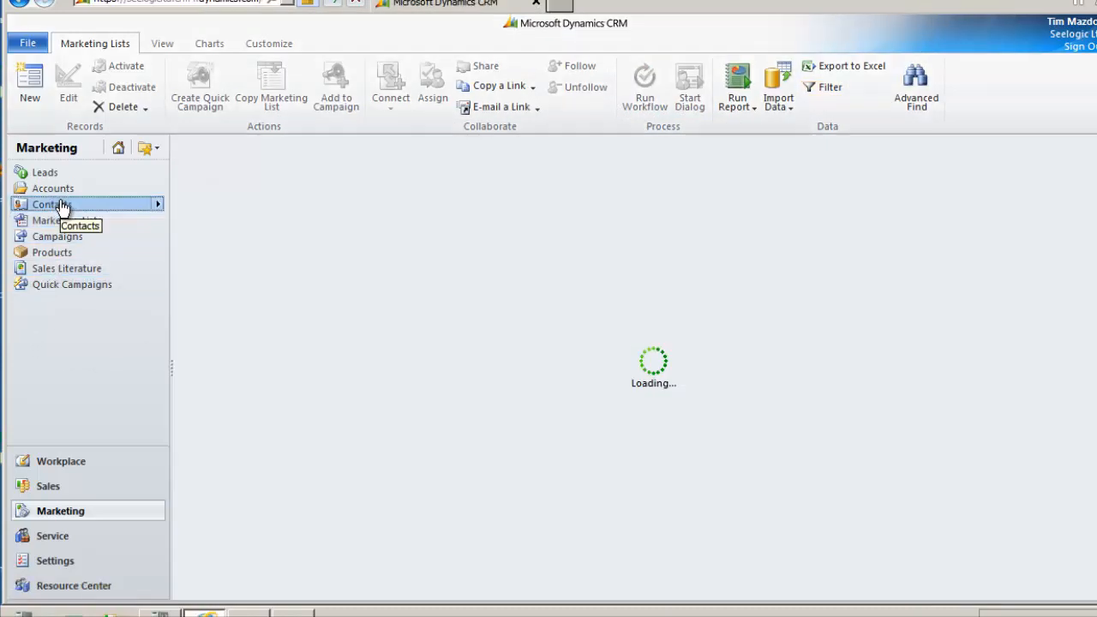
click(51, 204)
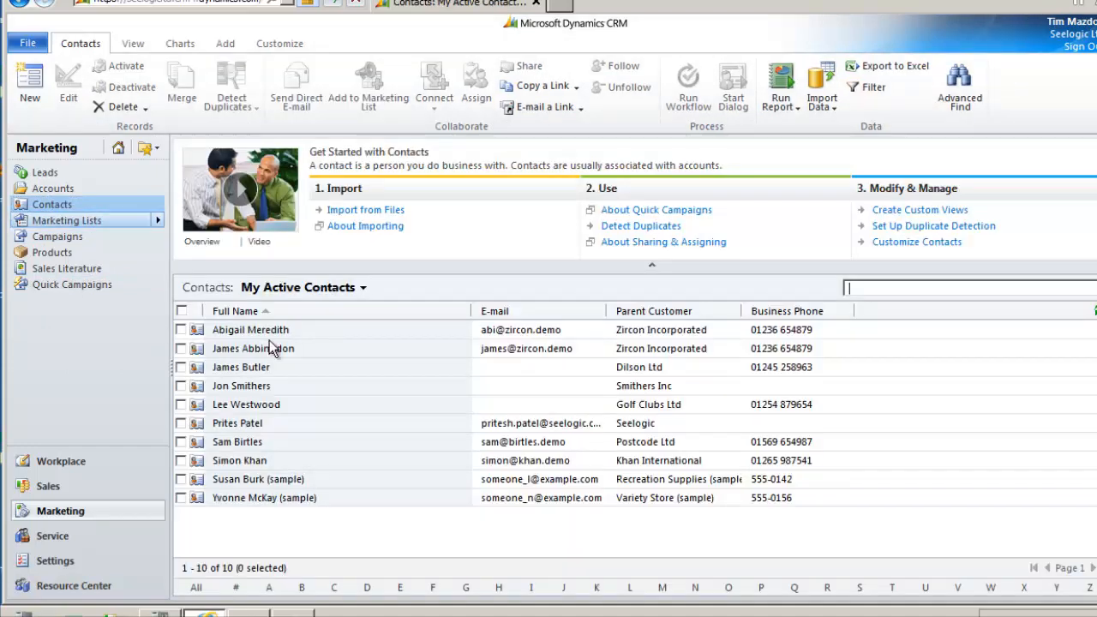
mouse_move(184, 379)
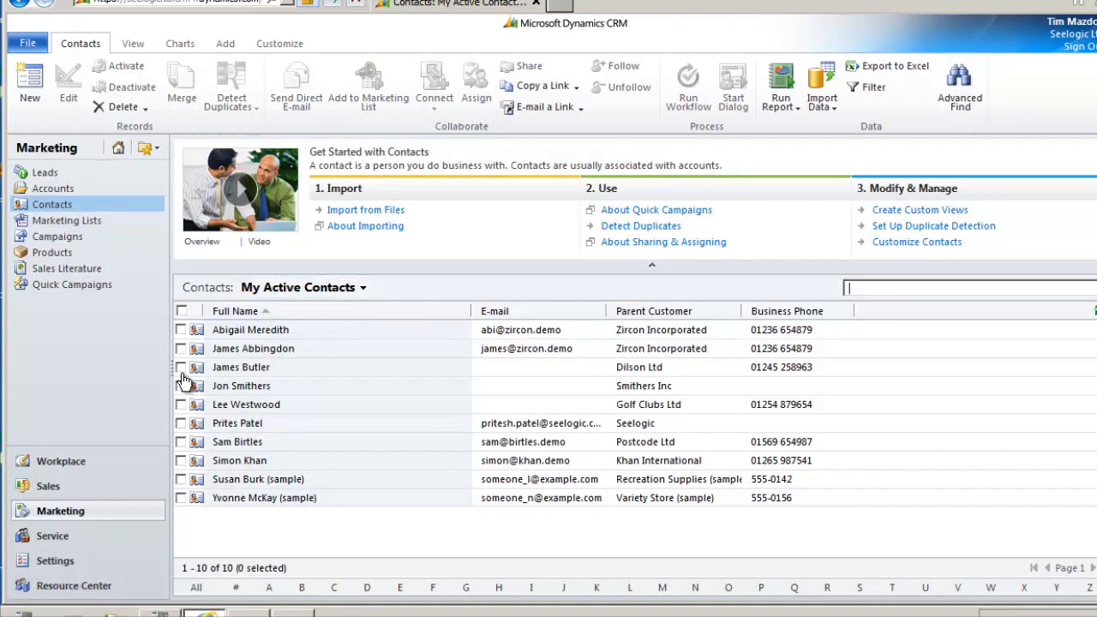
click(180, 385)
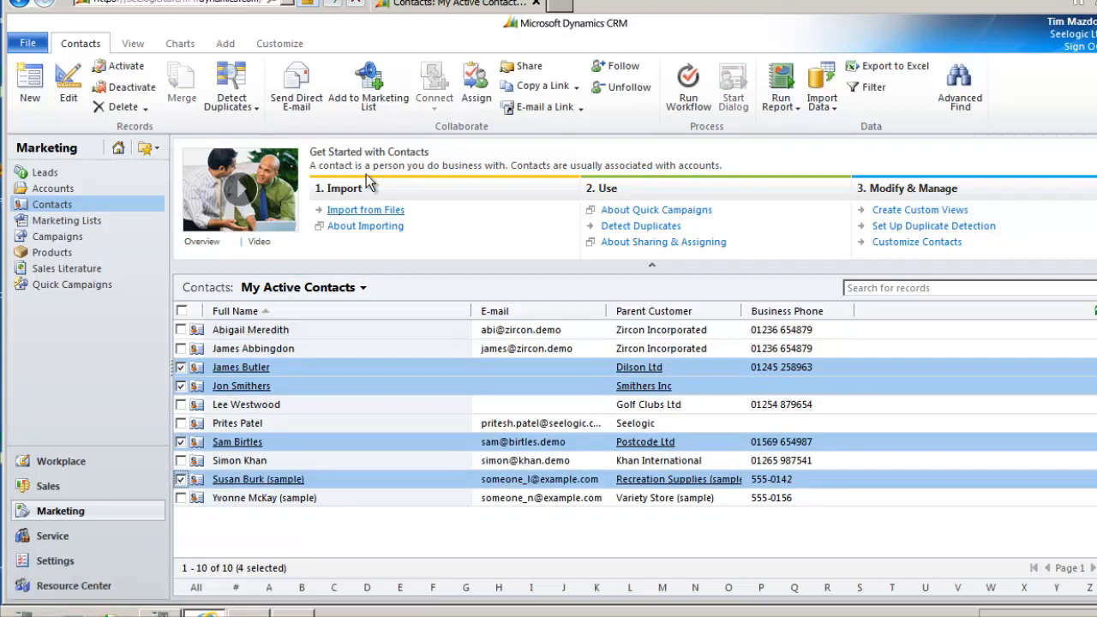
mouse_move(368, 85)
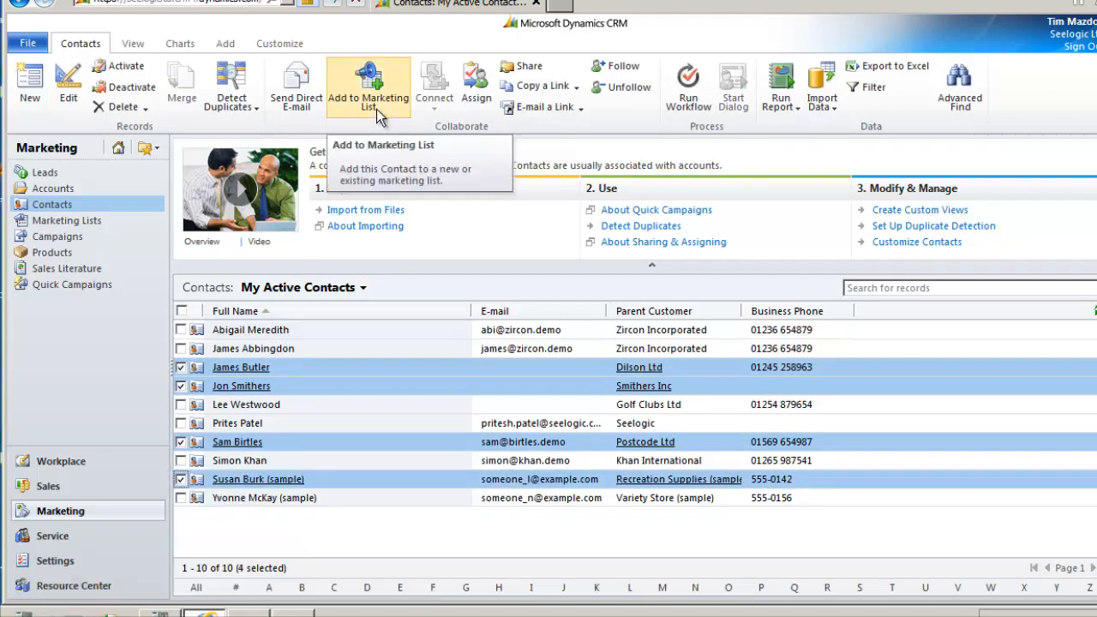
click(369, 85)
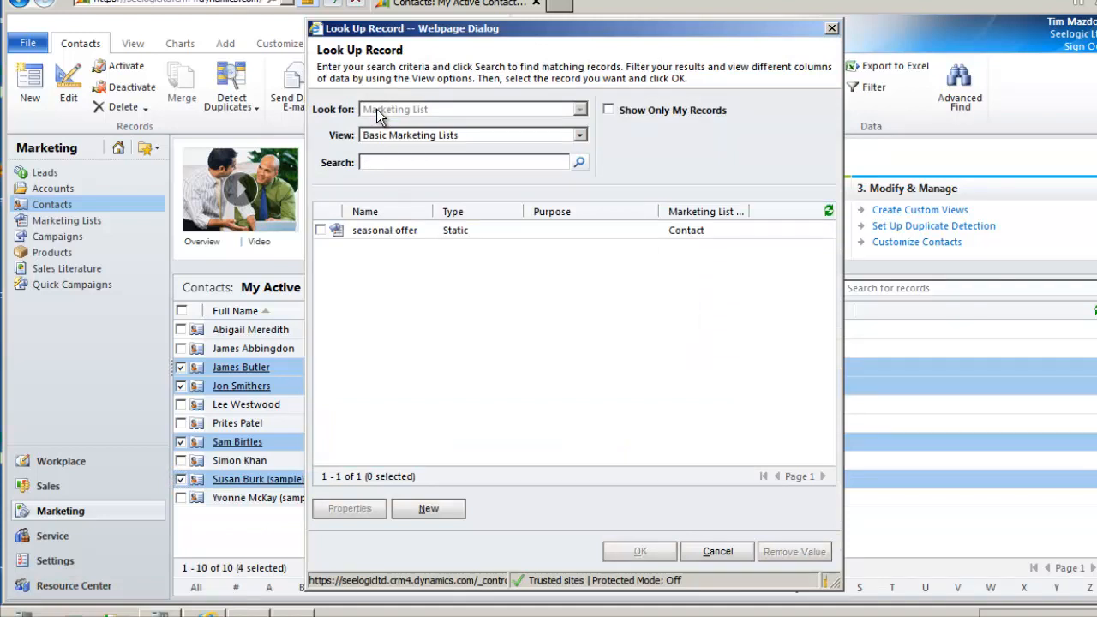
mouse_move(429, 508)
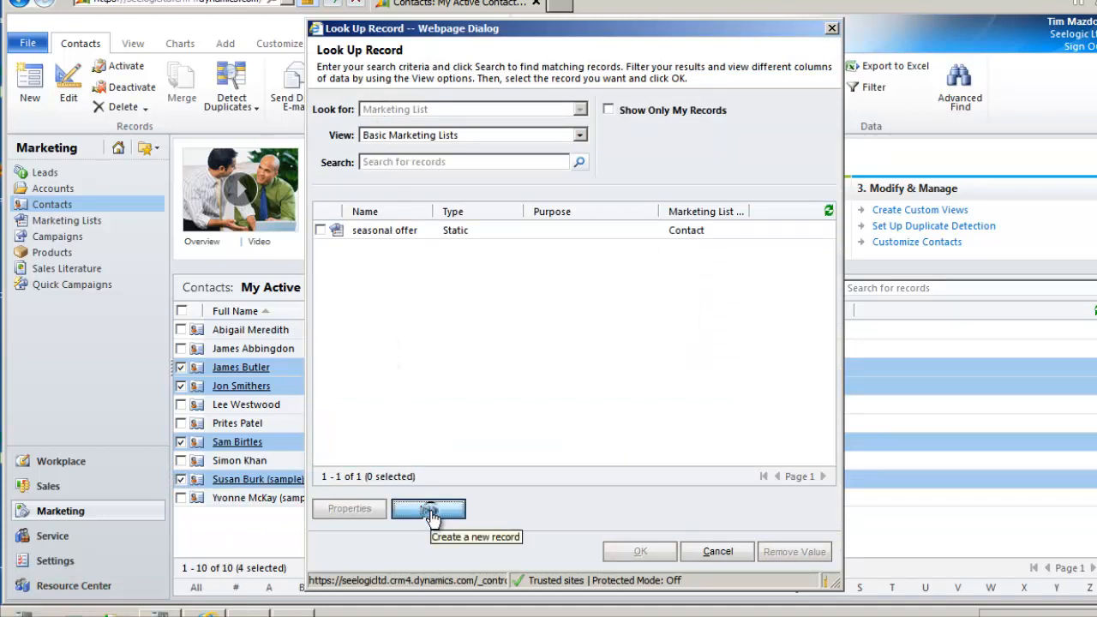
- Create and save the 'Static Group' contact list, then view its empty members
click(429, 508)
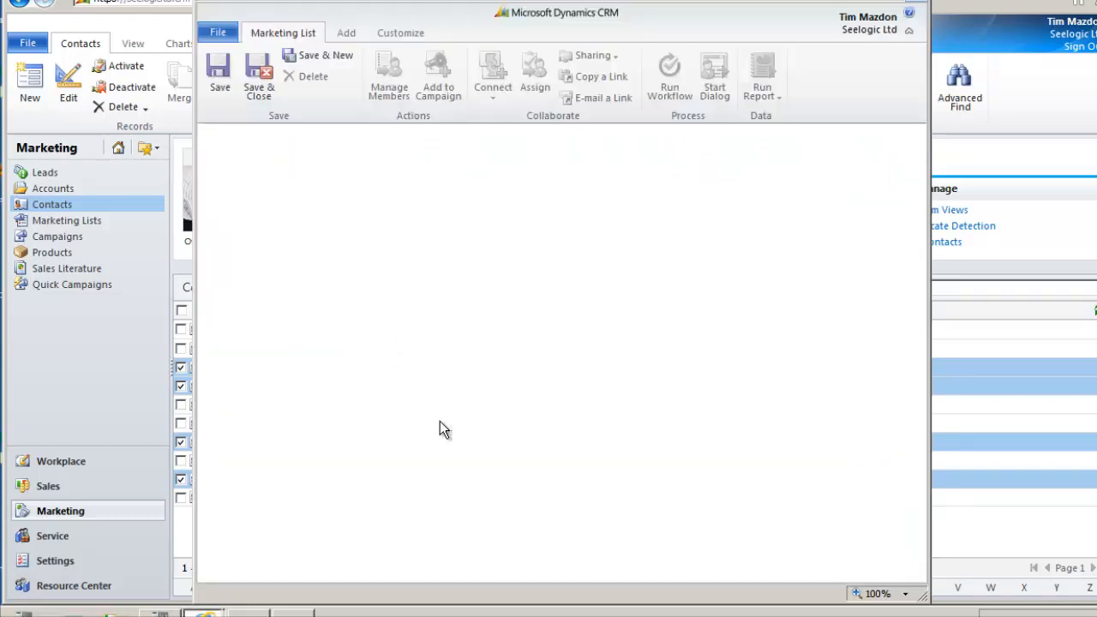
click(29, 81)
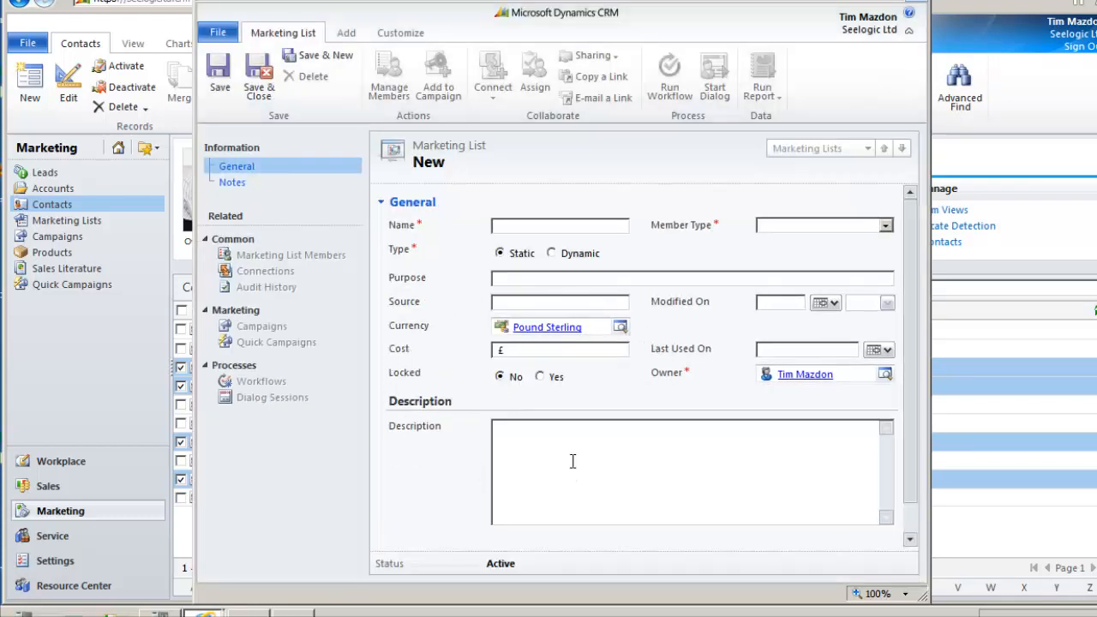
click(559, 225)
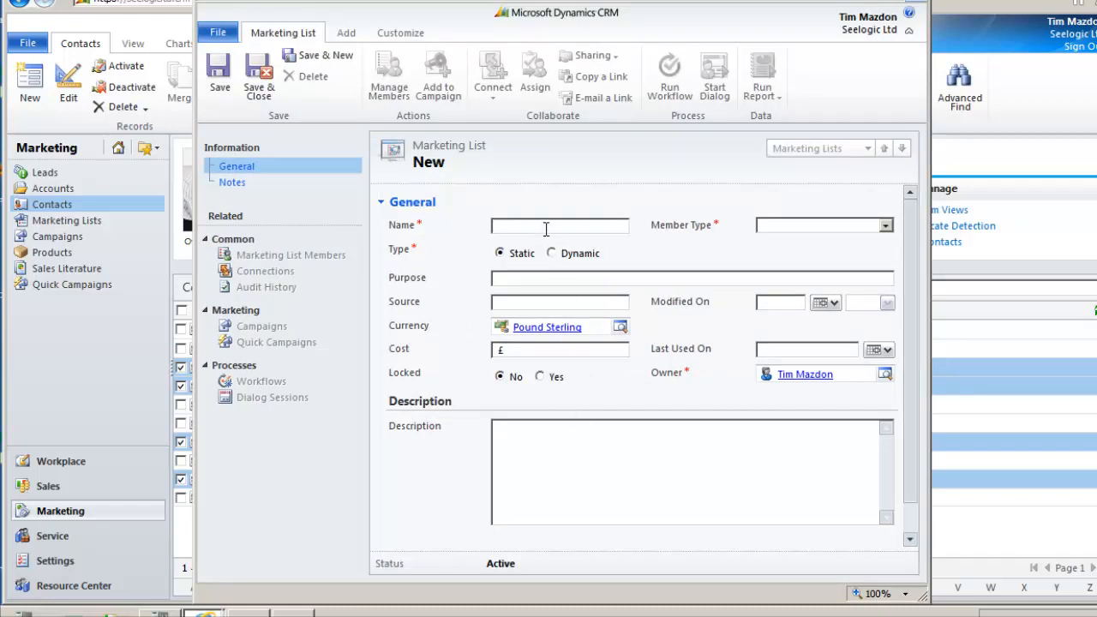
text(Static Gr)
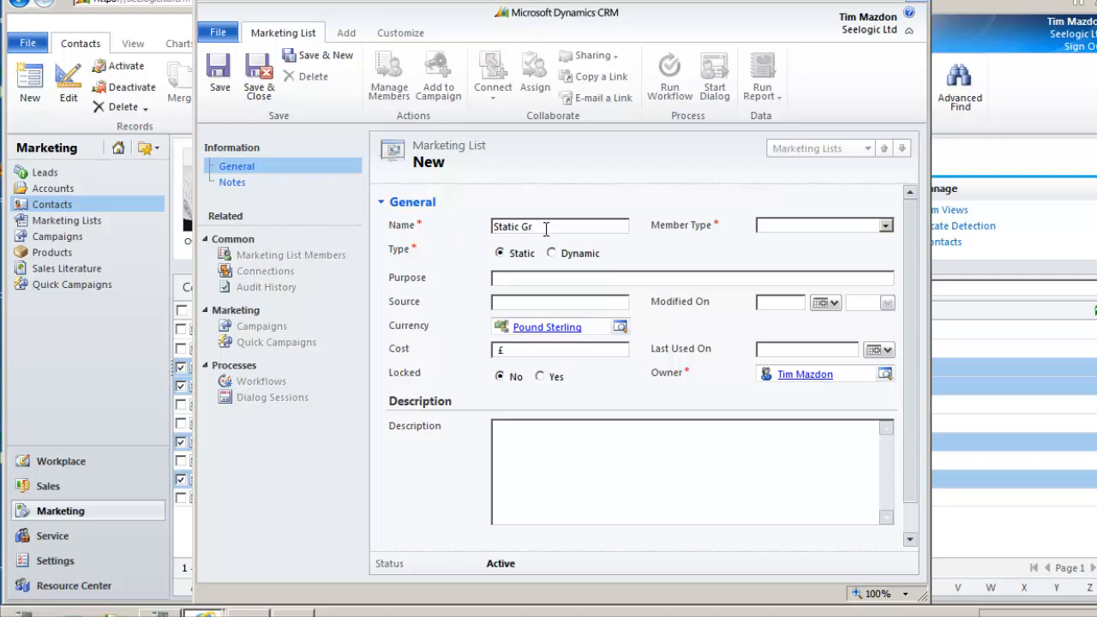
text(oup)
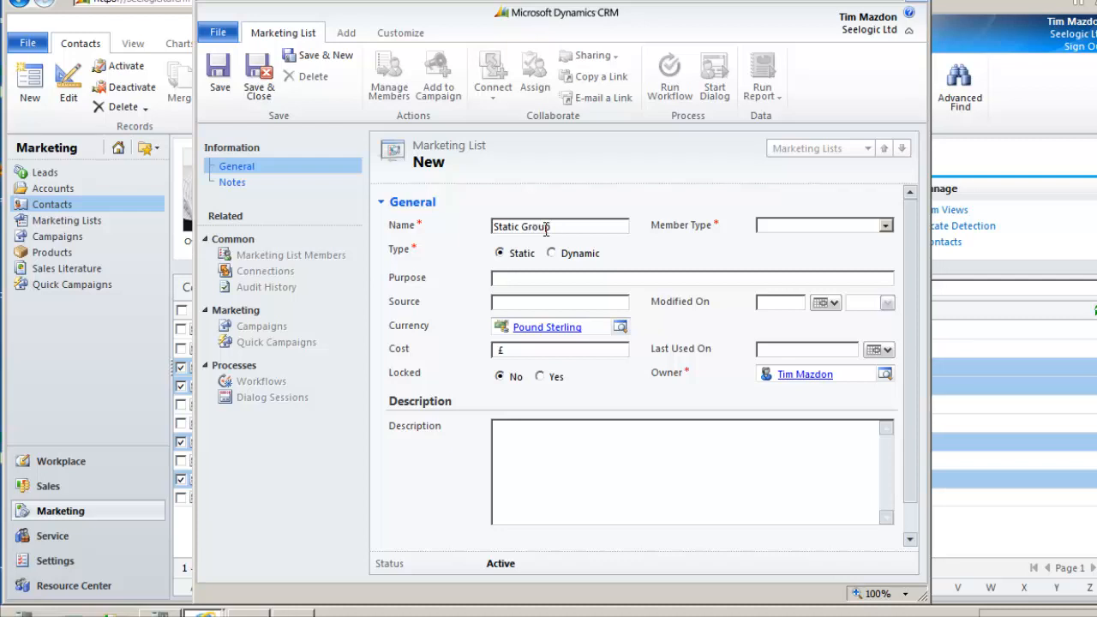
click(885, 224)
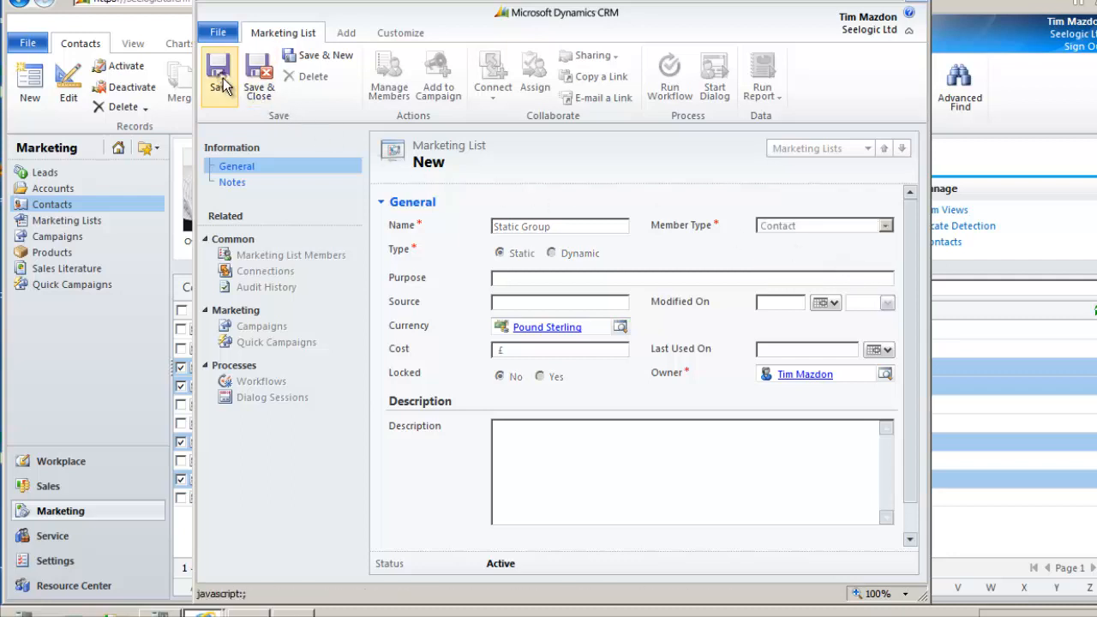
click(218, 77)
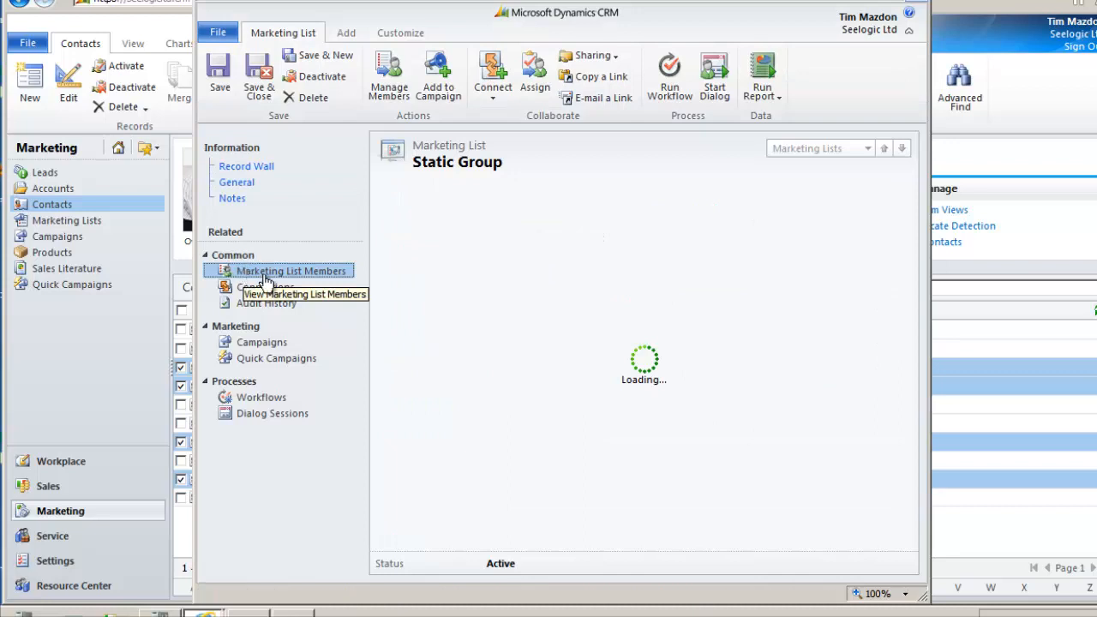
click(290, 270)
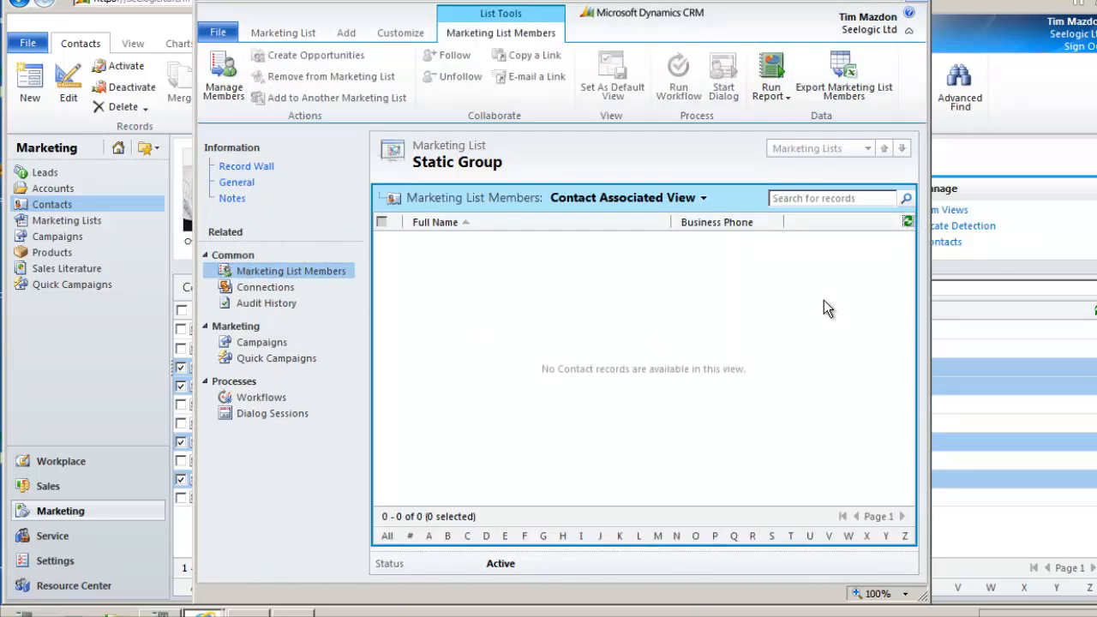
mouse_move(846, 308)
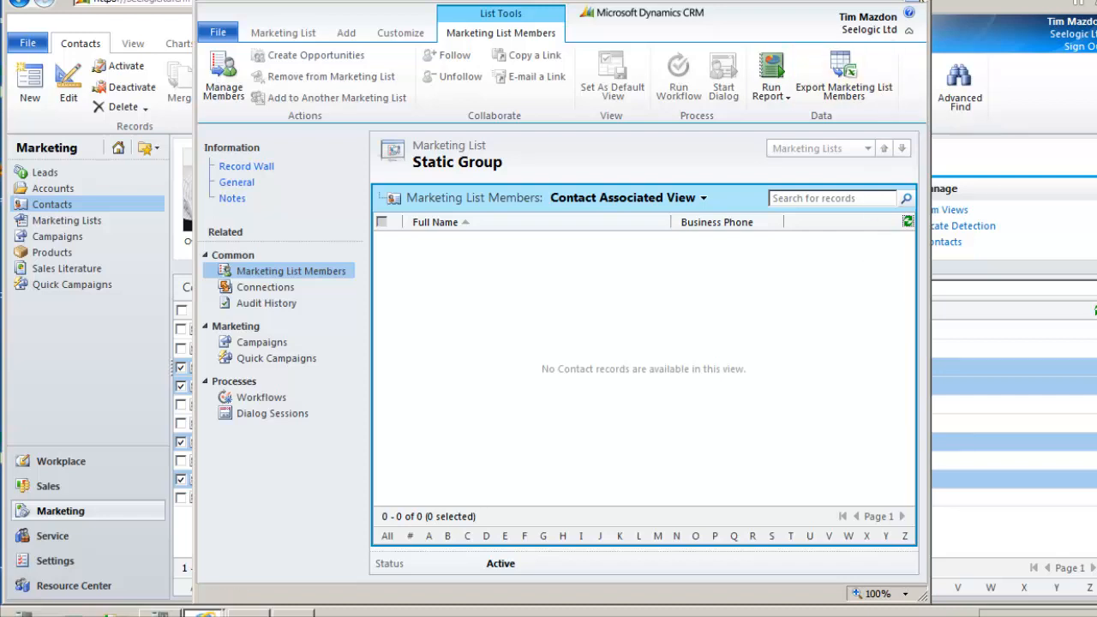
- Pick Static Group in the lookup and confirm adding the four contacts
click(337, 98)
text(Static Group)
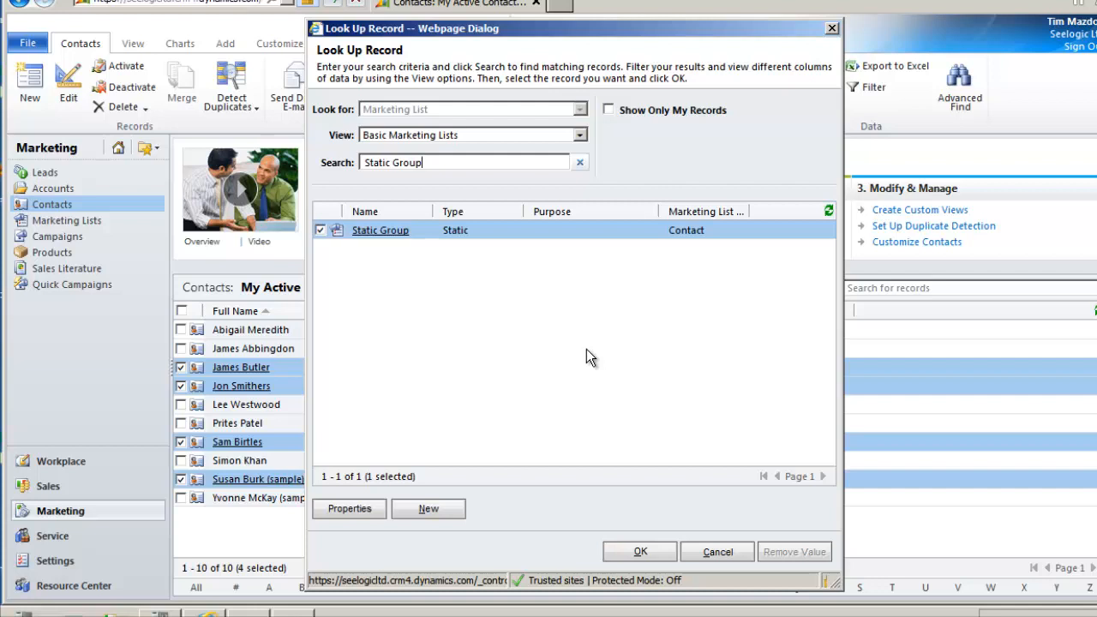
mouse_move(383, 255)
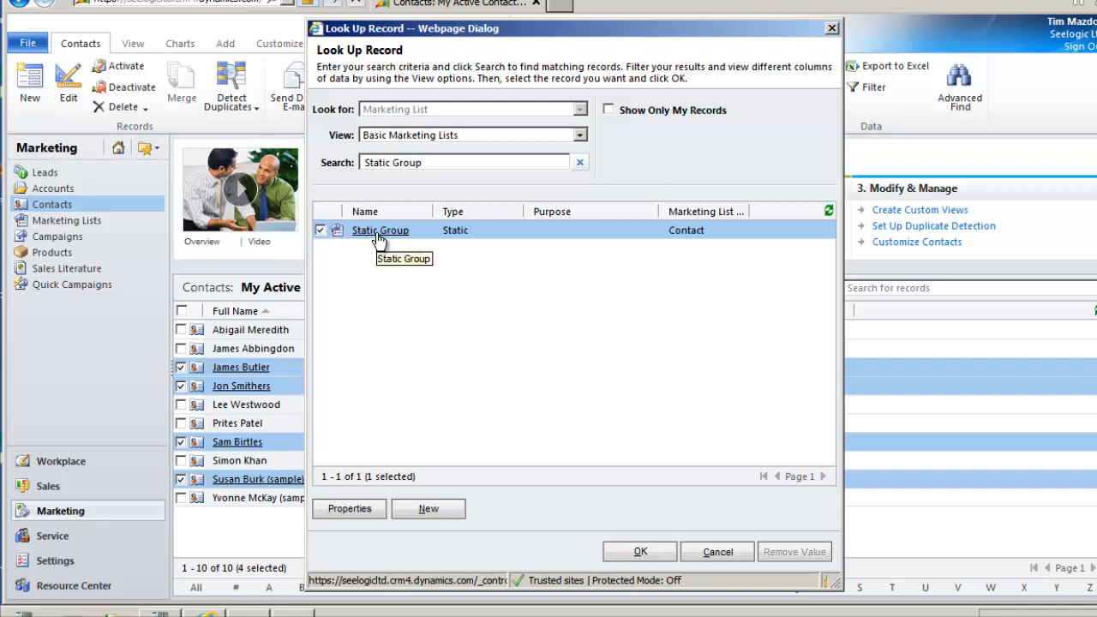
click(639, 551)
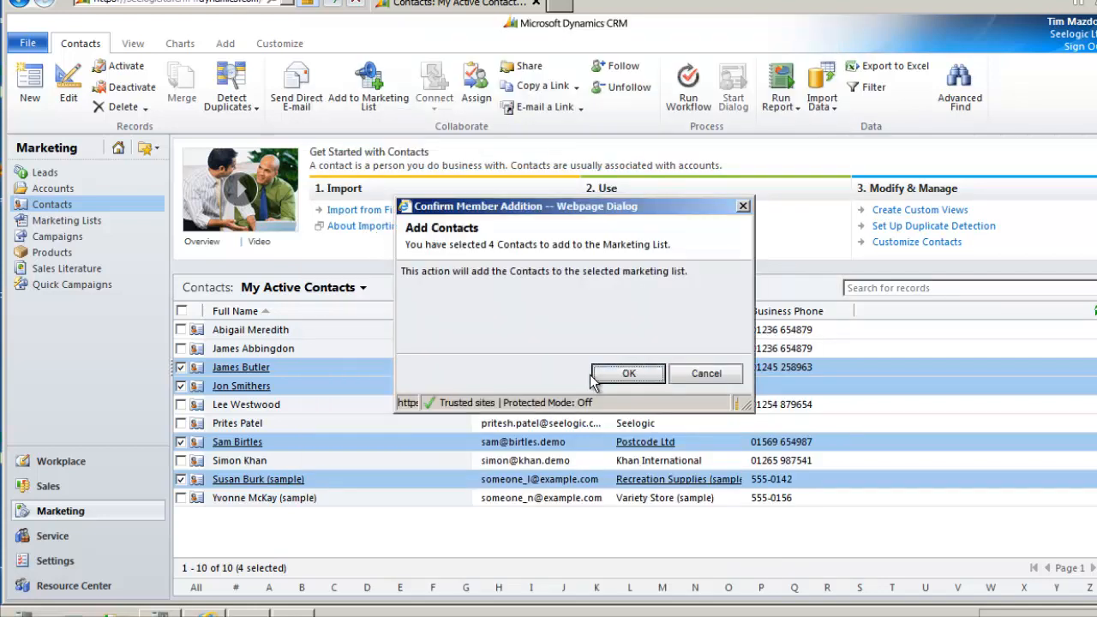
mouse_move(627, 373)
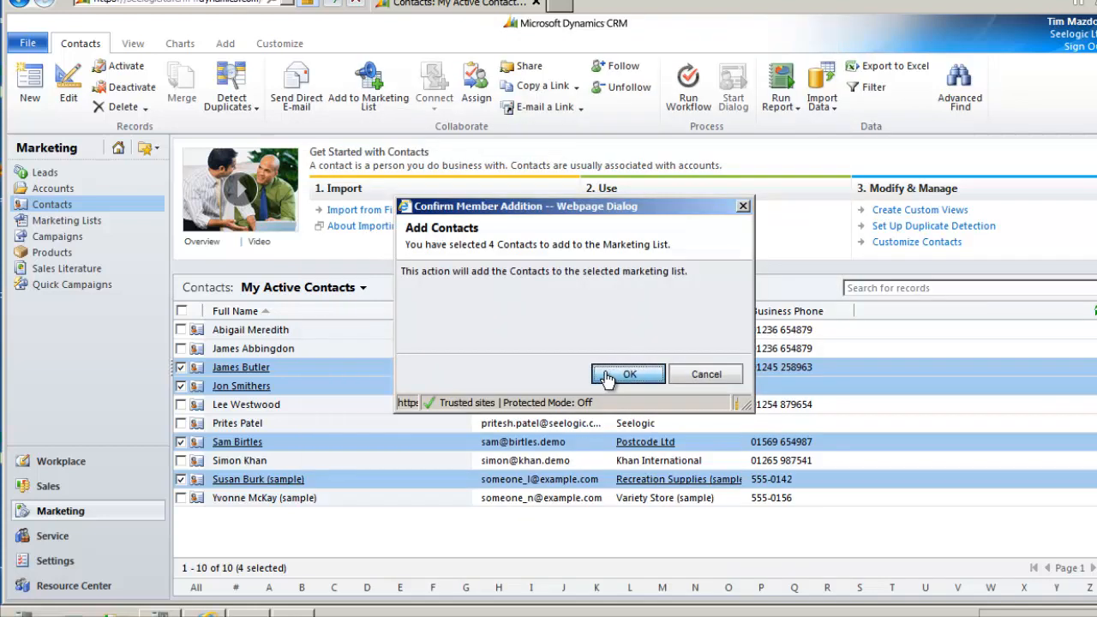
click(628, 374)
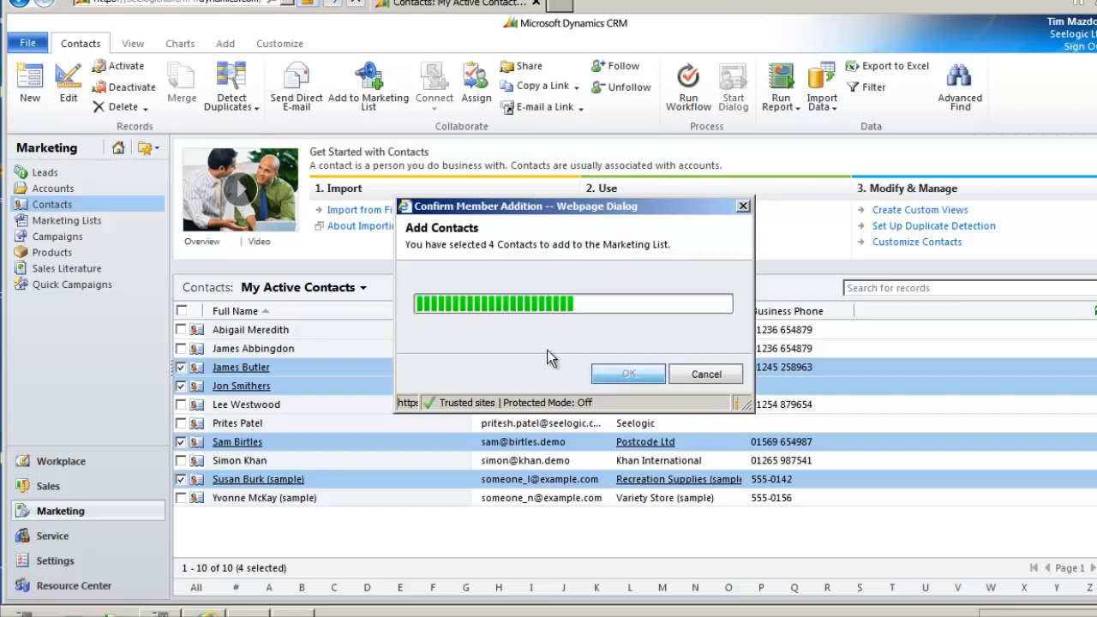
click(627, 374)
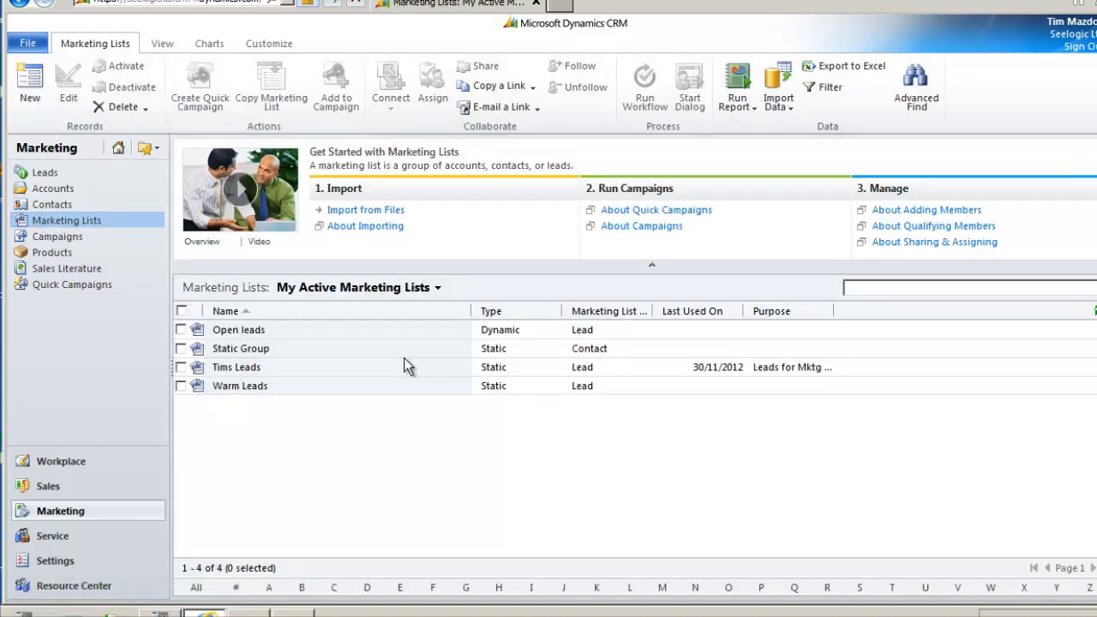
mouse_move(241, 348)
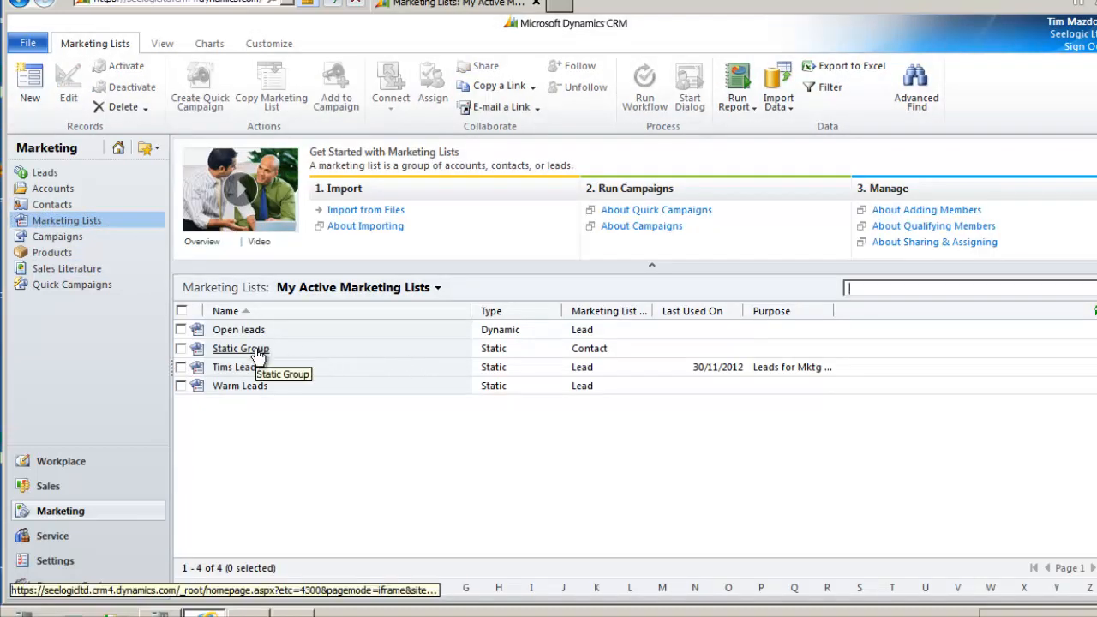
mouse_move(273, 385)
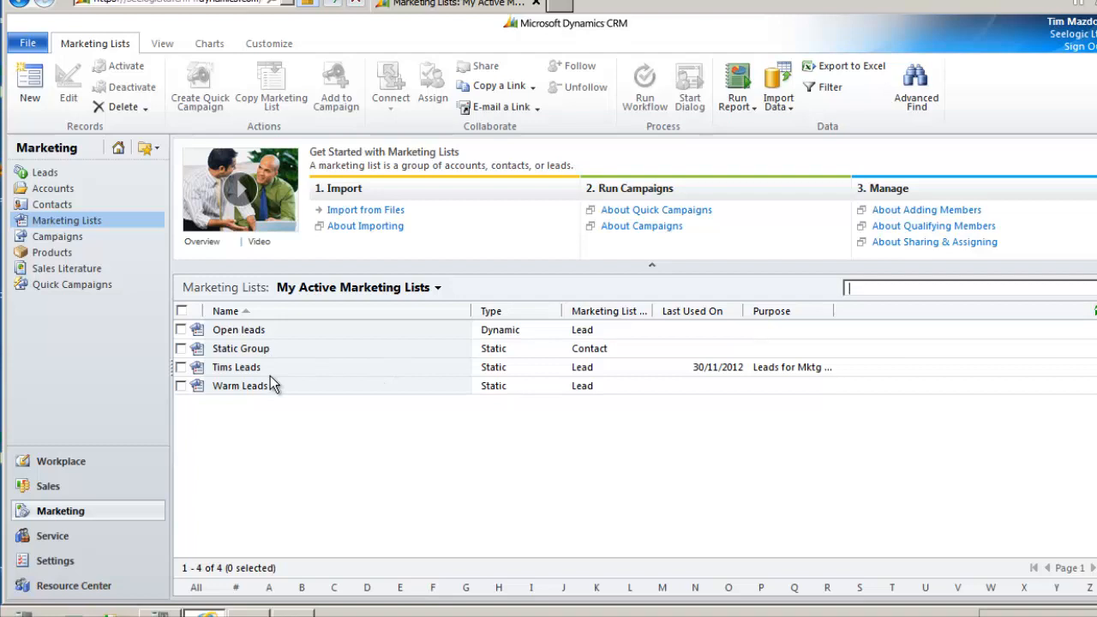